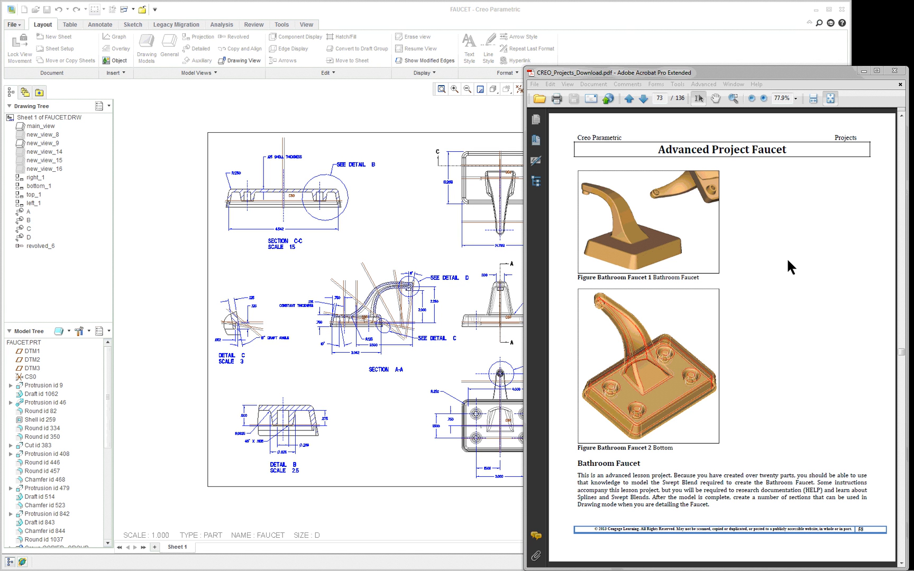
mouse_move(763, 242)
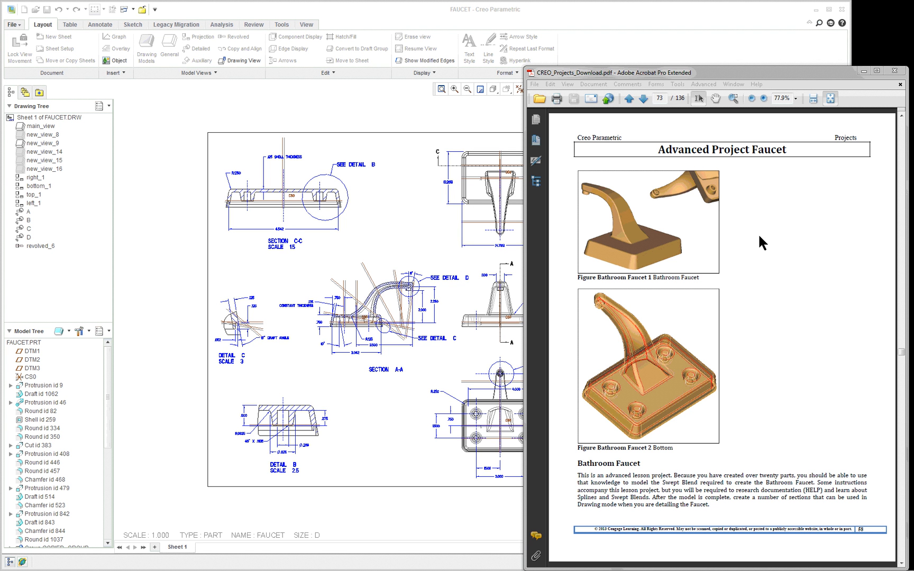
mouse_move(597, 49)
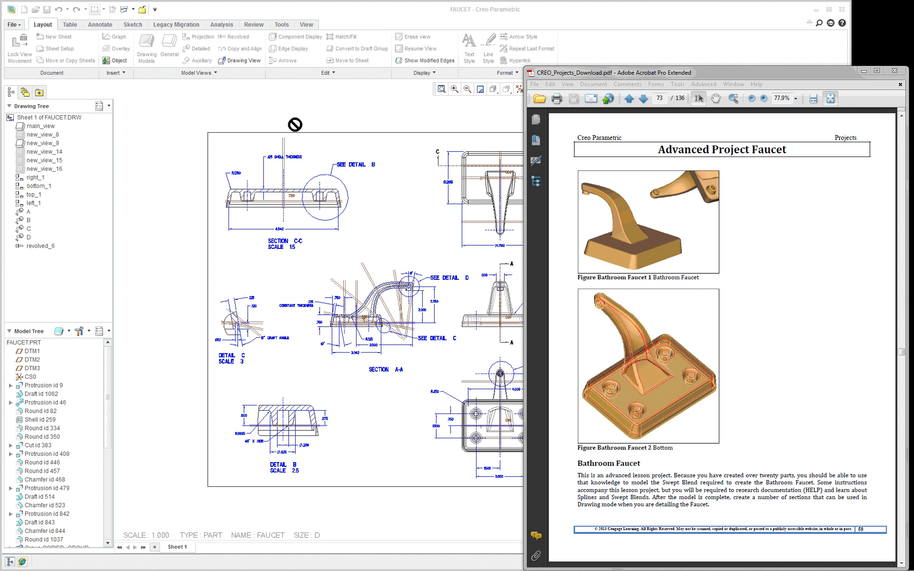
mouse_move(458, 39)
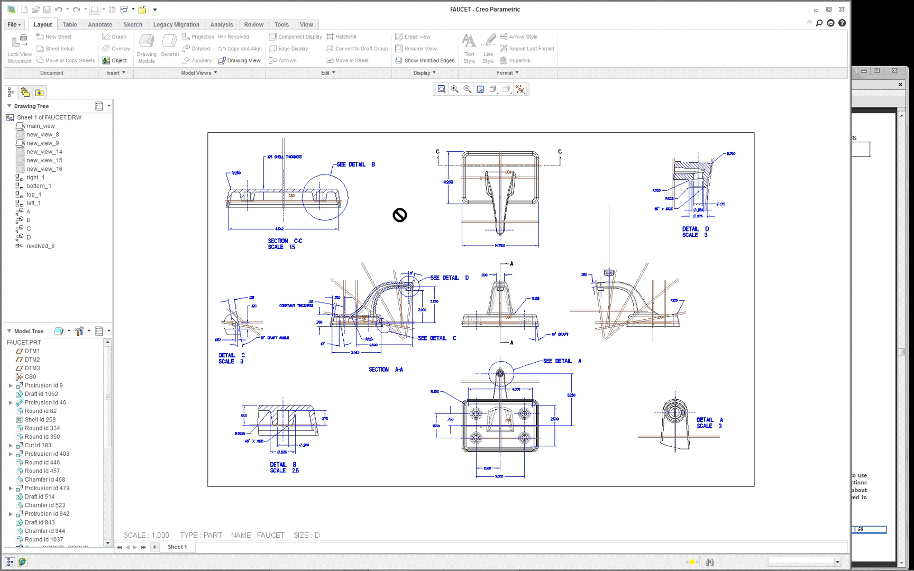
Switch to the FAUCET.PRT part window and open the Model Player from Tools.
left_click(306, 24)
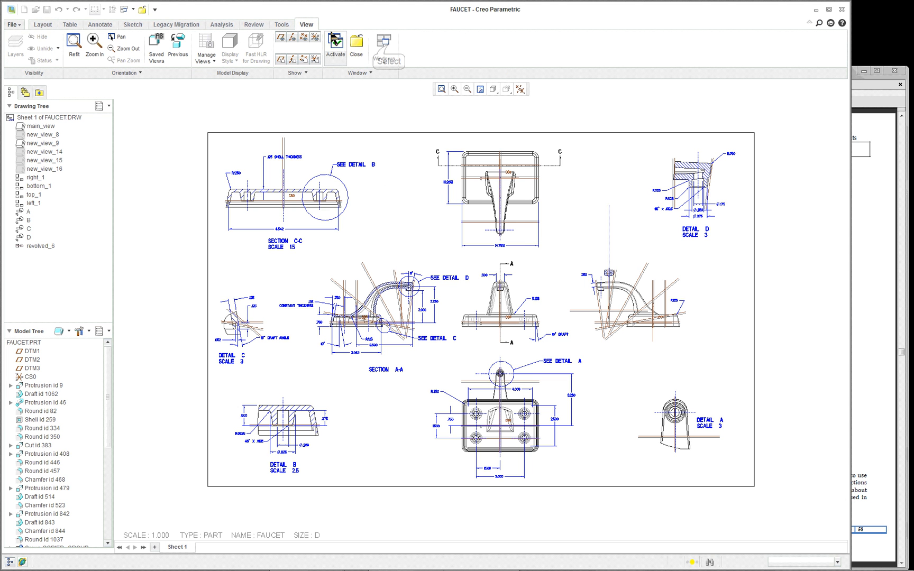
left_click(384, 42)
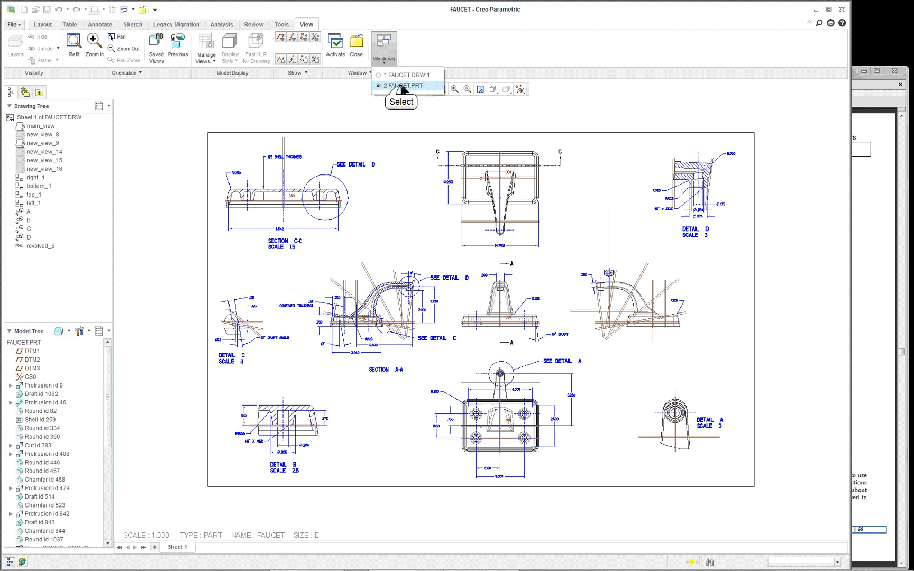
left_click(402, 86)
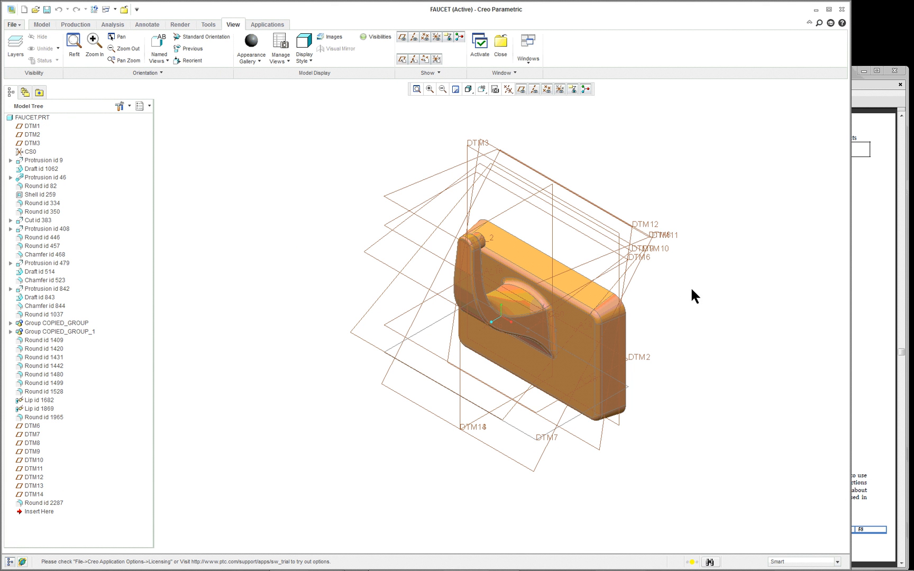
left_click(483, 89)
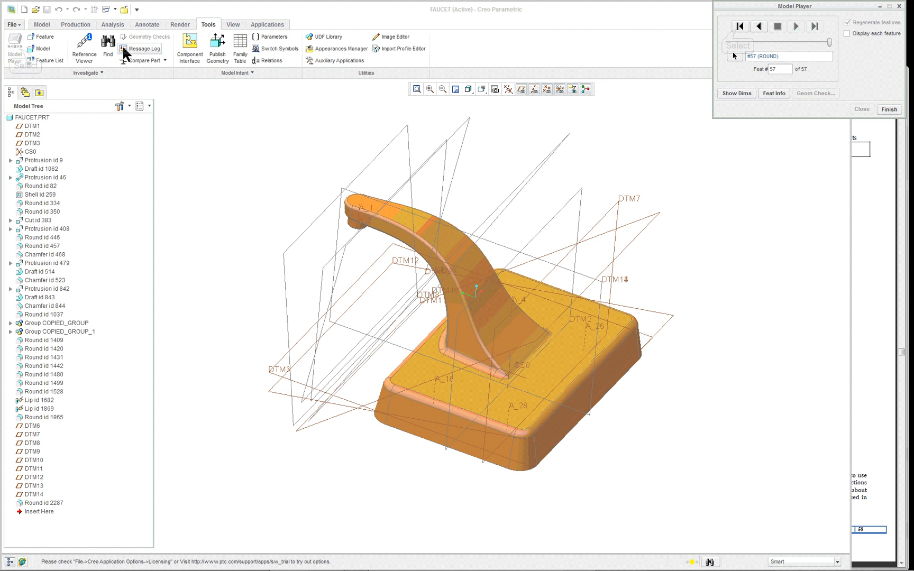
Rewind playback to the start and step through the datum planes to the base protrusion with its dimensions.
left_click(740, 25)
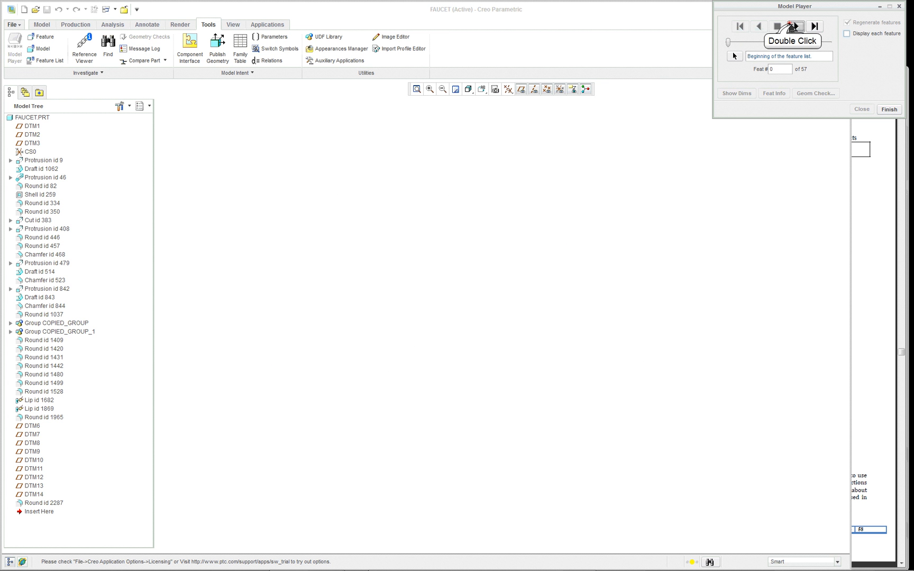
left_click(797, 26)
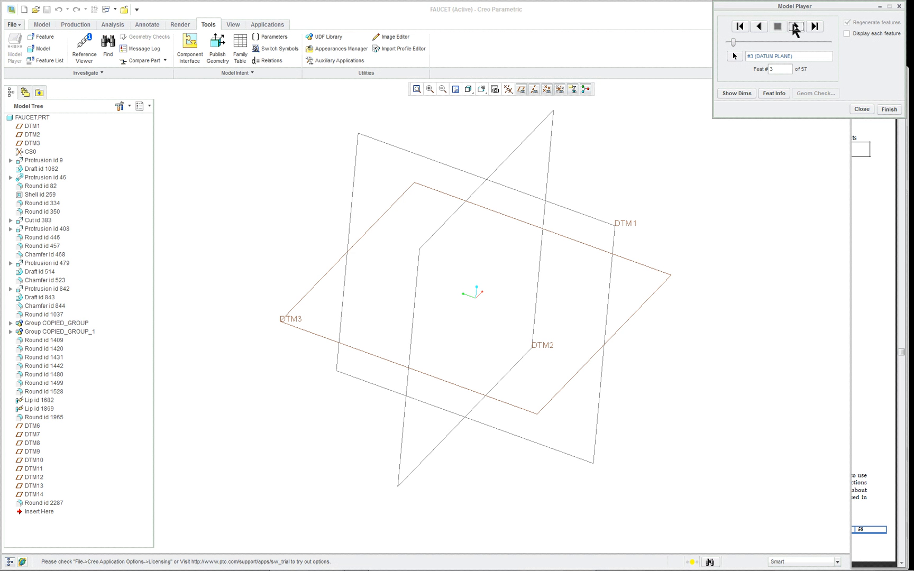
mouse_move(796, 25)
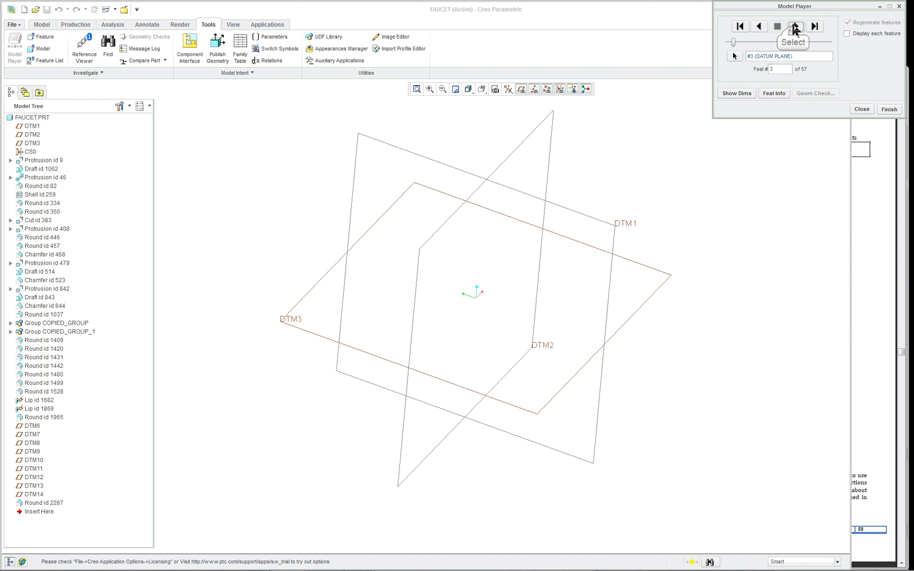
left_click(796, 26)
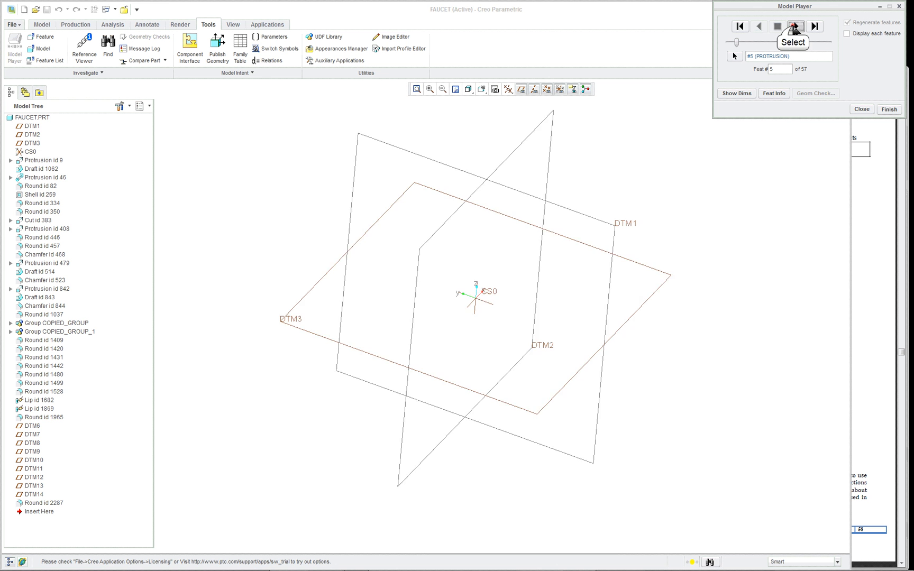
left_click(797, 26)
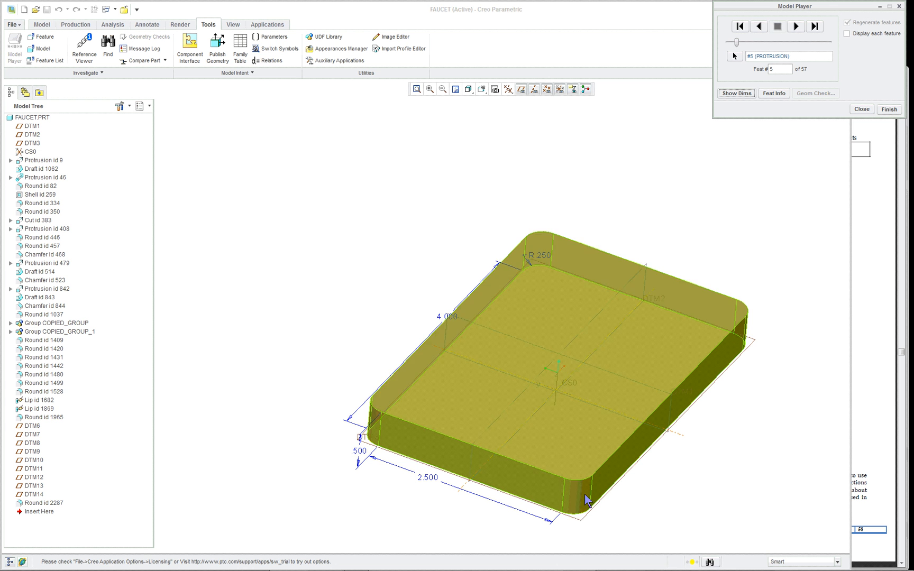
Advance to feature 6, the draft on the base, and show its 10° angle dimension.
left_click(797, 25)
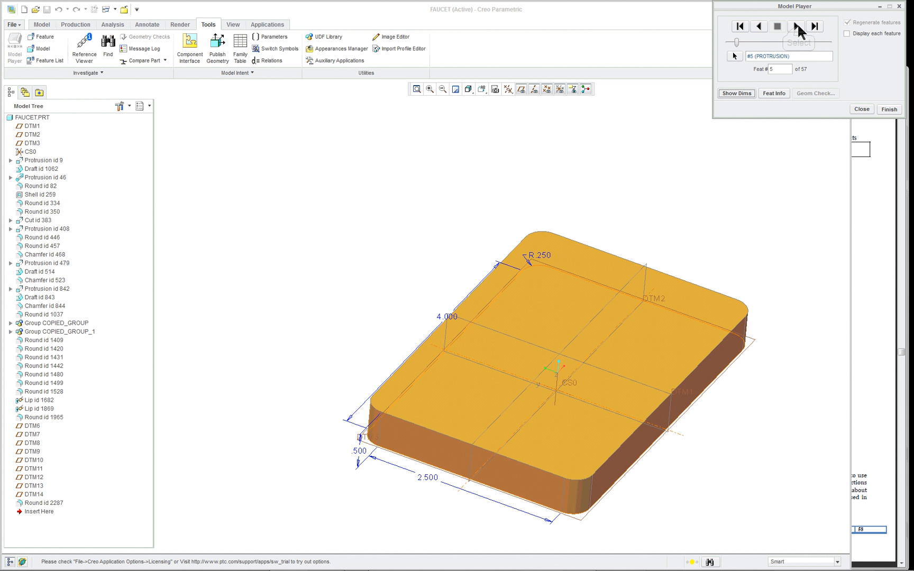
left_click(797, 26)
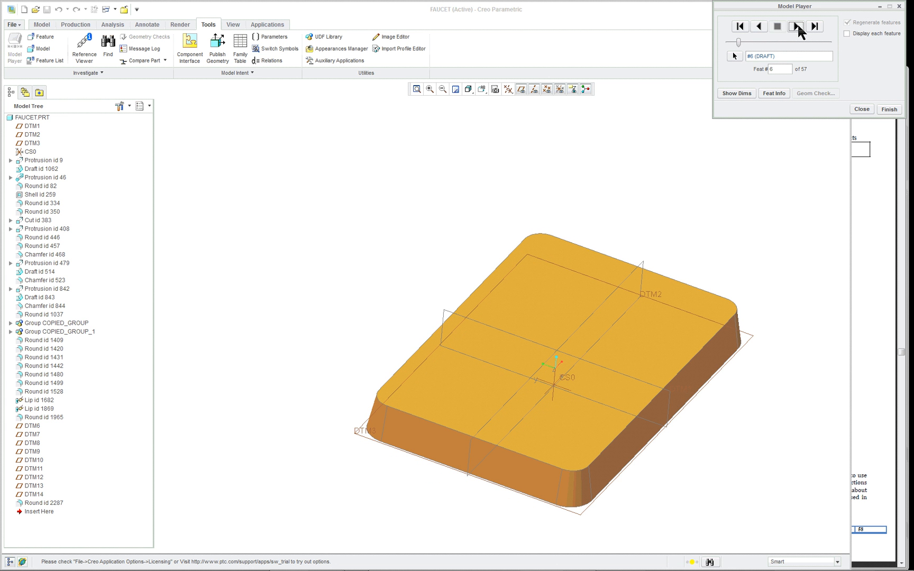
mouse_move(798, 28)
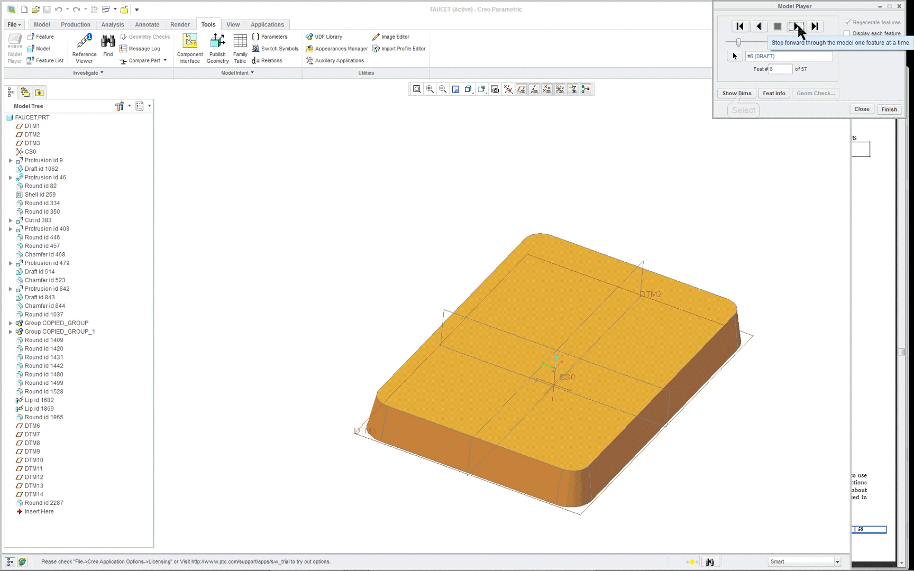
left_click(737, 93)
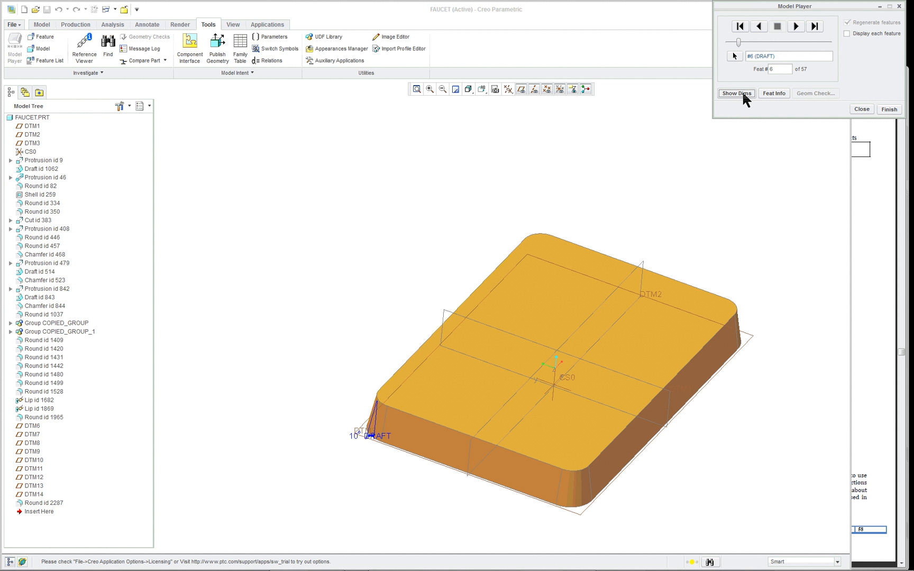
mouse_move(796, 27)
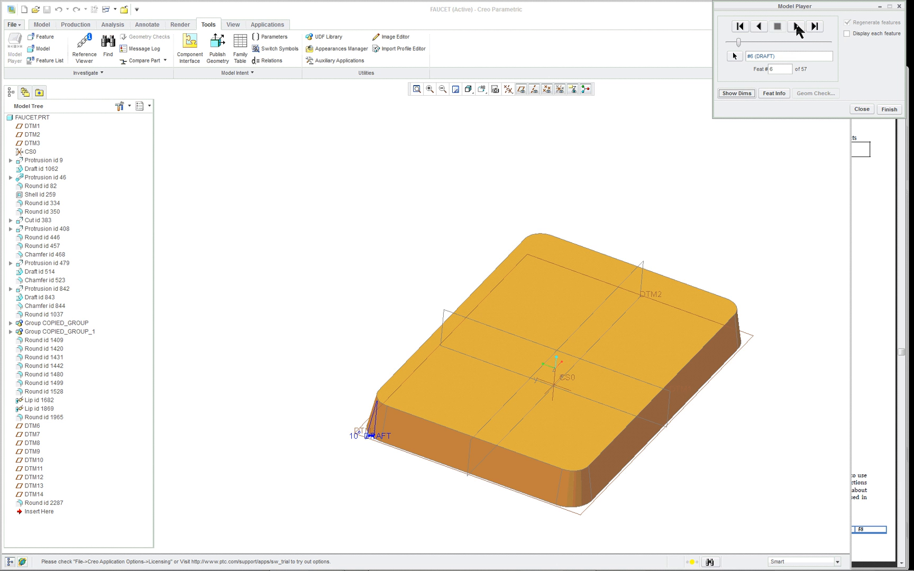
Step to feature 7, the curved spout protrusion, show its dimensions in wireframe, then return to shaded.
left_click(797, 25)
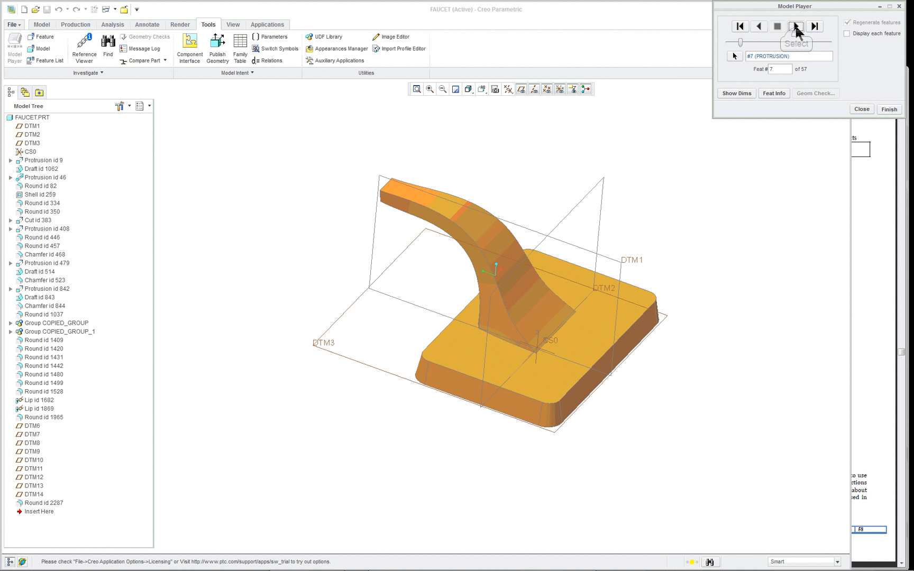
mouse_move(215, 231)
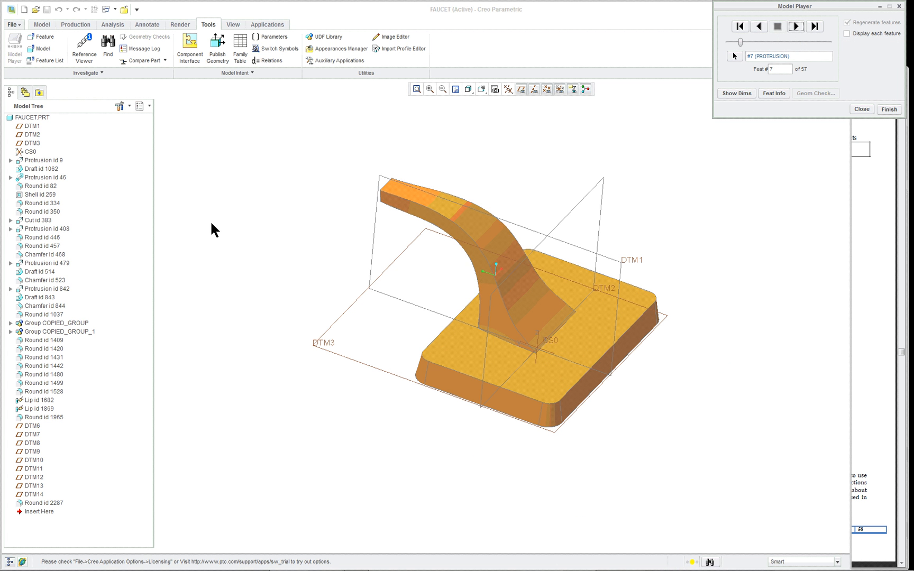
left_click(737, 93)
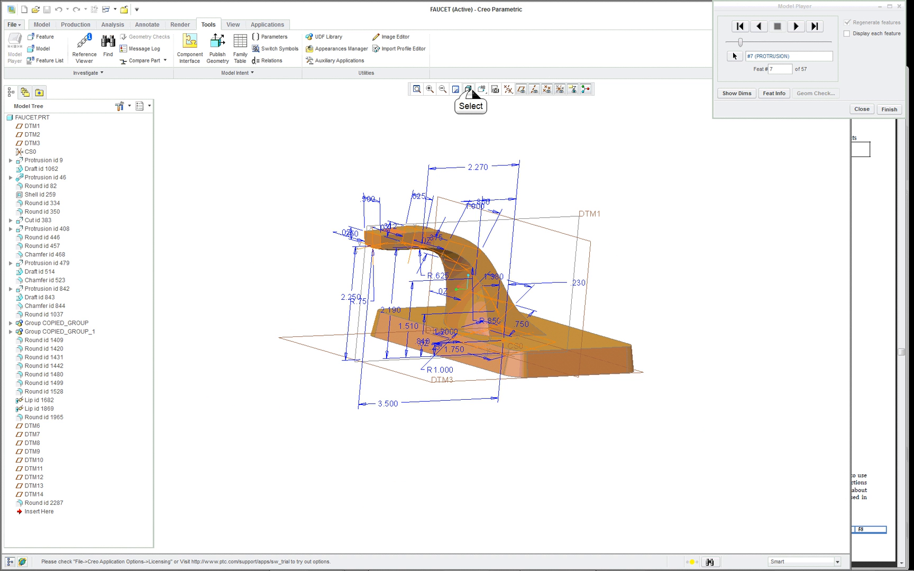
left_click(470, 90)
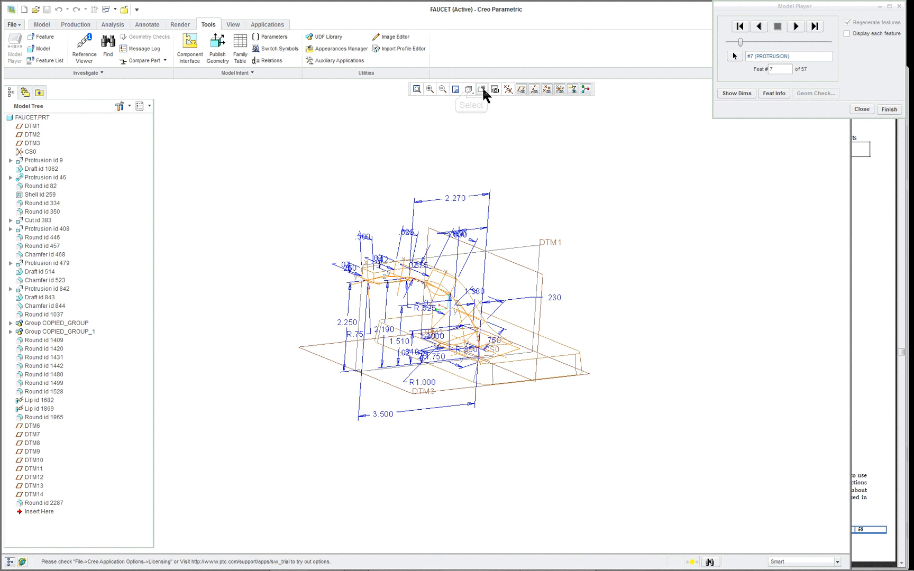
left_click(468, 89)
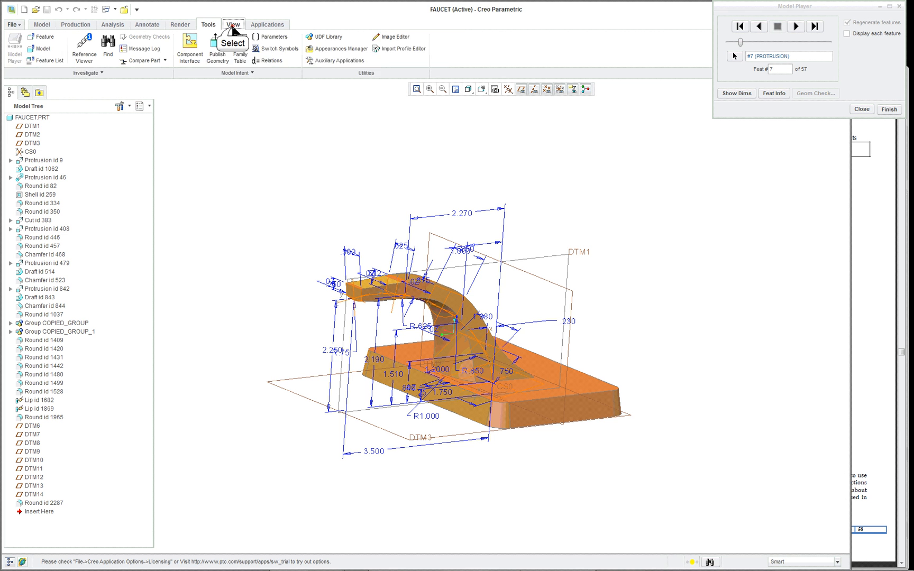
Apply the ptc-std-chrome-plate appearance from the Appearance Gallery and advance to feature 8.
left_click(233, 24)
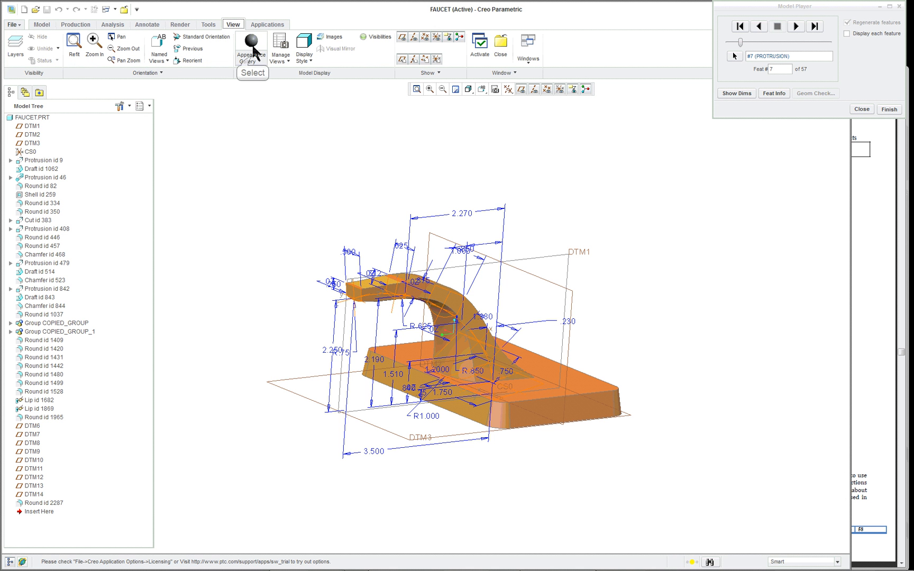
left_click(252, 55)
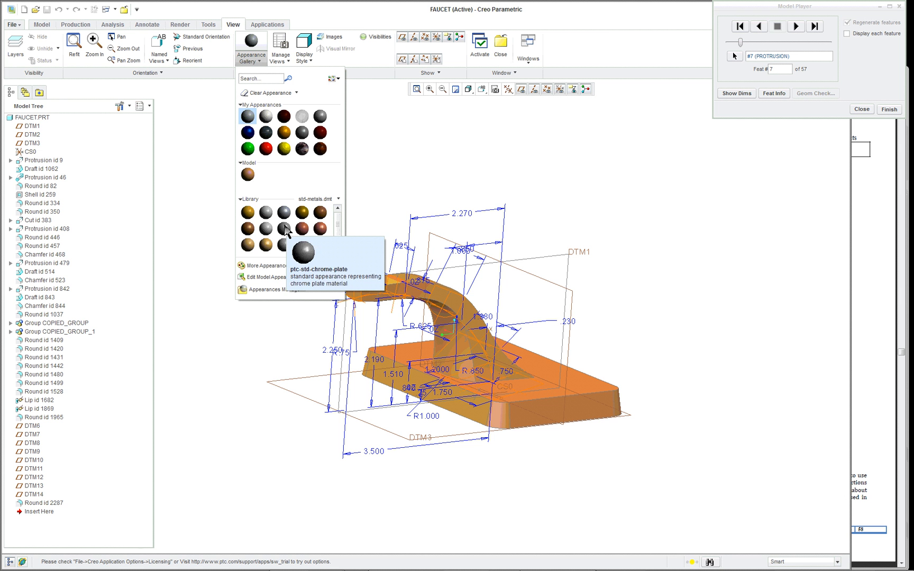
mouse_move(266, 229)
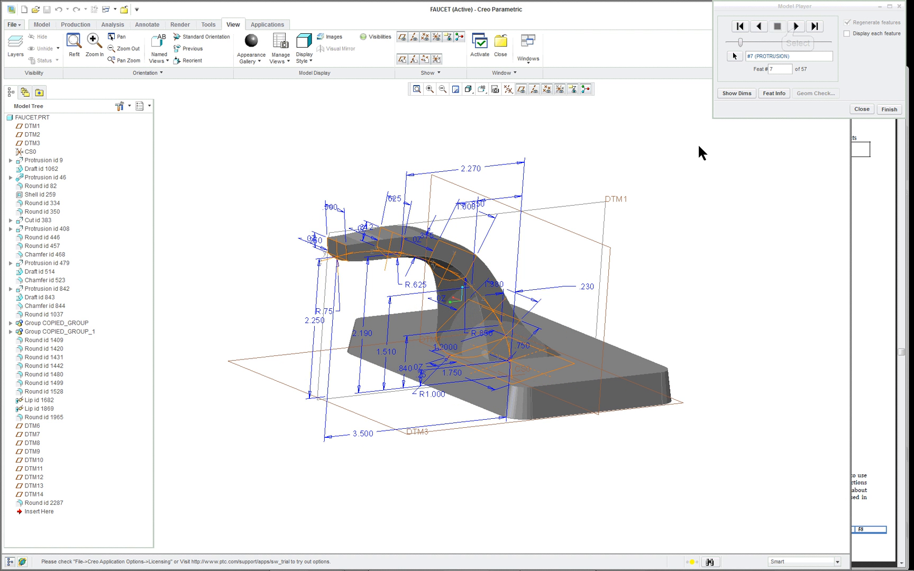
left_click(798, 26)
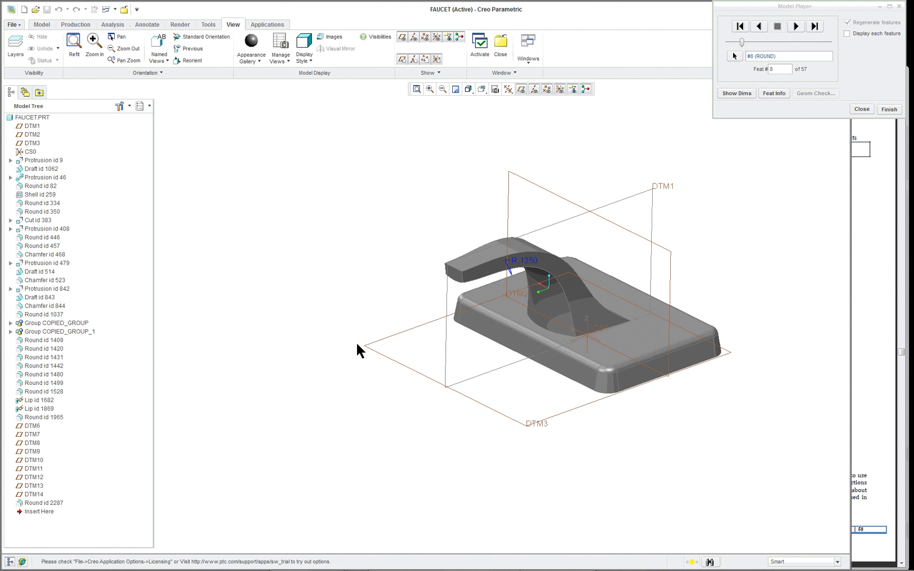
mouse_move(53, 285)
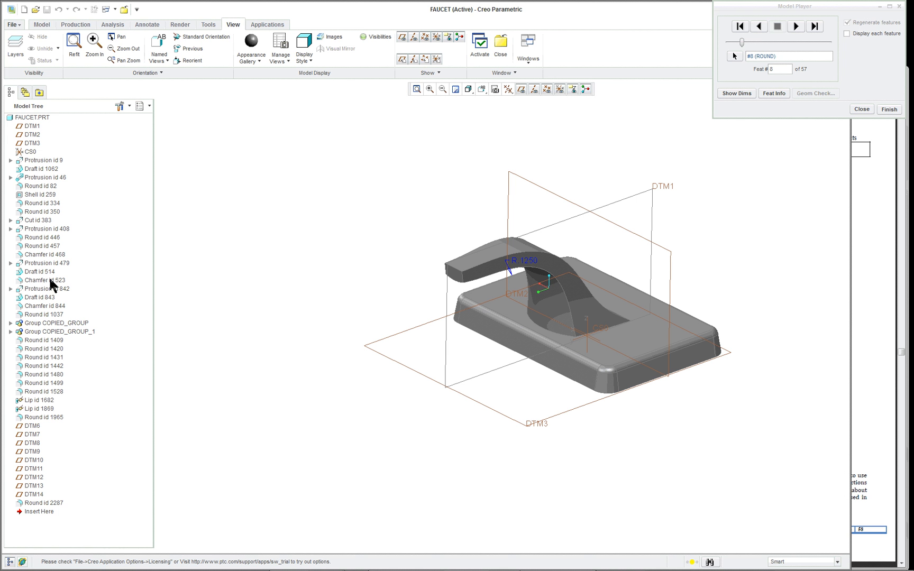
mouse_move(55, 351)
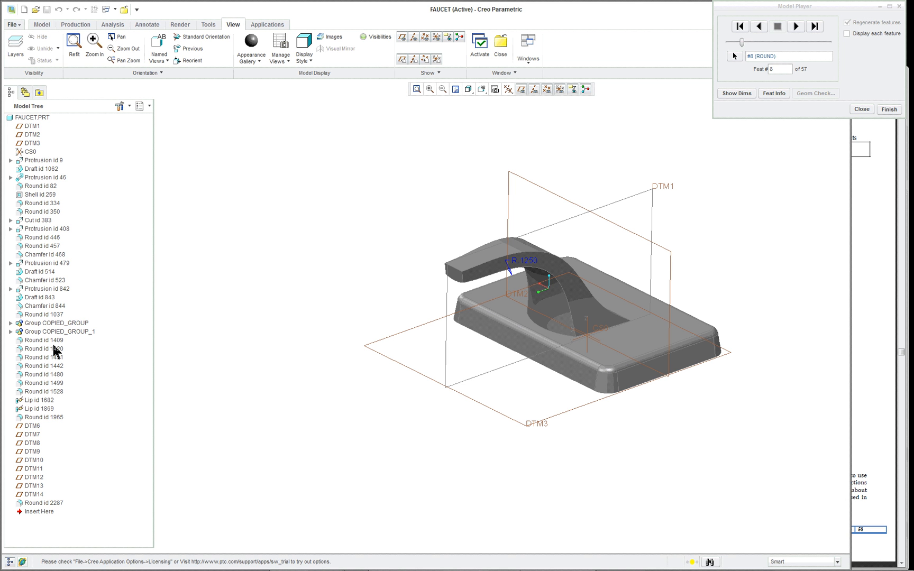
mouse_move(32, 362)
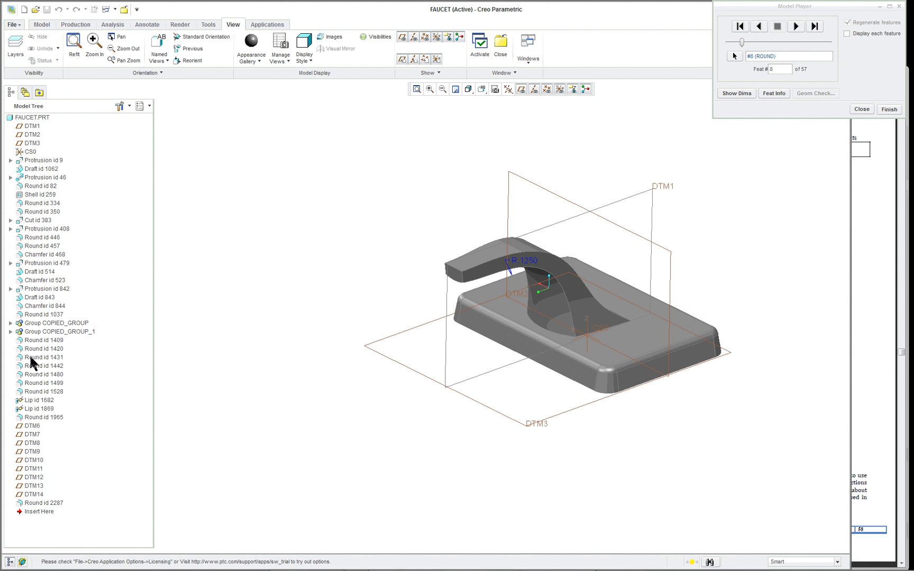
mouse_move(796, 26)
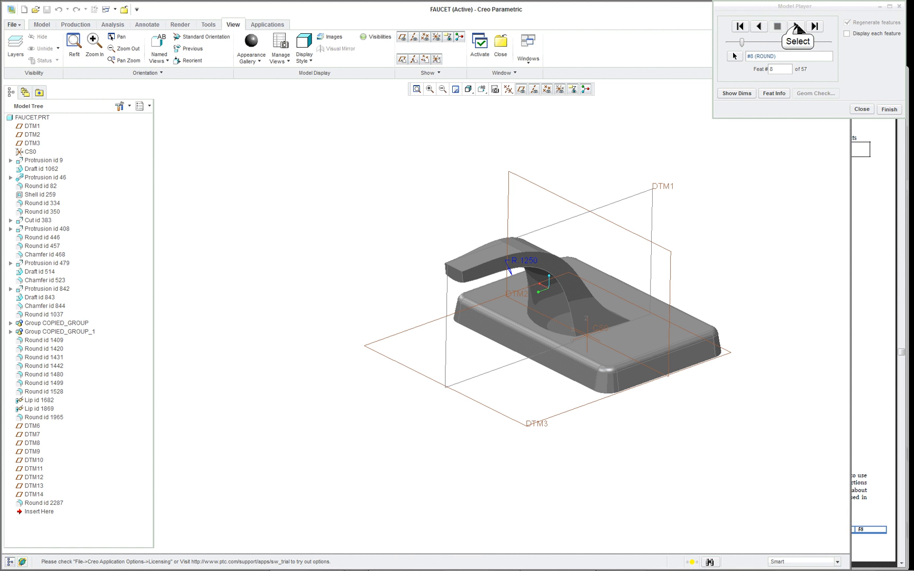
Step forward past feature 9, the shell, to feature 10, a round.
left_click(797, 25)
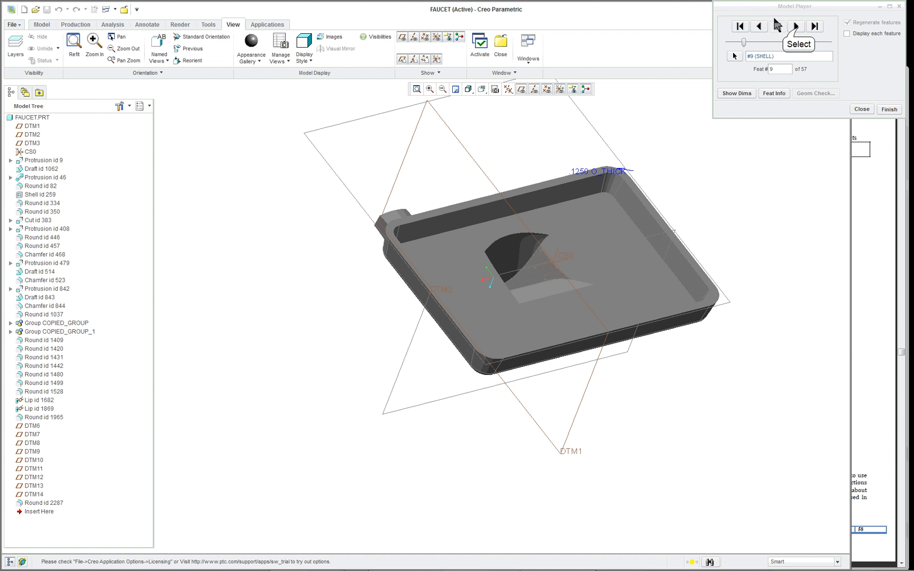
left_click(796, 26)
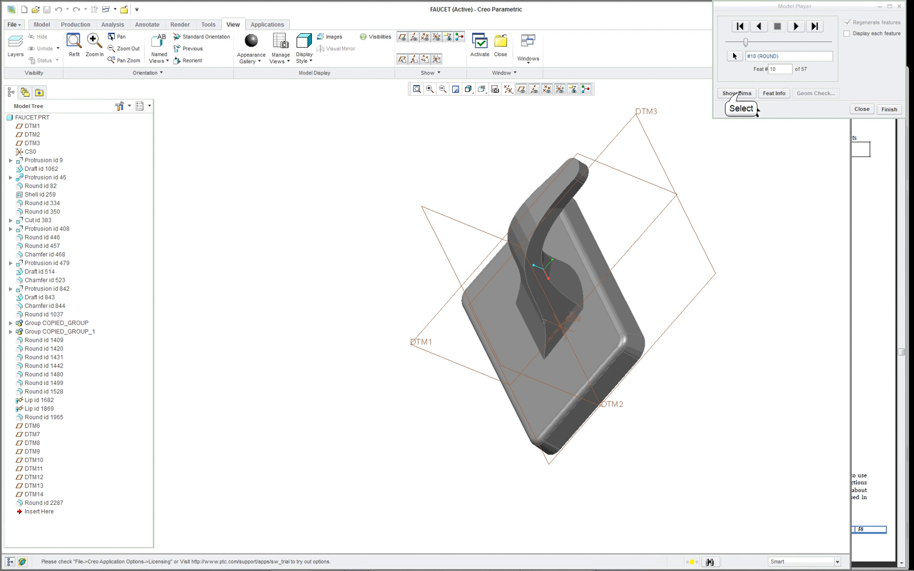
mouse_move(692, 114)
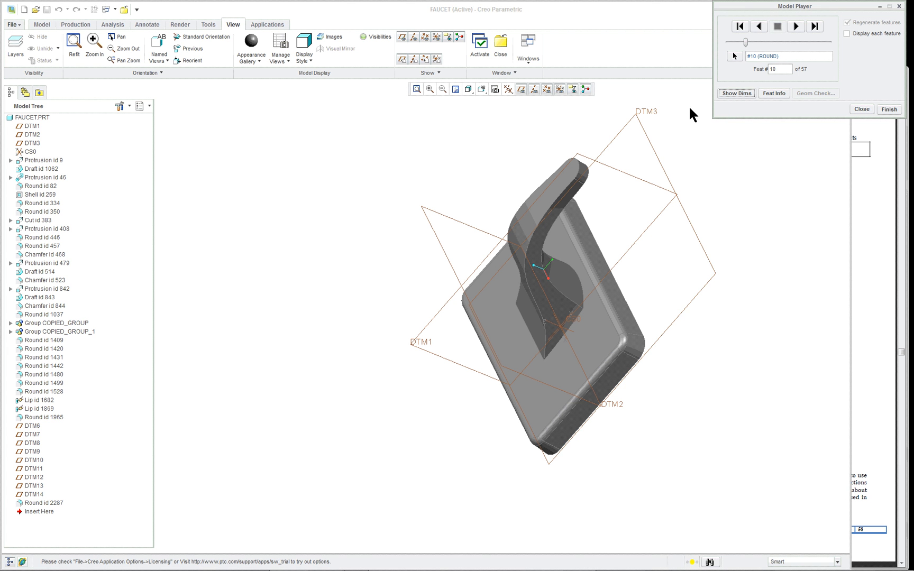
mouse_move(732, 100)
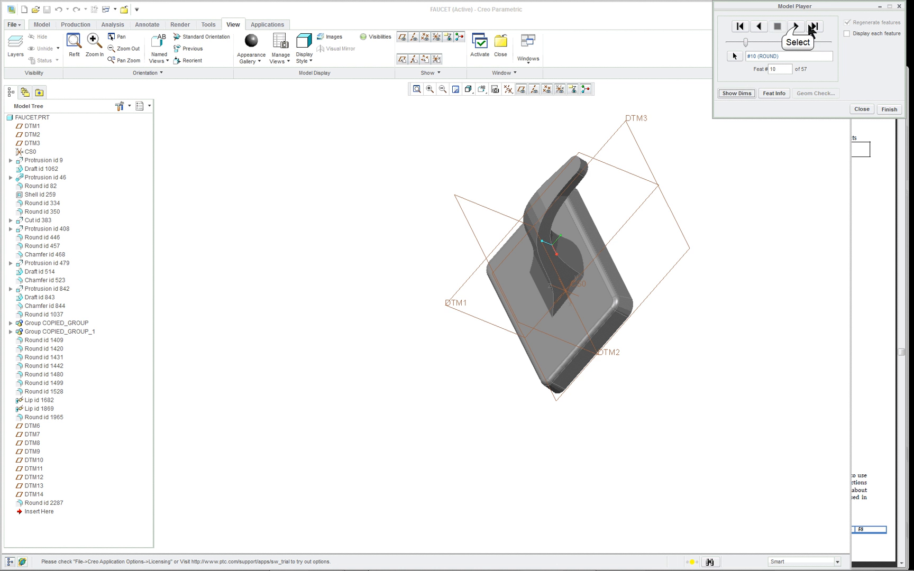
Advance through the round and spout-tip cut to the boss protrusion, showing each one's dimensions.
left_click(796, 25)
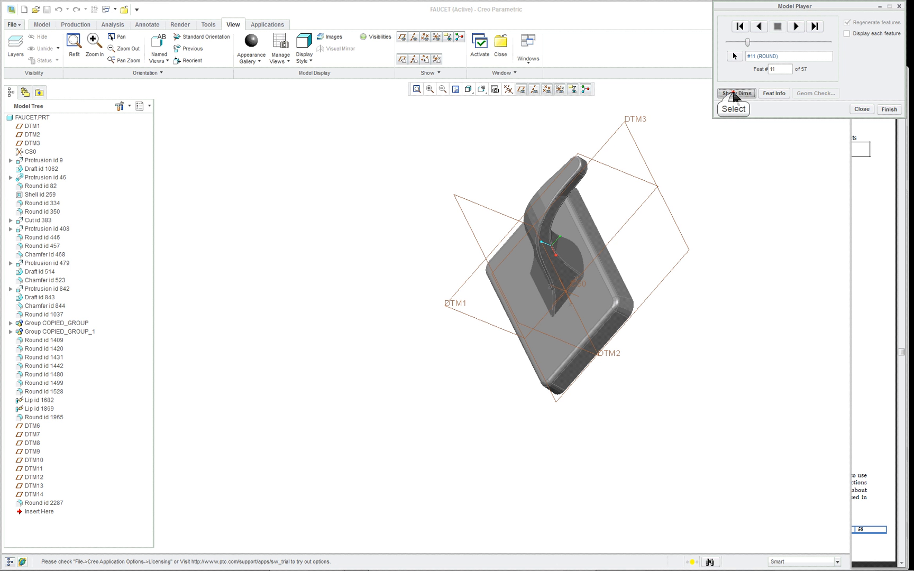
left_click(736, 93)
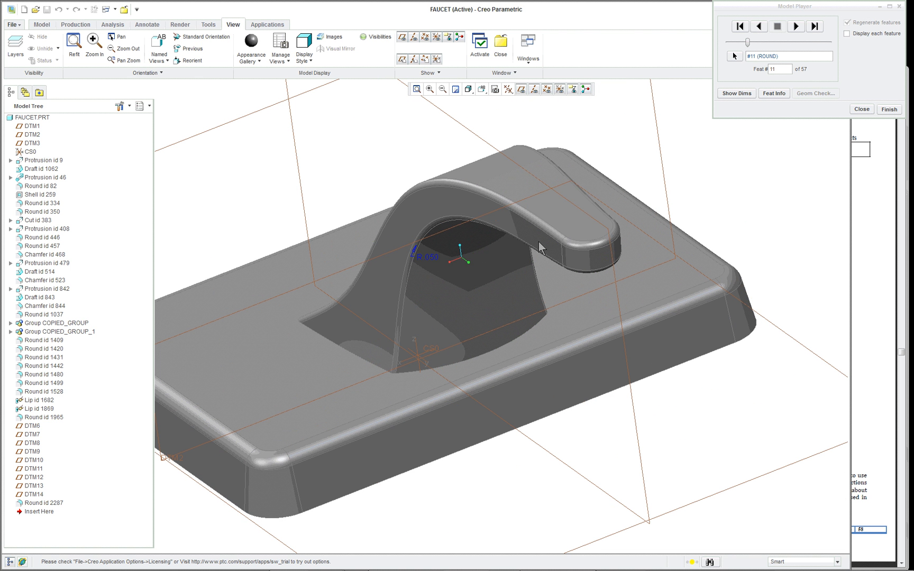
mouse_move(797, 25)
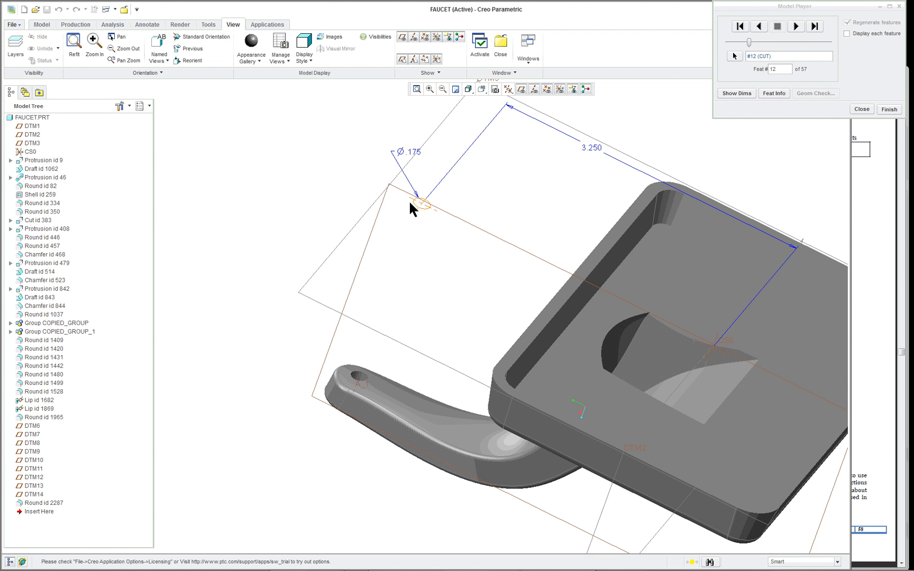
mouse_move(419, 220)
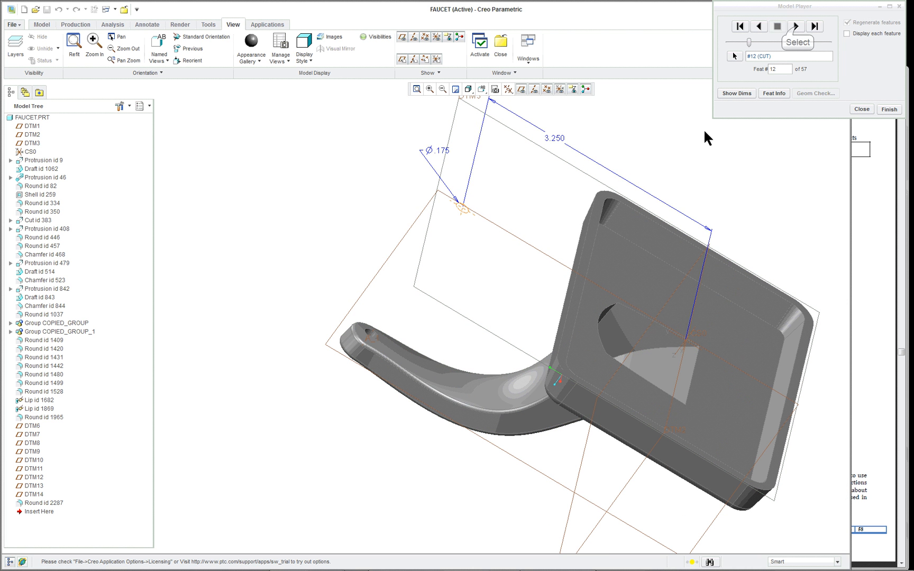
left_click(797, 26)
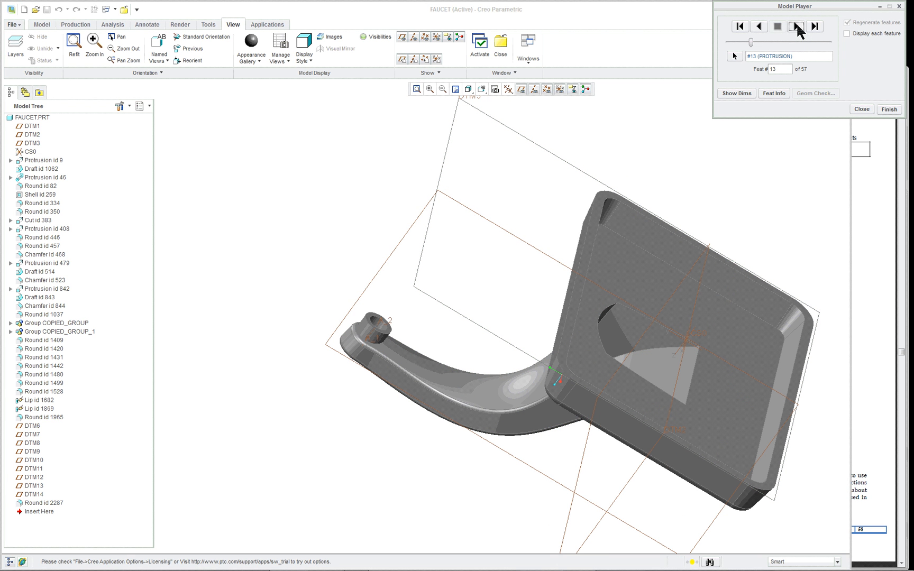
left_click(737, 93)
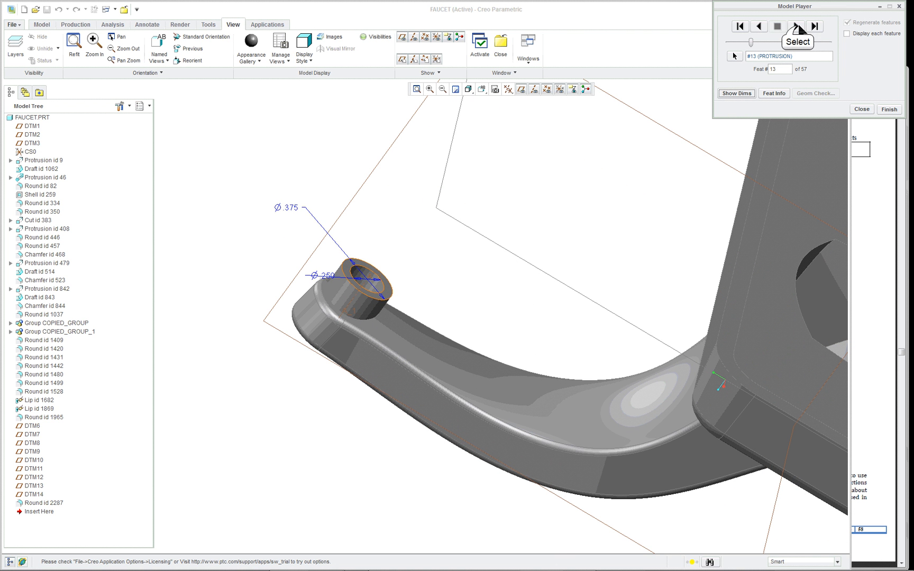
Step past the spout-tip rounds and chamfer to feature 17, the next protrusion.
left_click(798, 25)
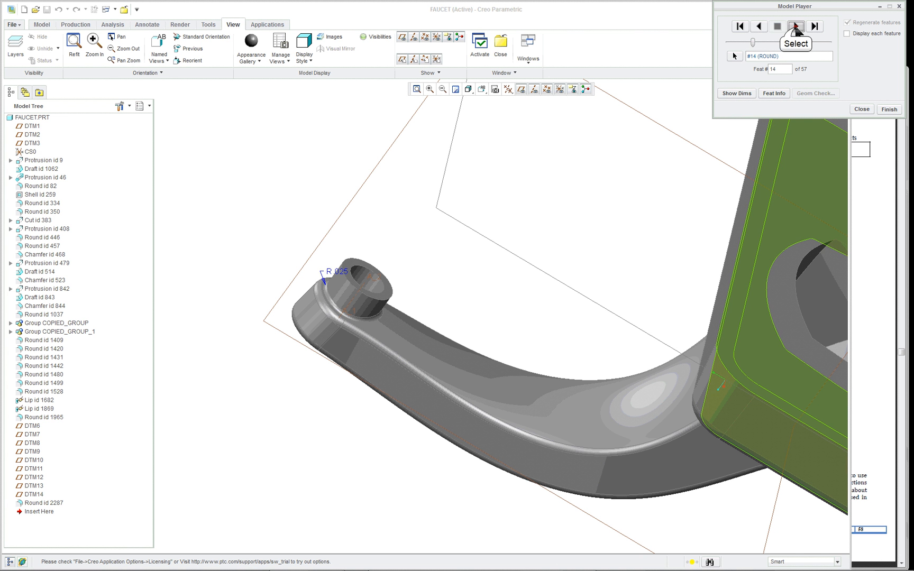
left_click(797, 25)
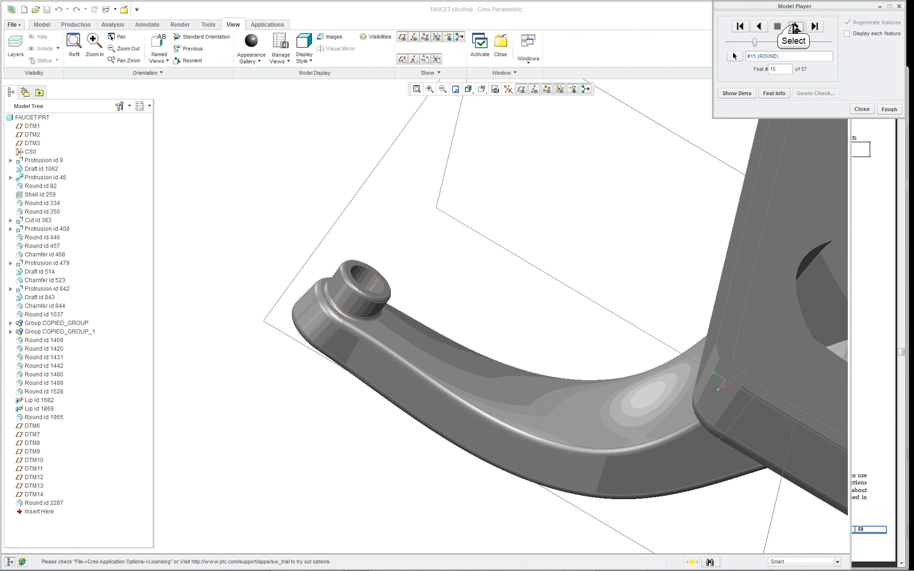
left_click(796, 27)
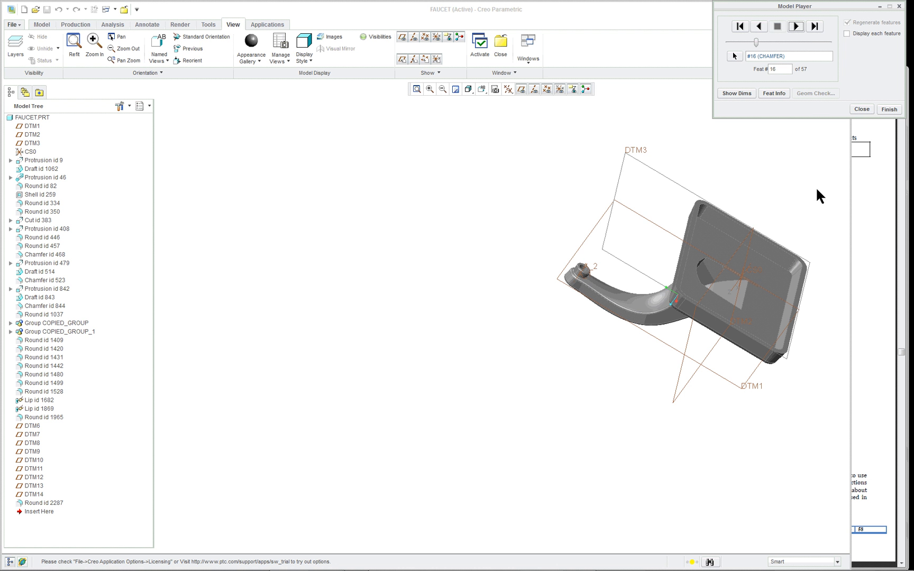
mouse_move(799, 25)
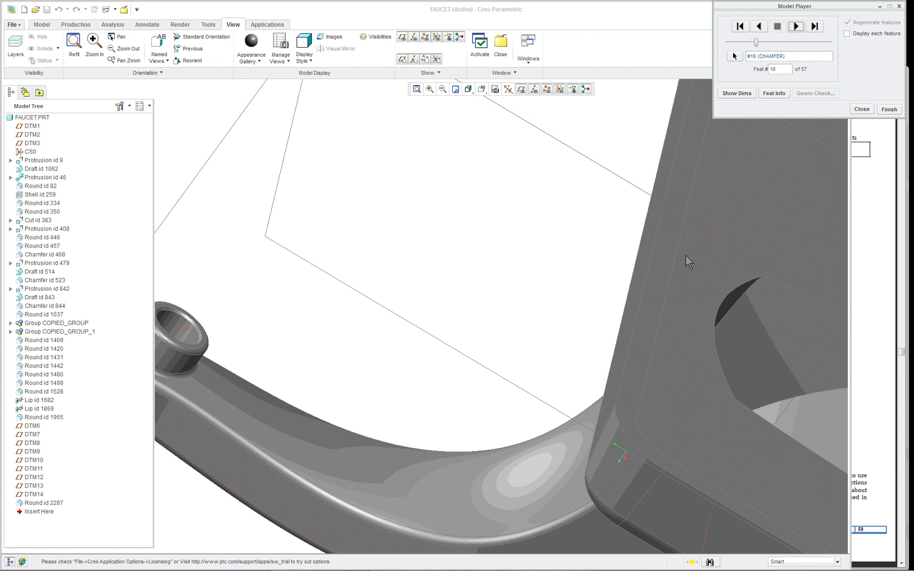
left_click(798, 26)
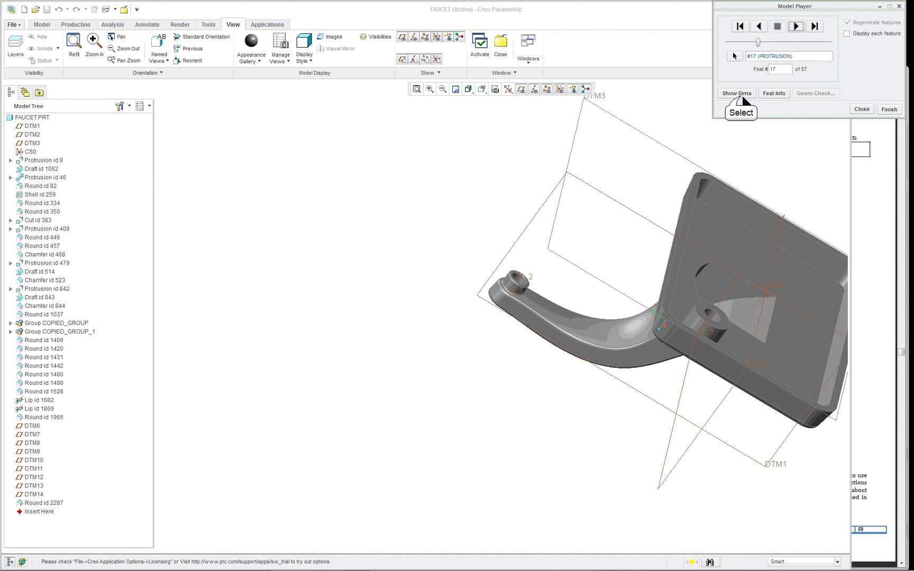
Show the protrusion's dimensions, then step through its draft and the second boss to the chamfer.
left_click(737, 93)
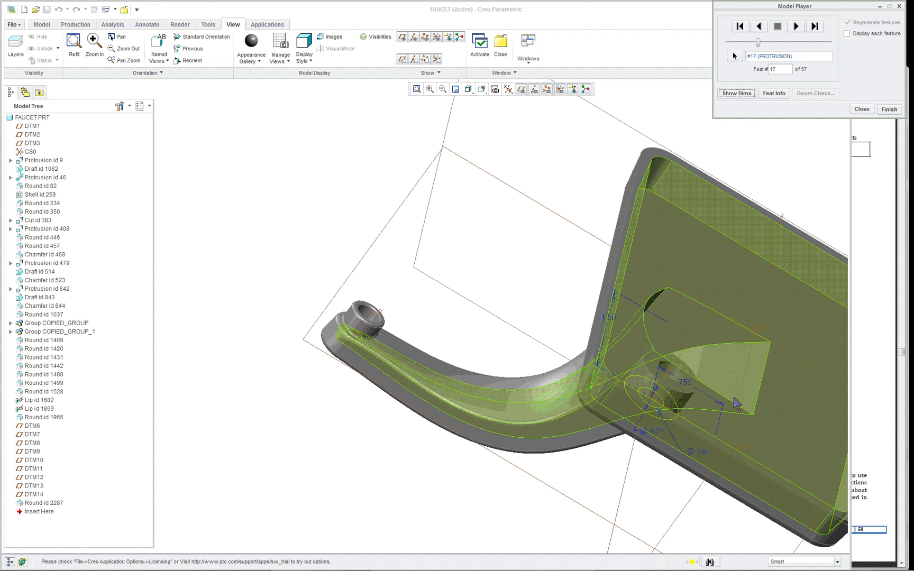
left_click(794, 25)
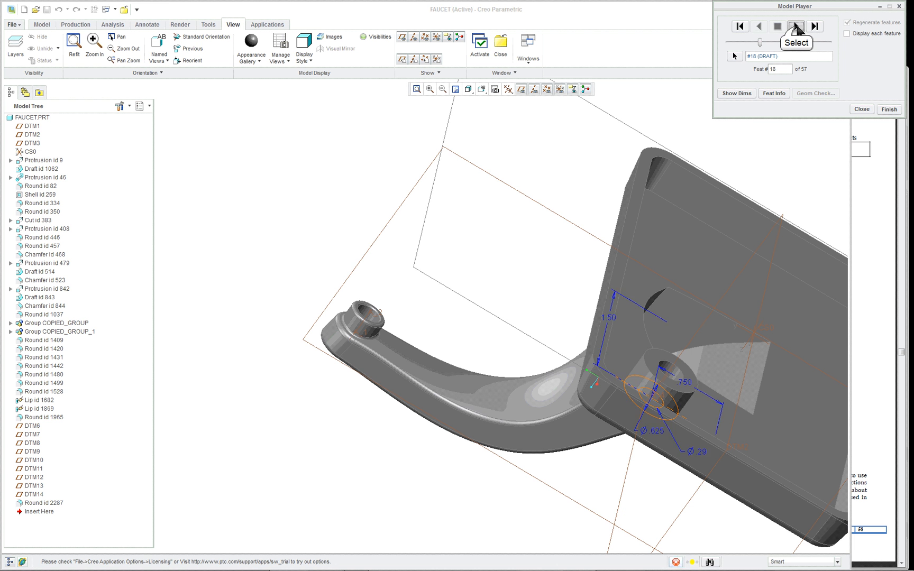
left_click(796, 27)
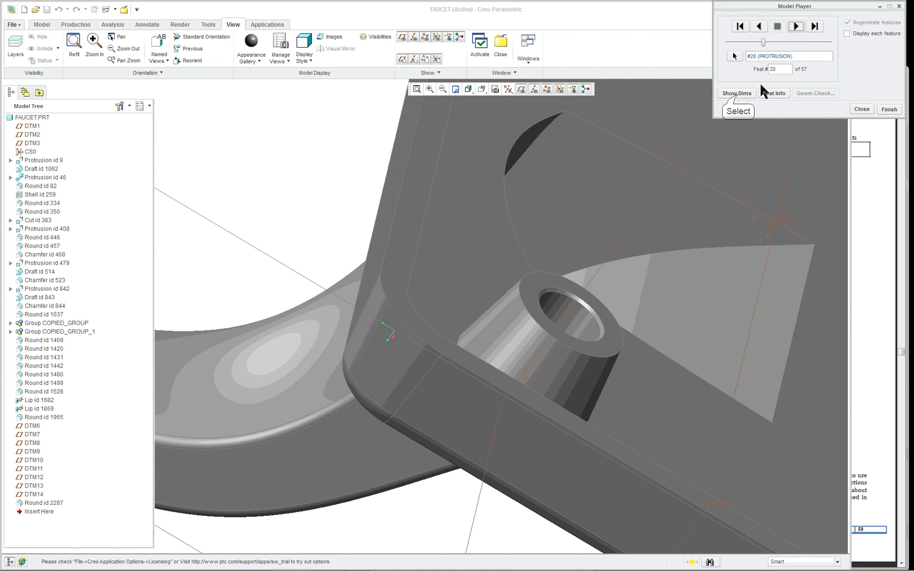
left_click(738, 93)
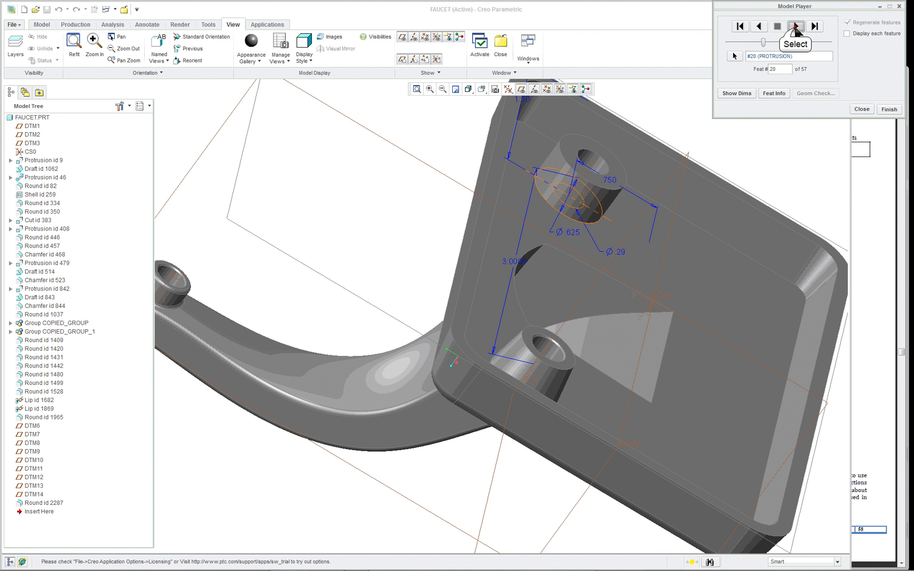
left_click(795, 25)
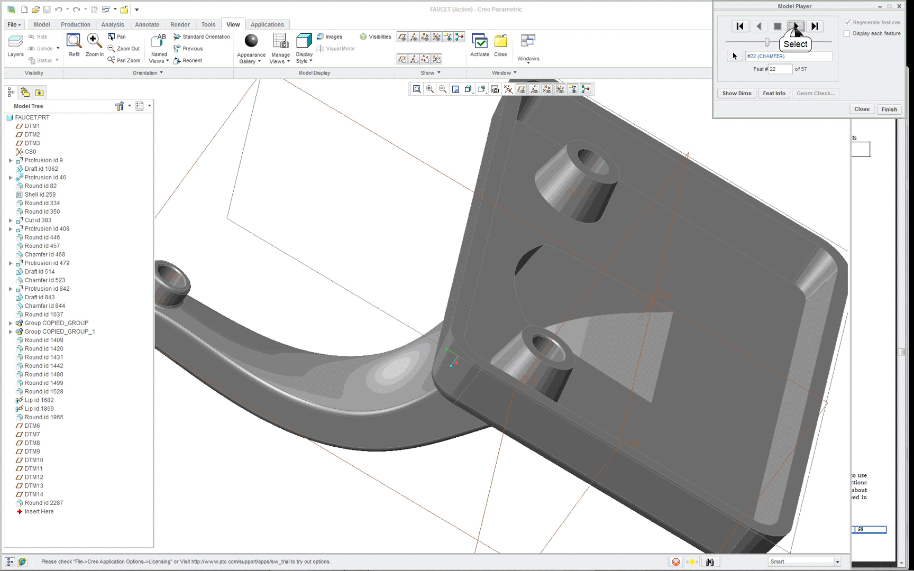
Advance past the round, copied group, protrusion and draft to feature 30, the underside chamfer.
left_click(796, 25)
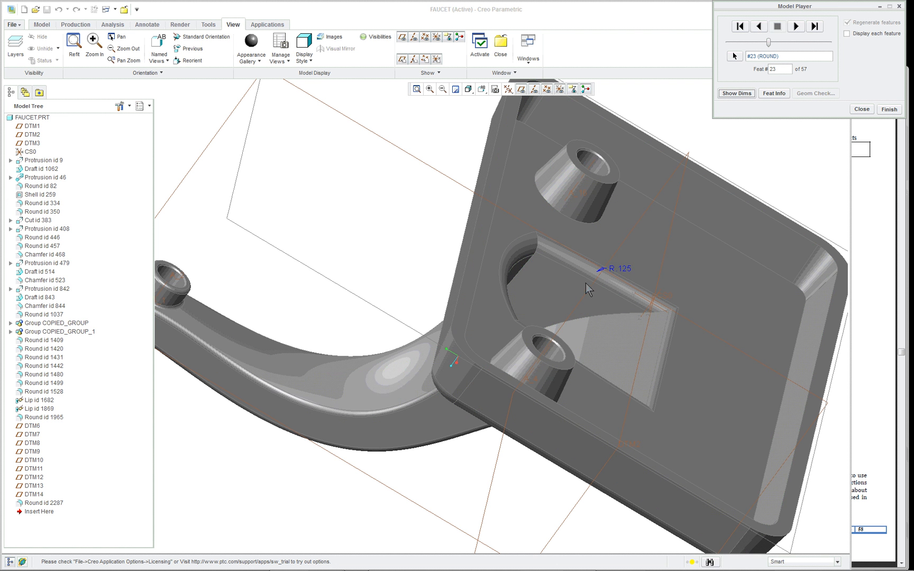
left_click(794, 26)
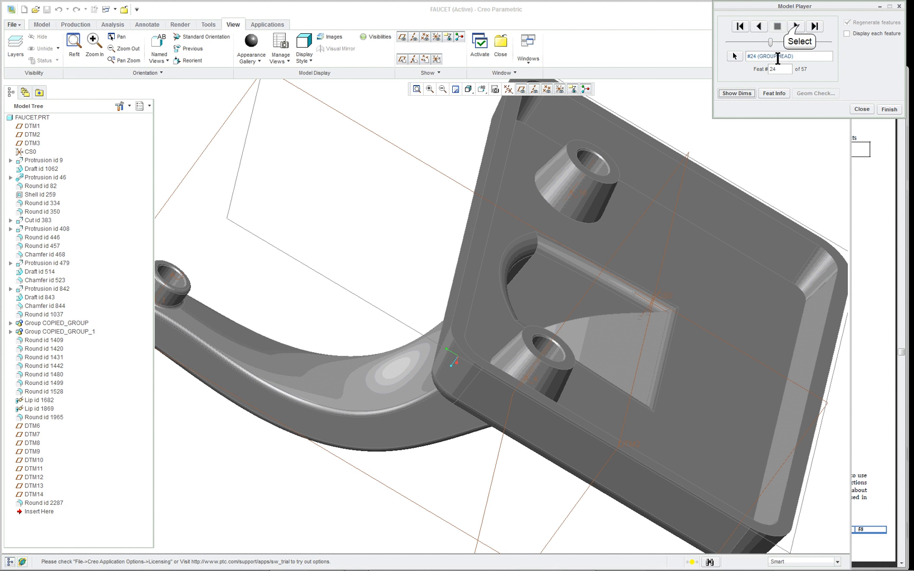
left_click(795, 25)
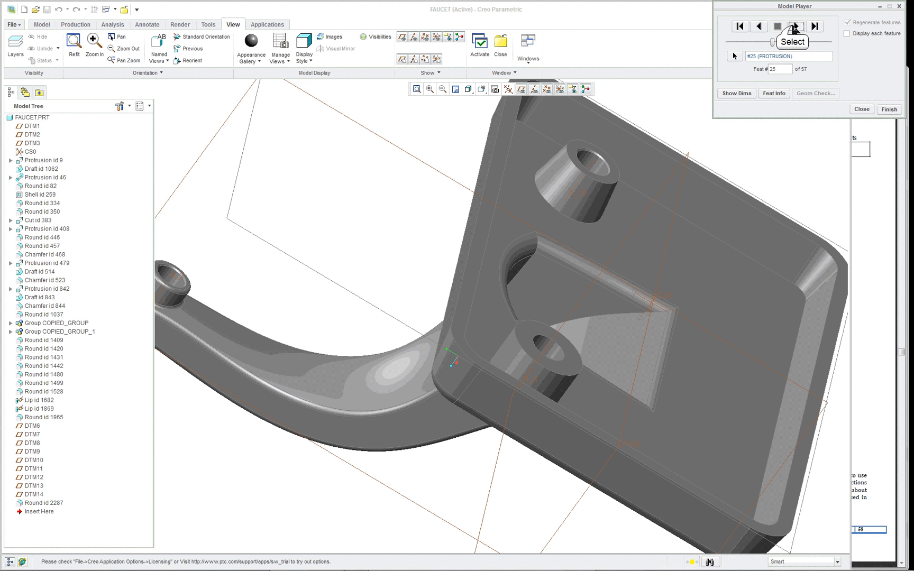
left_click(795, 25)
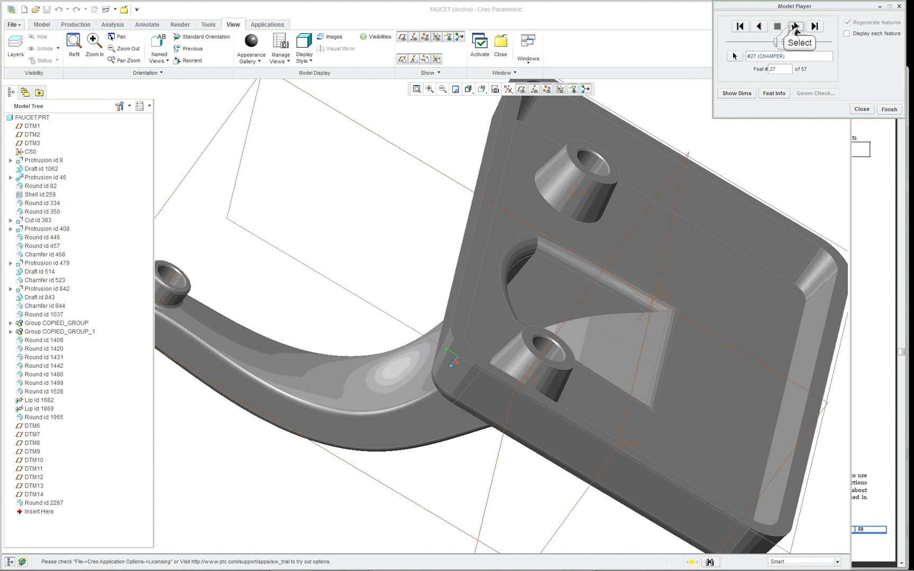
left_click(797, 25)
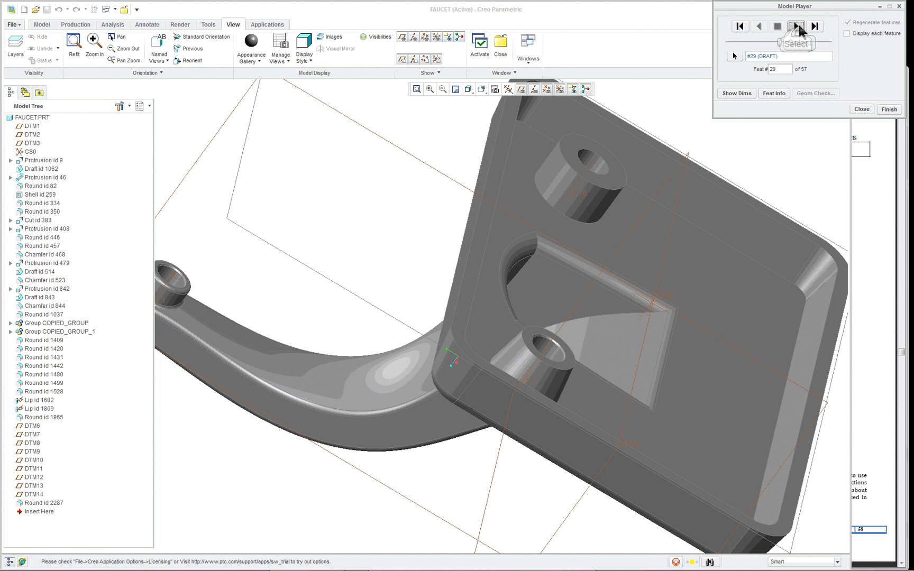
left_click(797, 25)
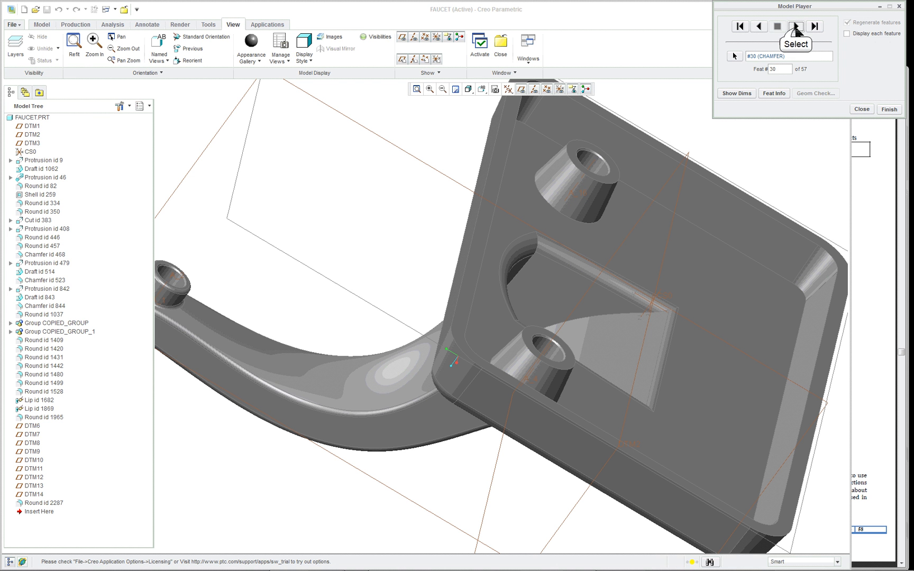
Step through the remaining base bosses and their rounds up to feature 46, the lip.
left_click(796, 25)
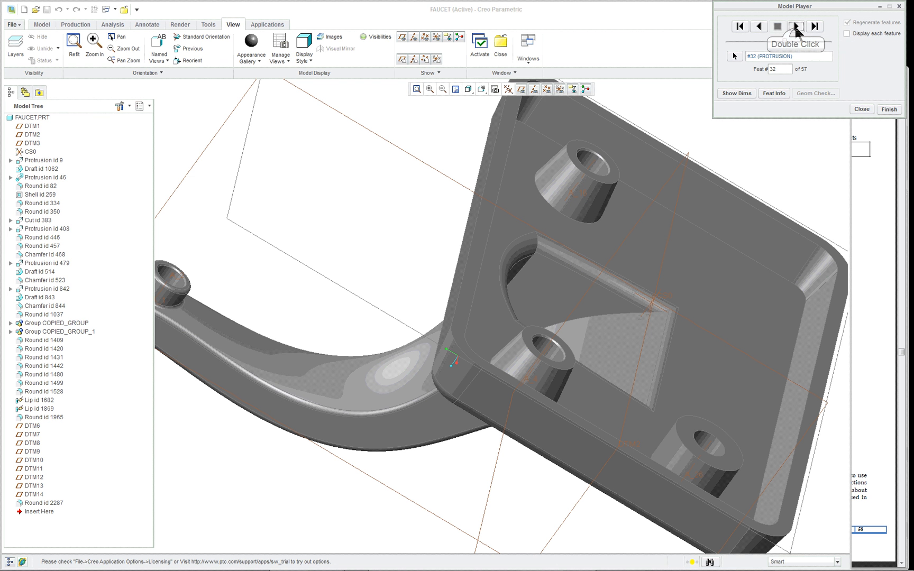
left_click(795, 25)
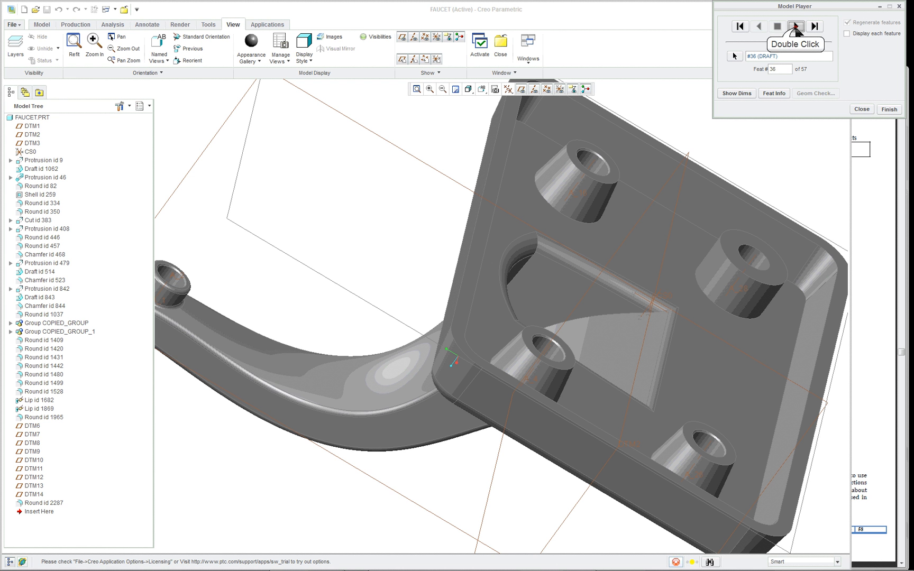
left_click(794, 26)
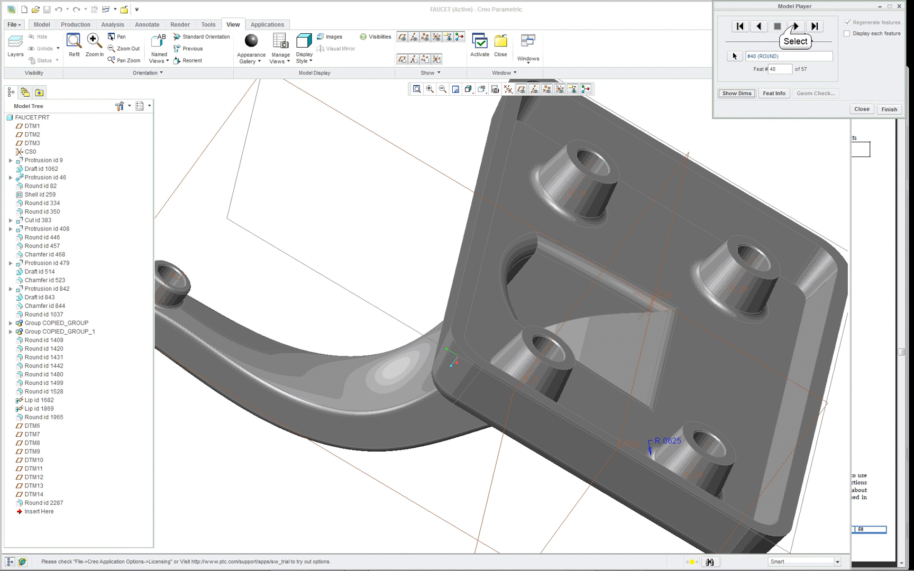
left_click(797, 26)
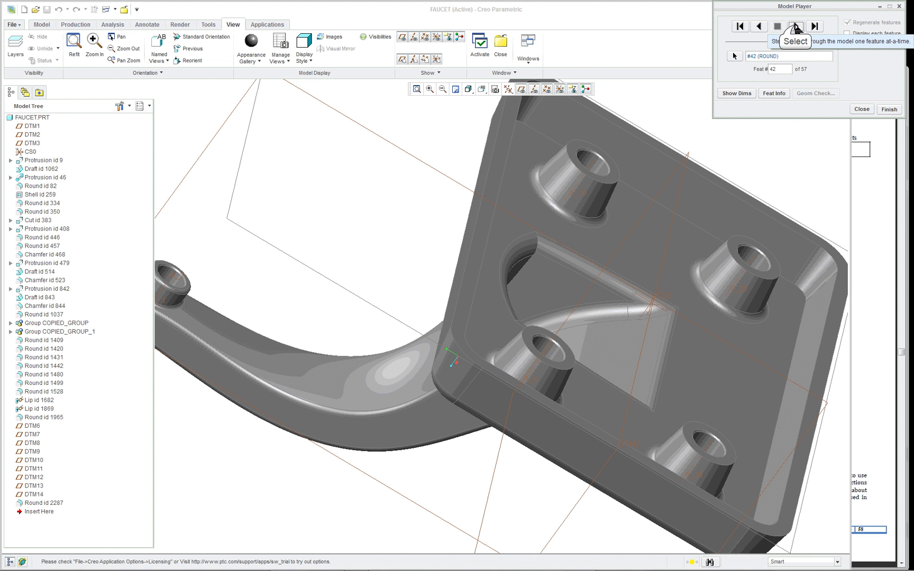
left_click(797, 25)
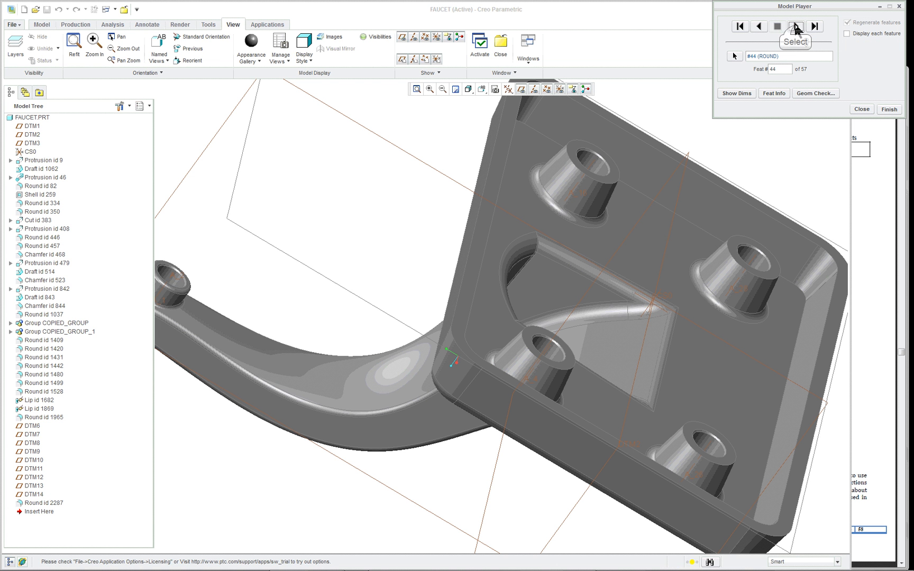
left_click(797, 26)
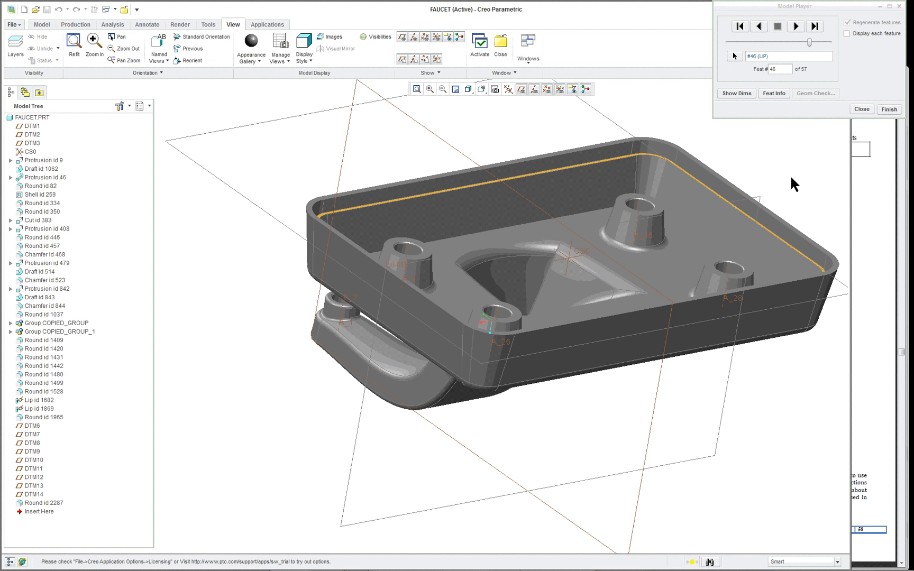
Advance past the round after the lip to feature 48, the datum plane with 2.7500 offset.
left_click(796, 26)
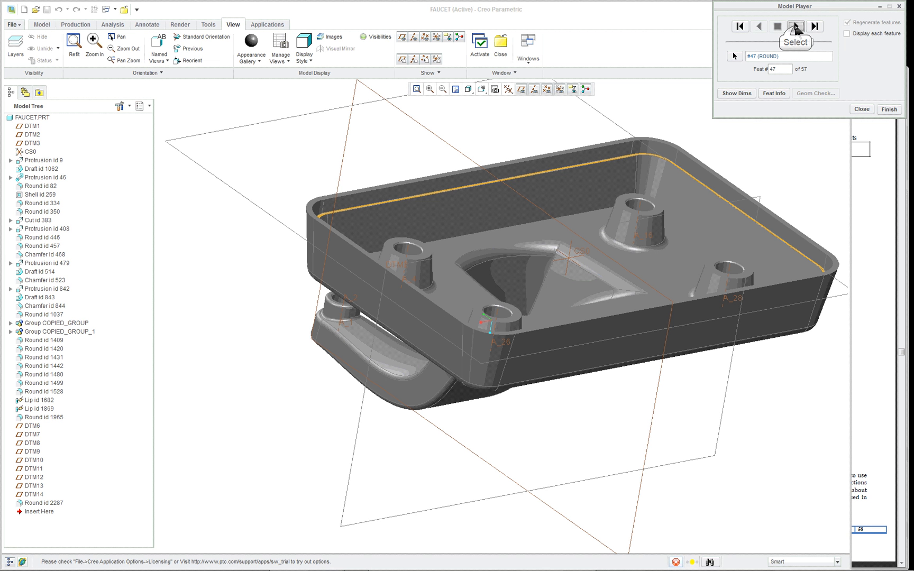
left_click(796, 26)
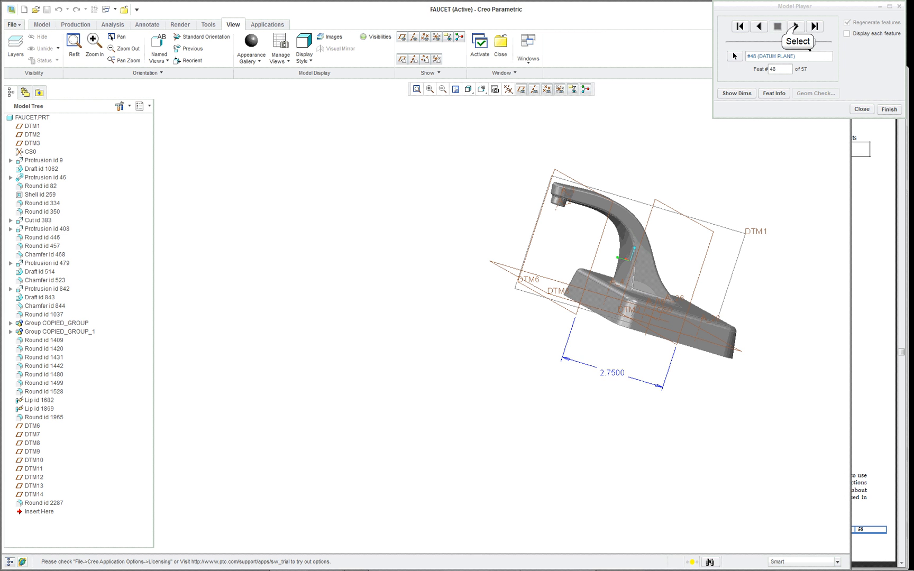
Replay datum planes 49–55 through the spout sections and finish with the complete model displayed.
left_click(797, 25)
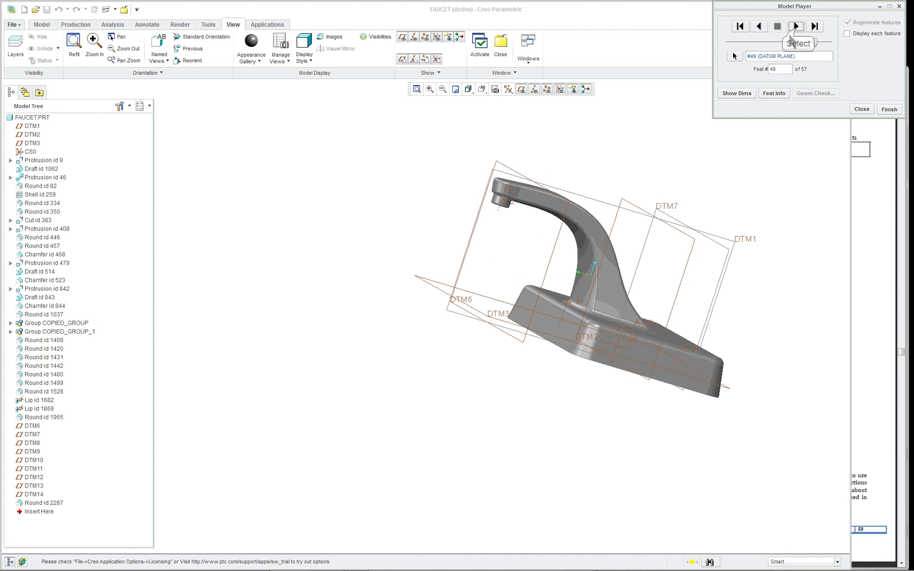
left_click(796, 27)
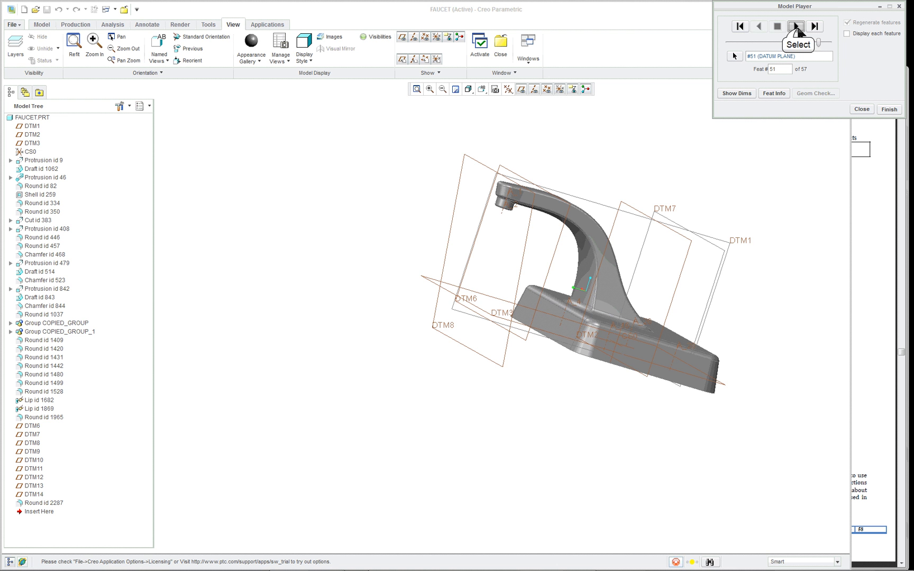
left_click(796, 25)
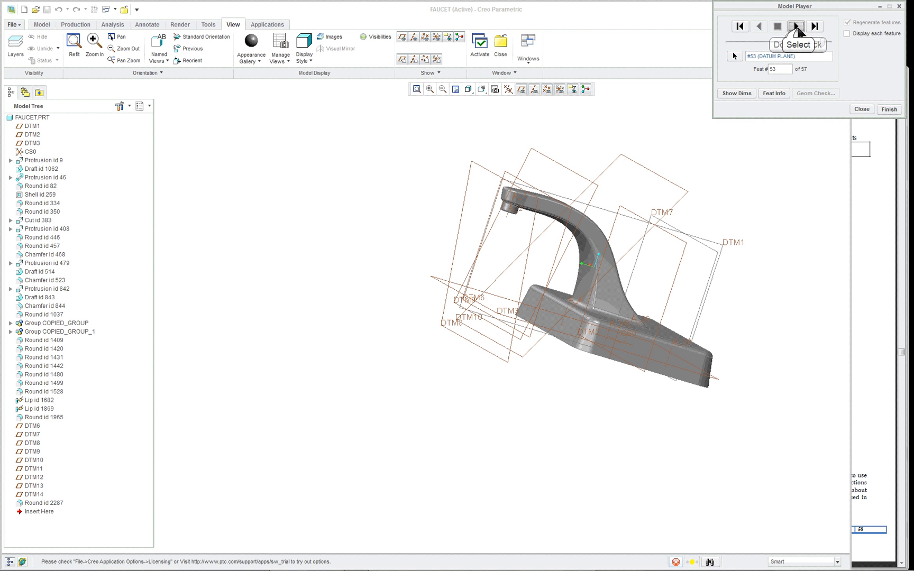
left_click(796, 26)
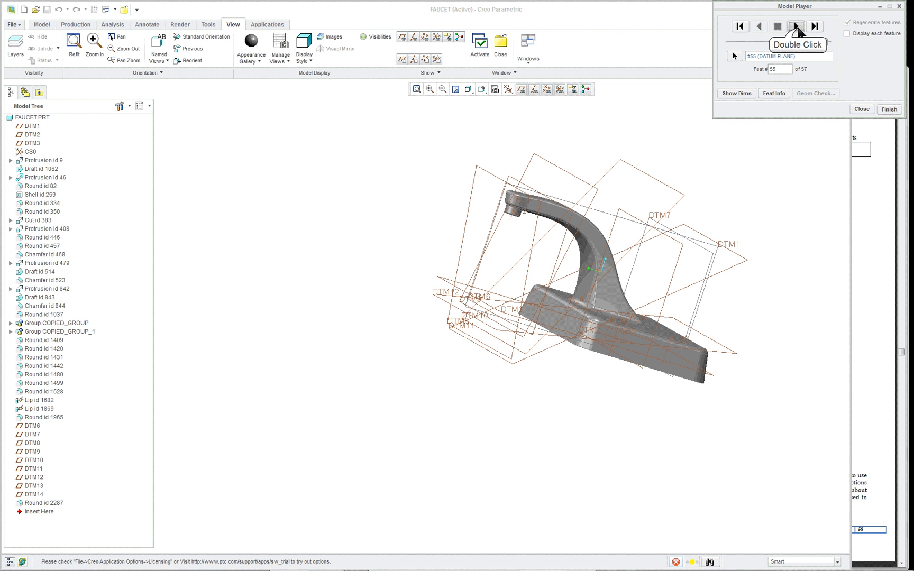
left_click(798, 25)
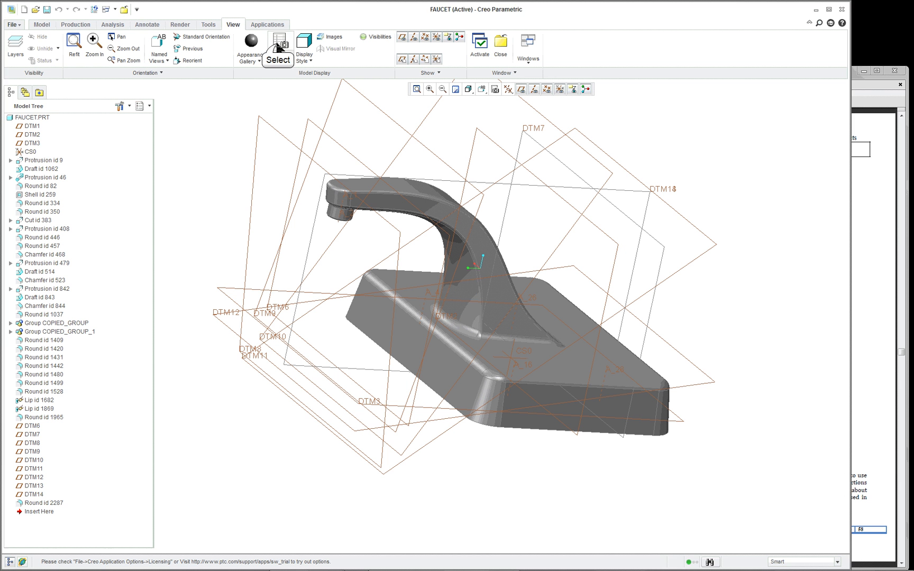
Activate cross-section A in the View Manager Xsec list to cut the faucet lengthwise.
left_click(281, 42)
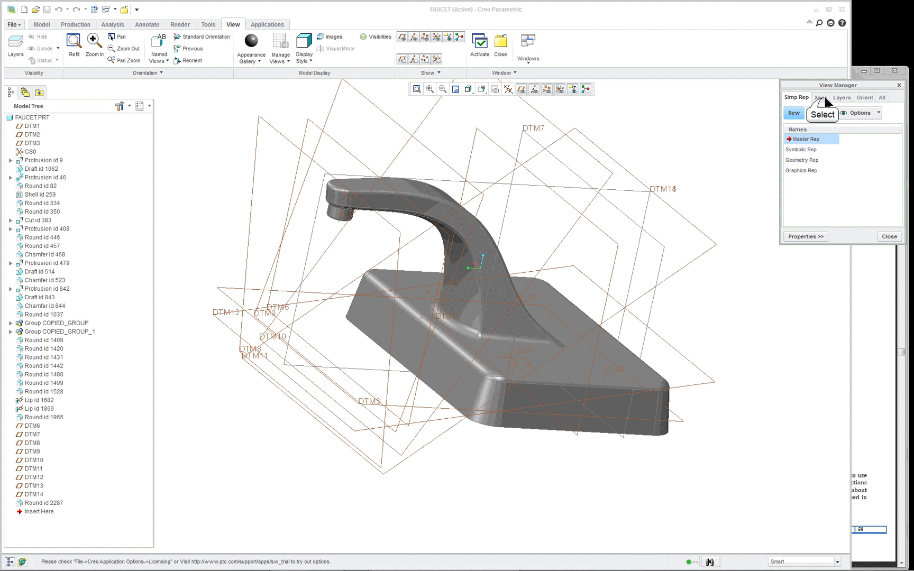
left_click(822, 98)
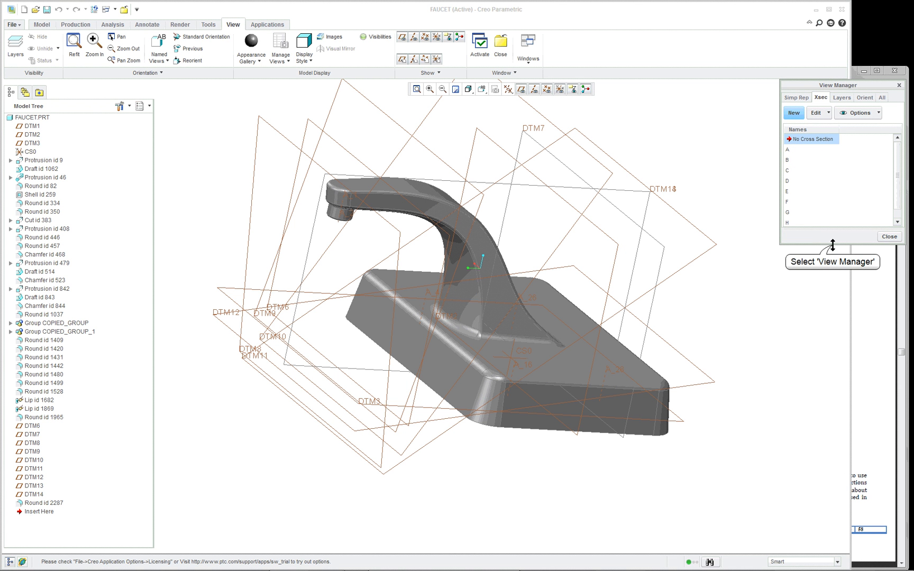
left_click(789, 150)
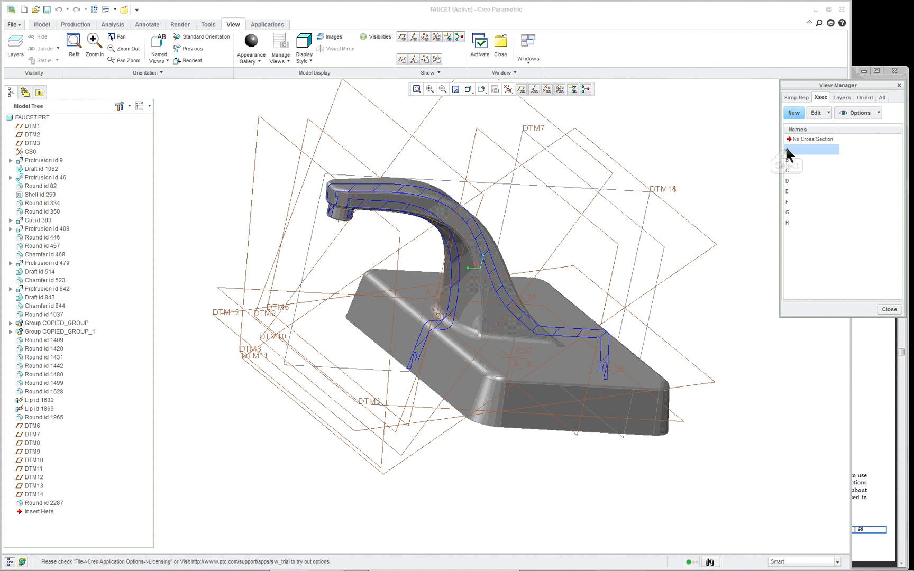
left_click(814, 139)
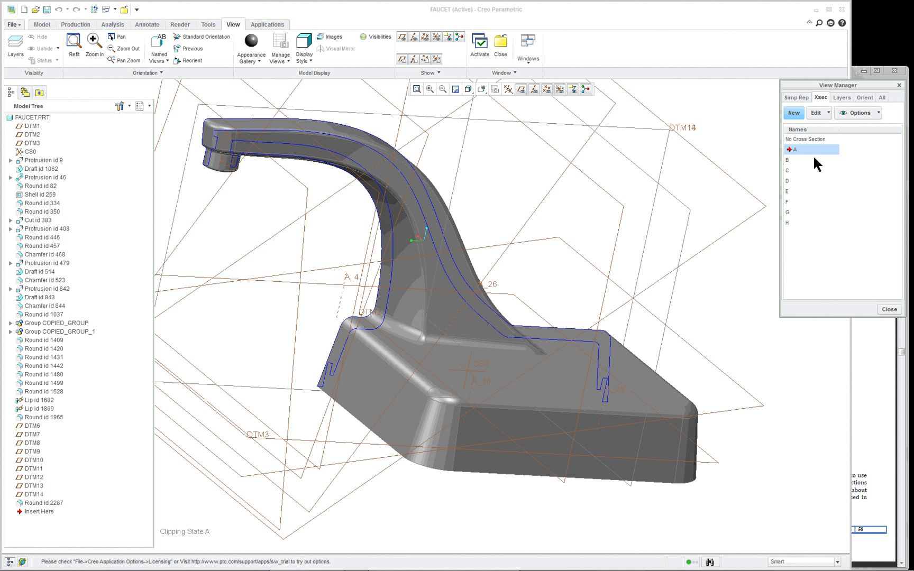
right_click(803, 151)
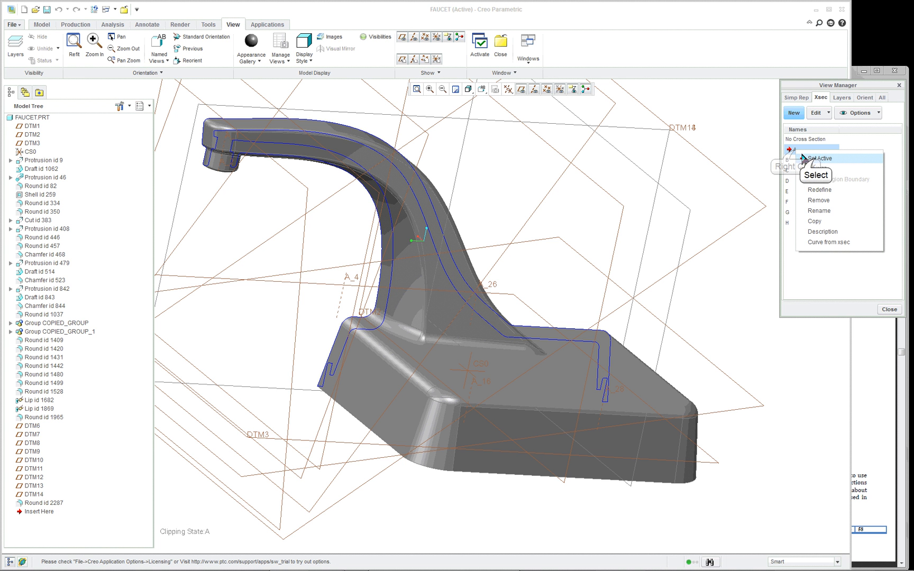
left_click(821, 159)
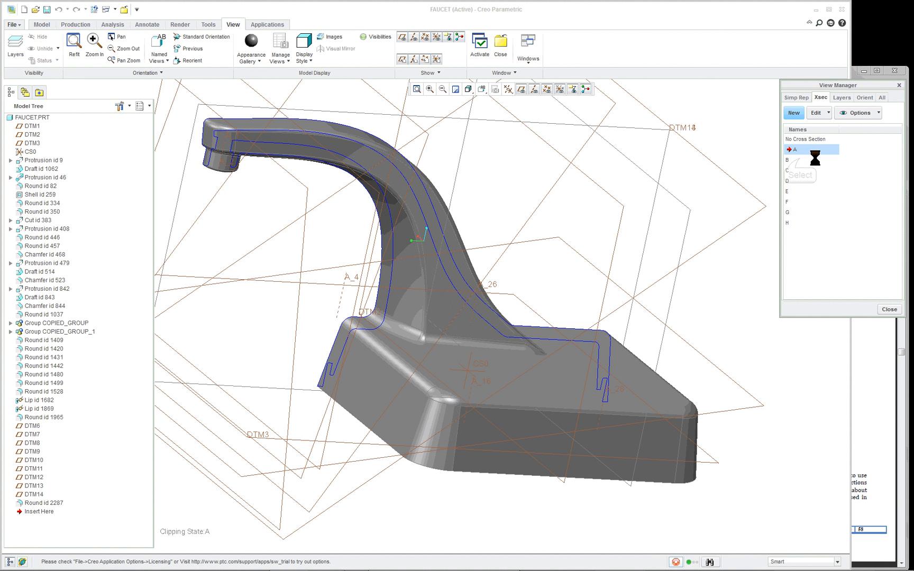
Activate cross-sections D, E, F and G in turn to cut through the base and spout.
right_click(802, 160)
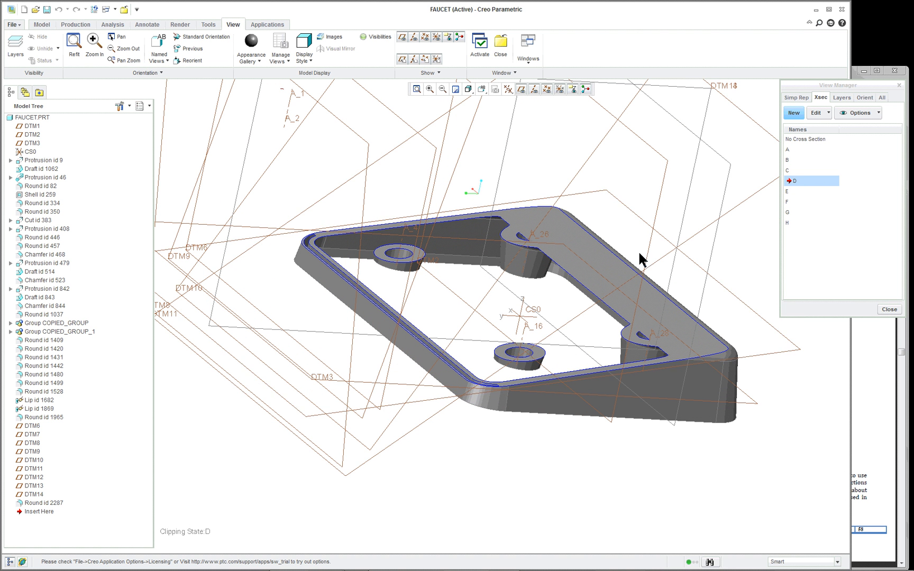
right_click(791, 190)
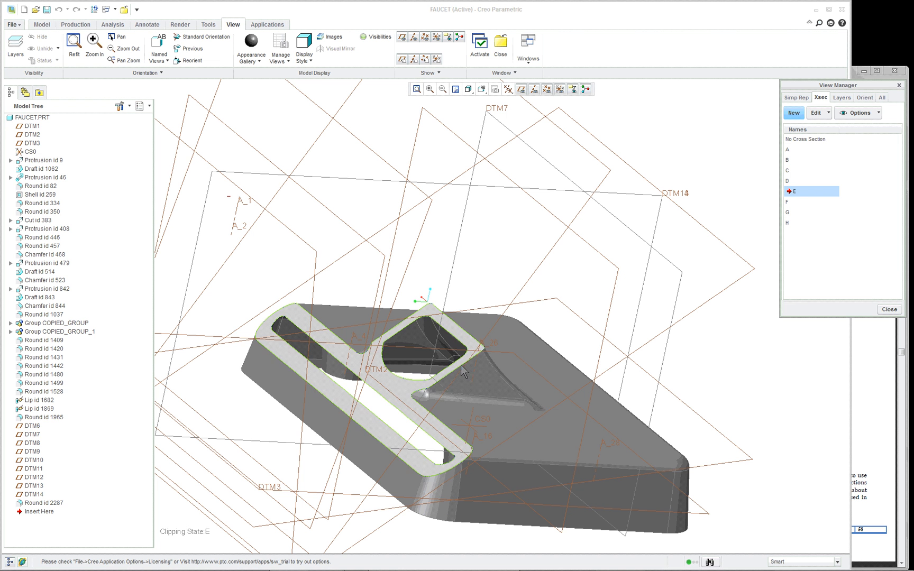
mouse_move(468, 353)
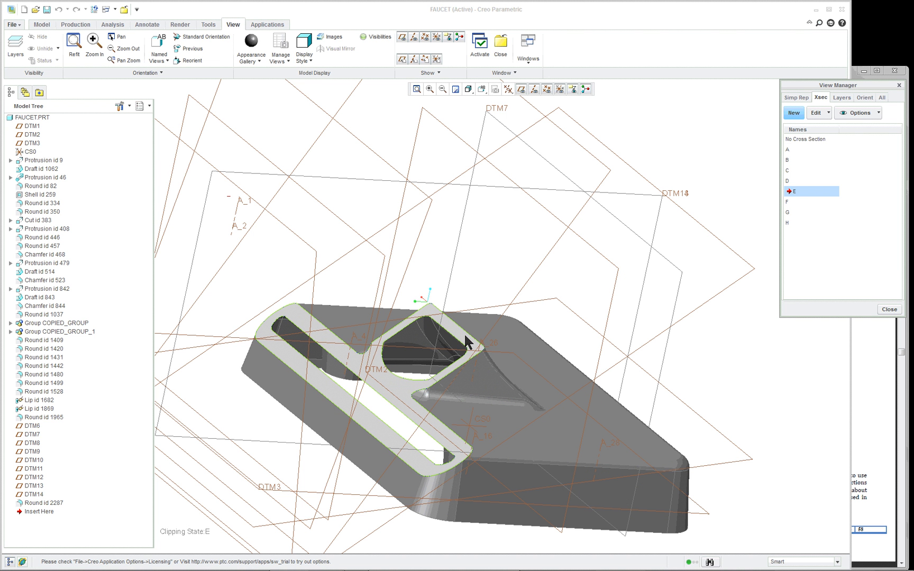
right_click(792, 201)
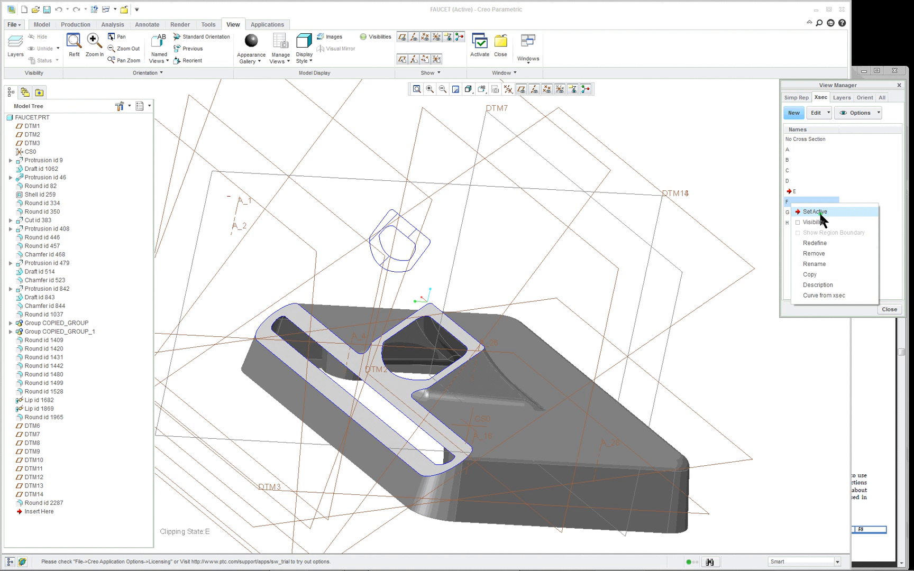
left_click(815, 211)
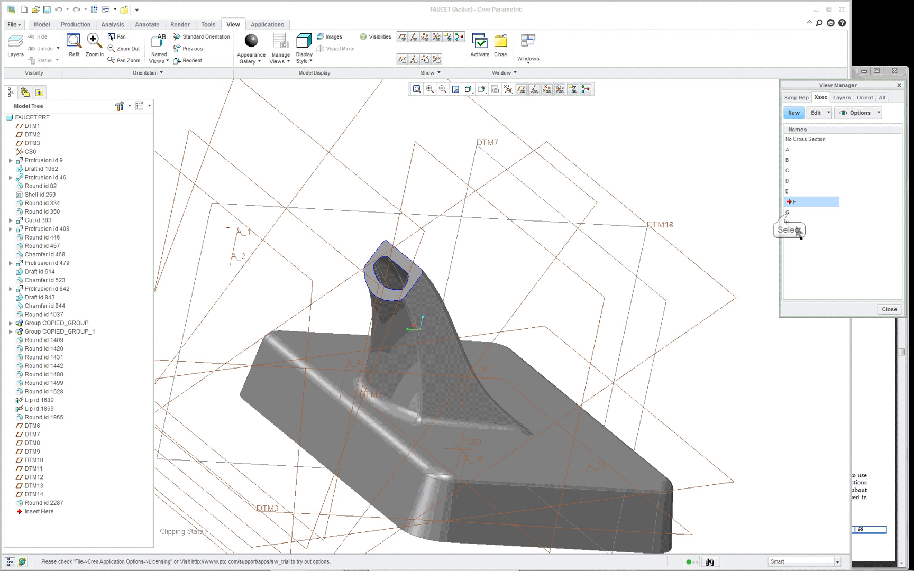
right_click(808, 212)
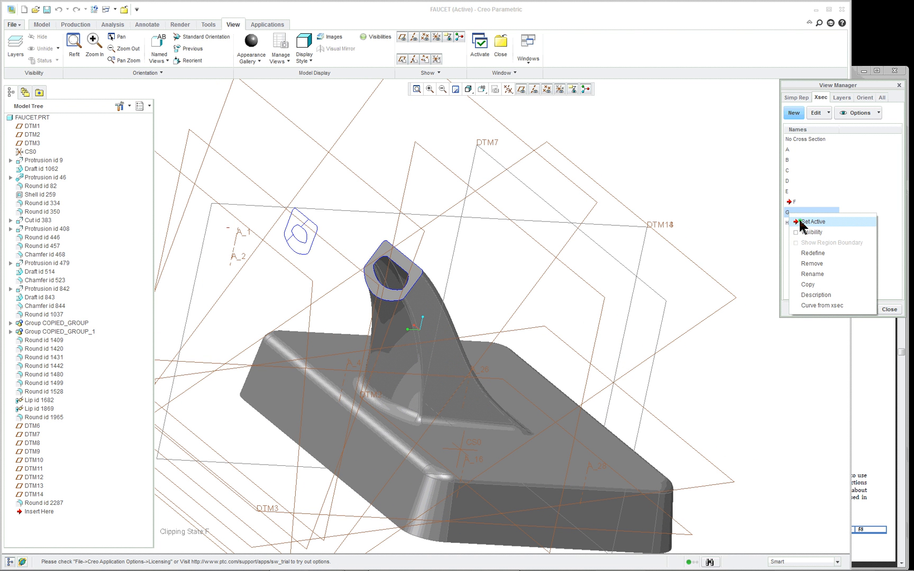
left_click(813, 222)
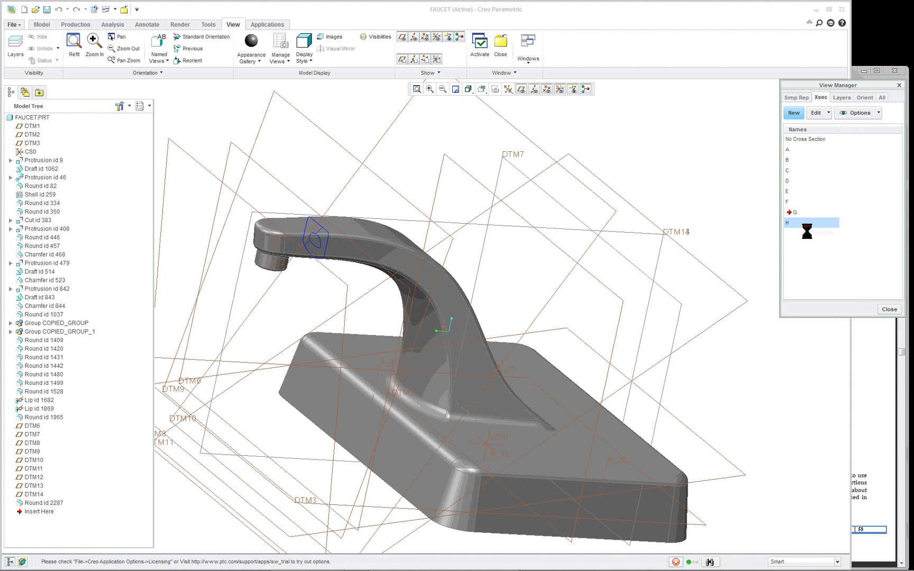
Restore the uncut faucet with No Cross Section and close the View Manager.
double_click(795, 222)
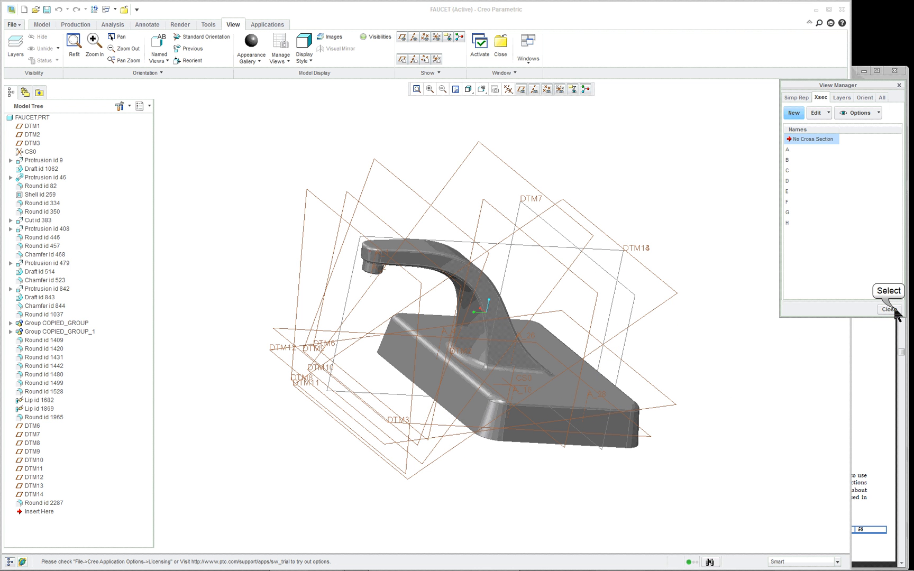
left_click(888, 310)
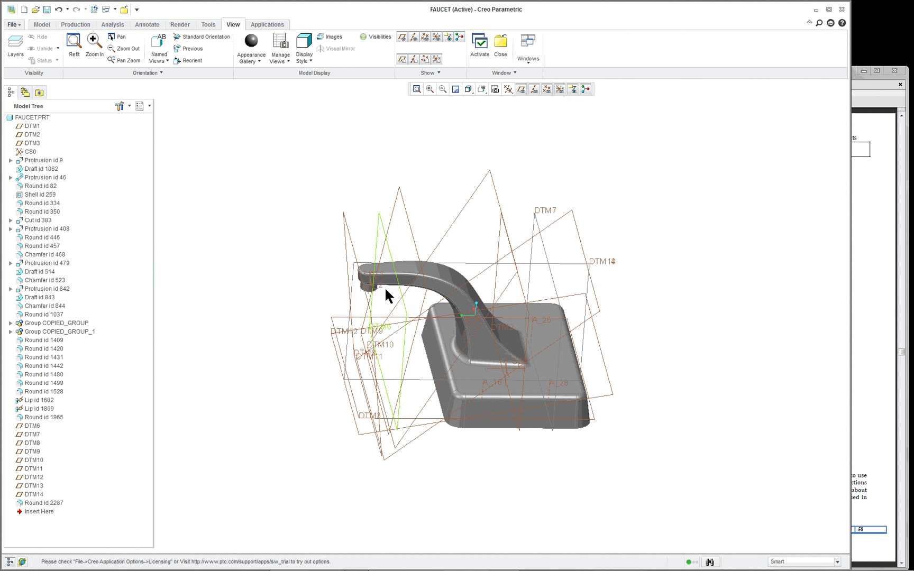
left_click_drag(385, 295, 371, 335)
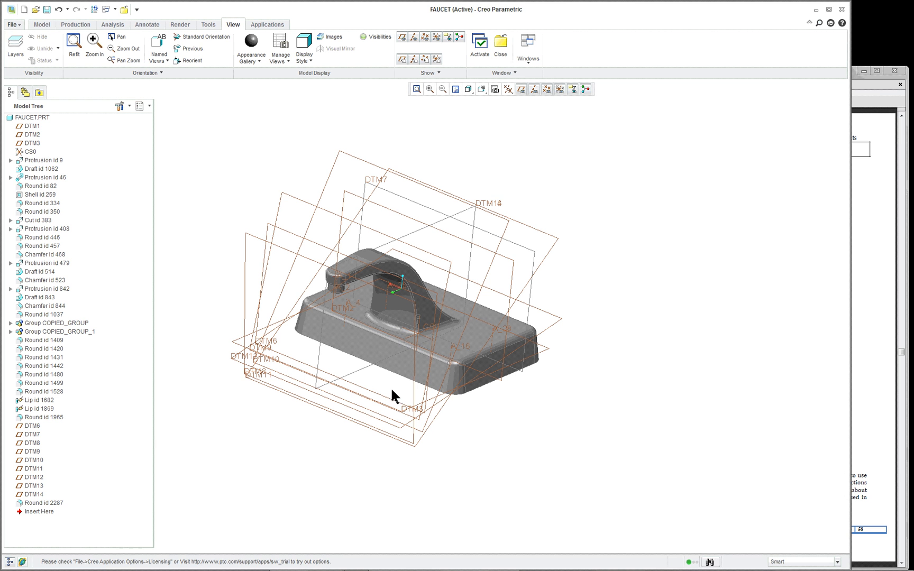
mouse_move(44, 495)
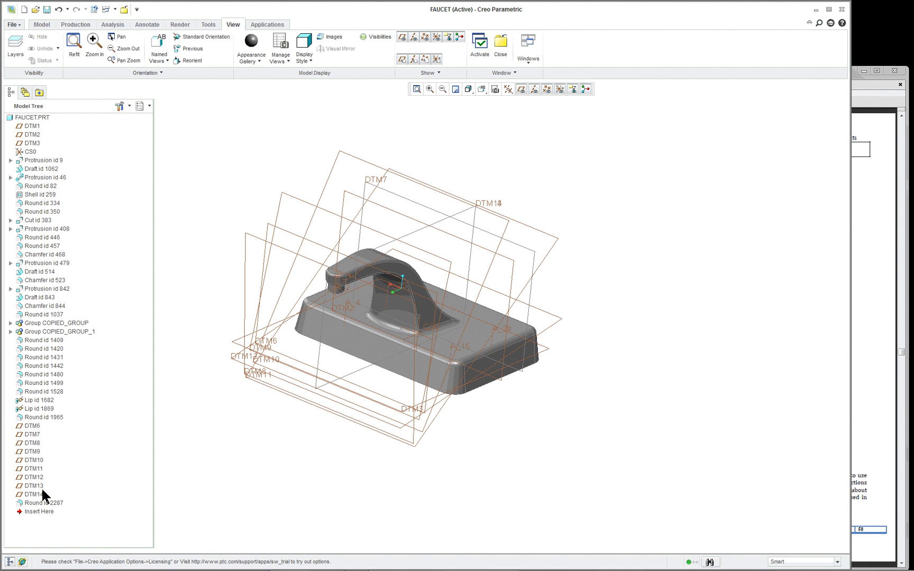
mouse_move(36, 233)
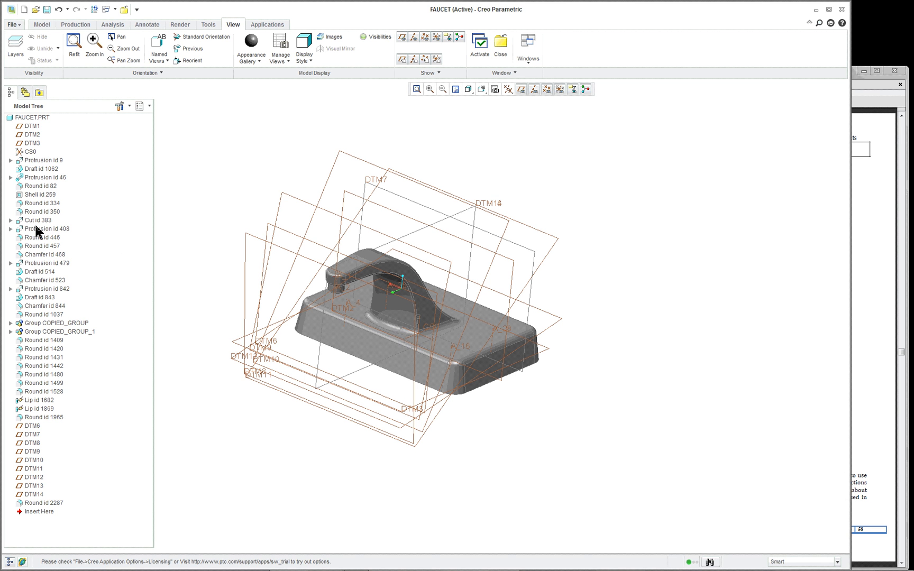
left_click(42, 178)
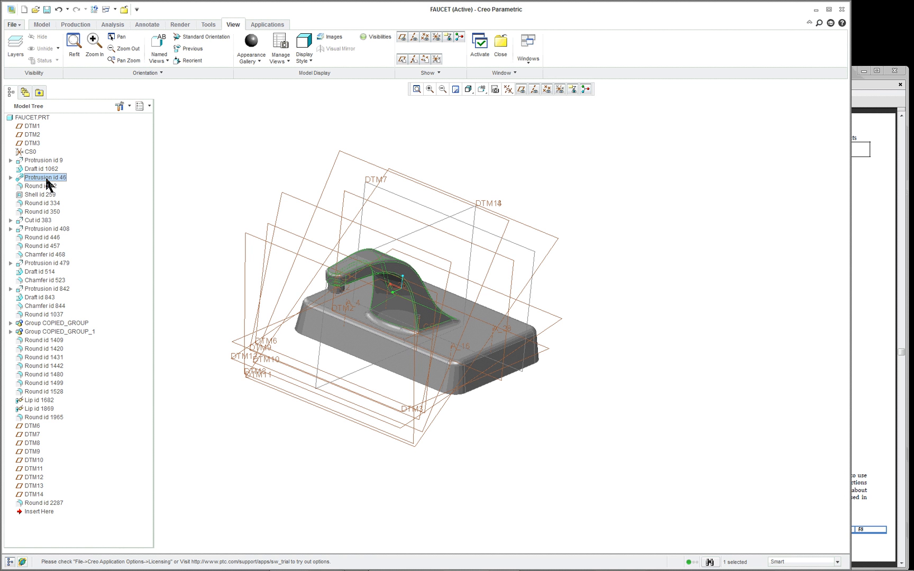
left_click(37, 513)
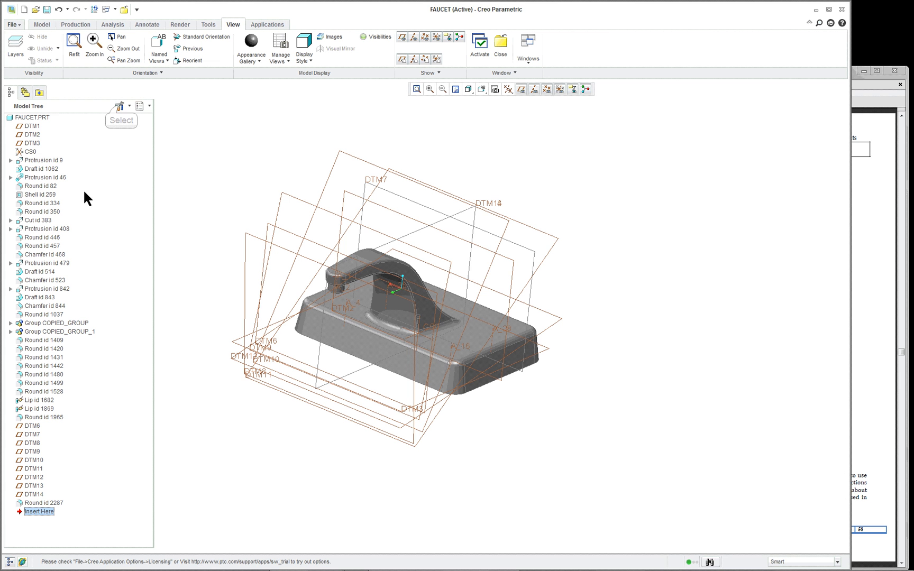
left_click(120, 106)
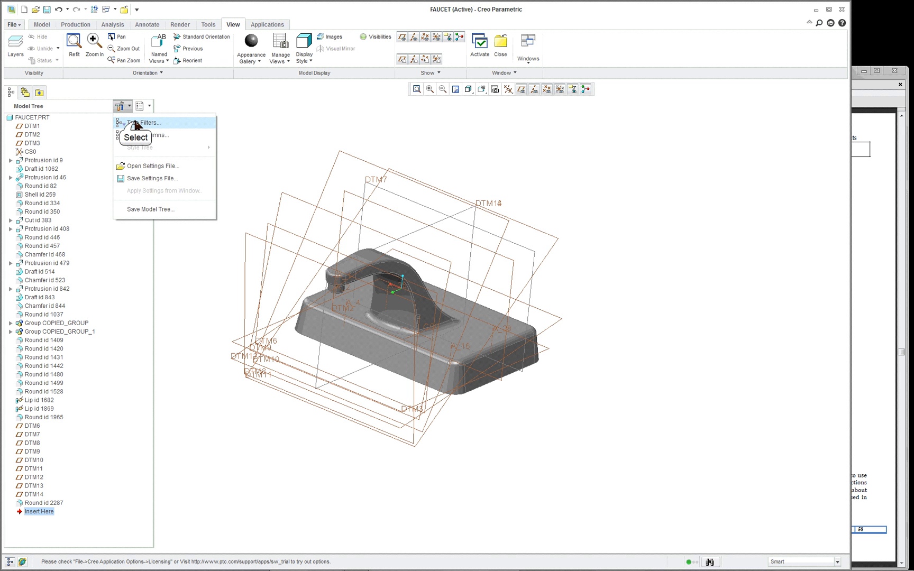
left_click(151, 123)
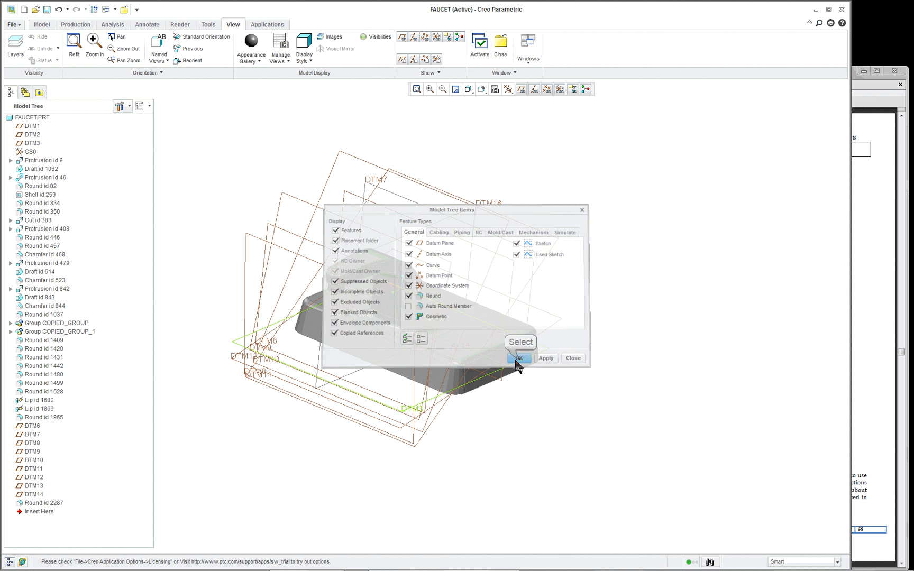
left_click(520, 358)
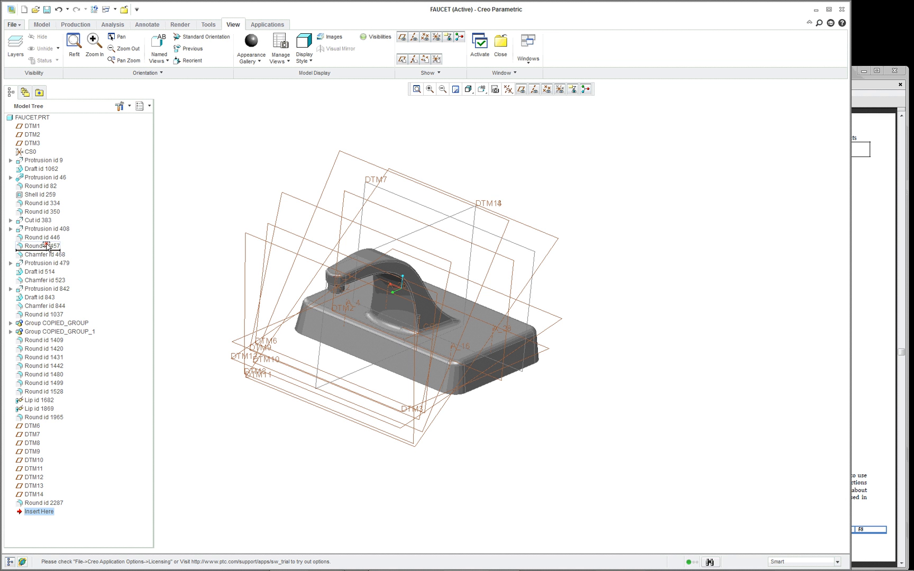
left_click_drag(39, 512, 39, 185)
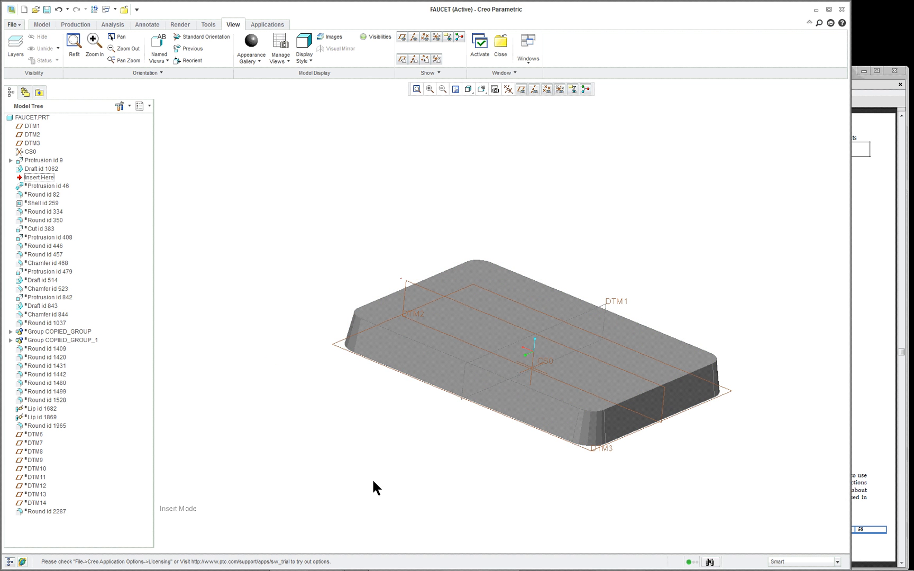
mouse_move(57, 195)
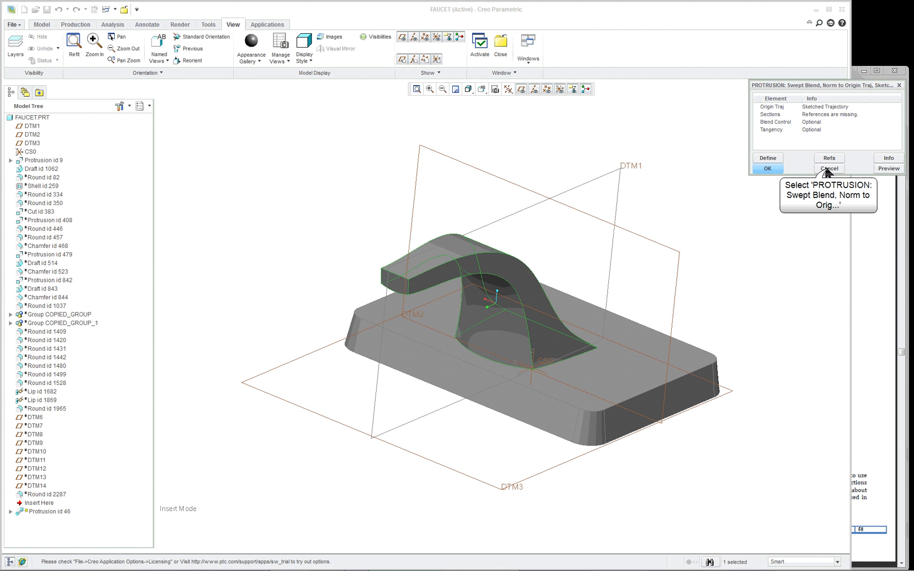
Cancel the swept-blend redefine dialog, confirm Yes, and return to the Model commands.
left_click(829, 168)
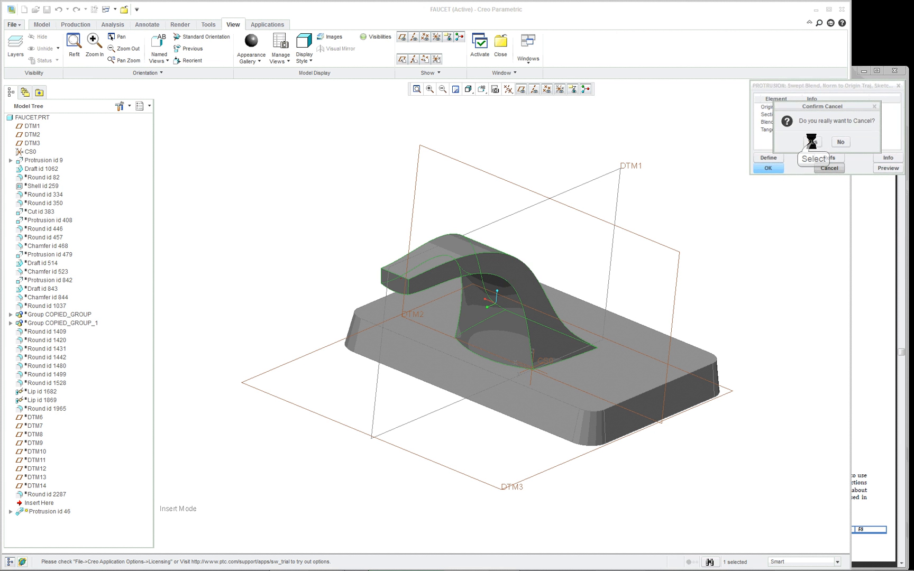
left_click(815, 142)
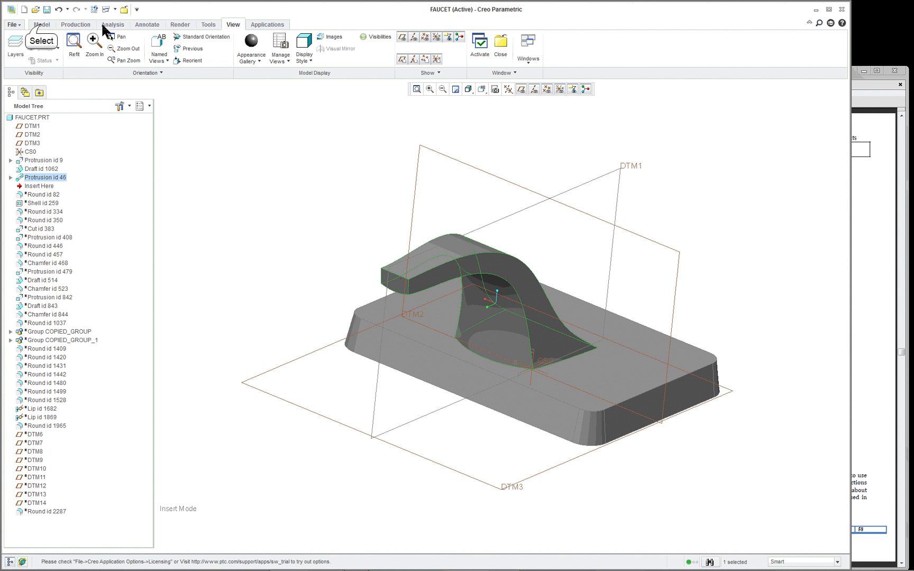
left_click(42, 24)
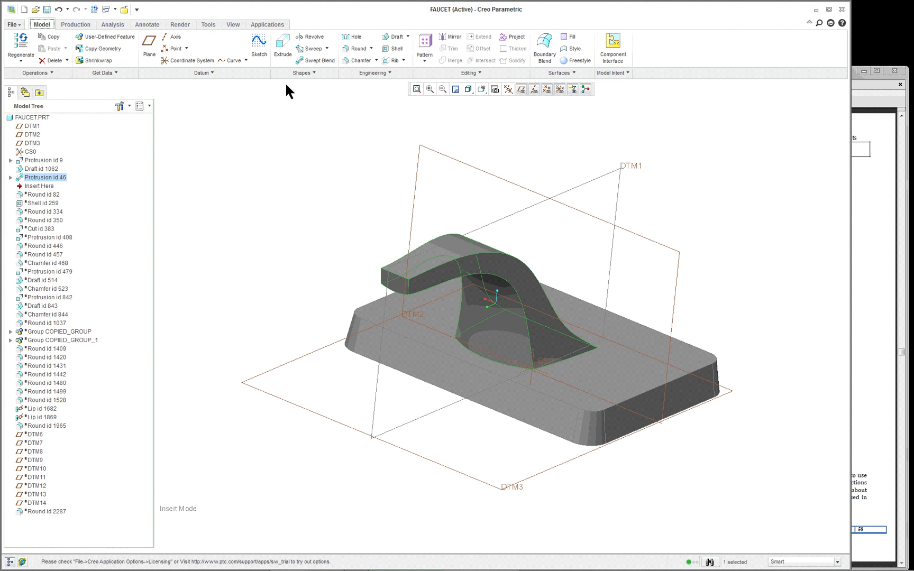
mouse_move(325, 65)
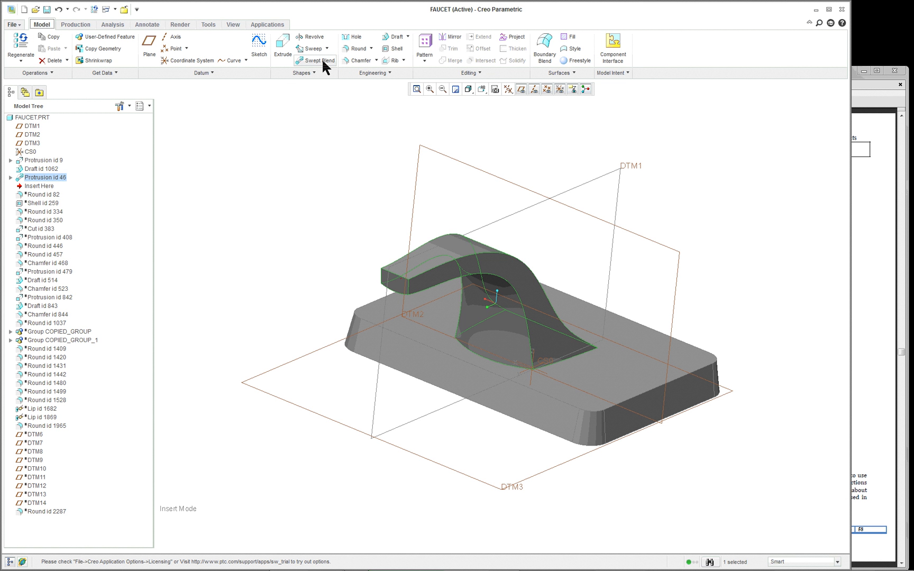
mouse_move(327, 62)
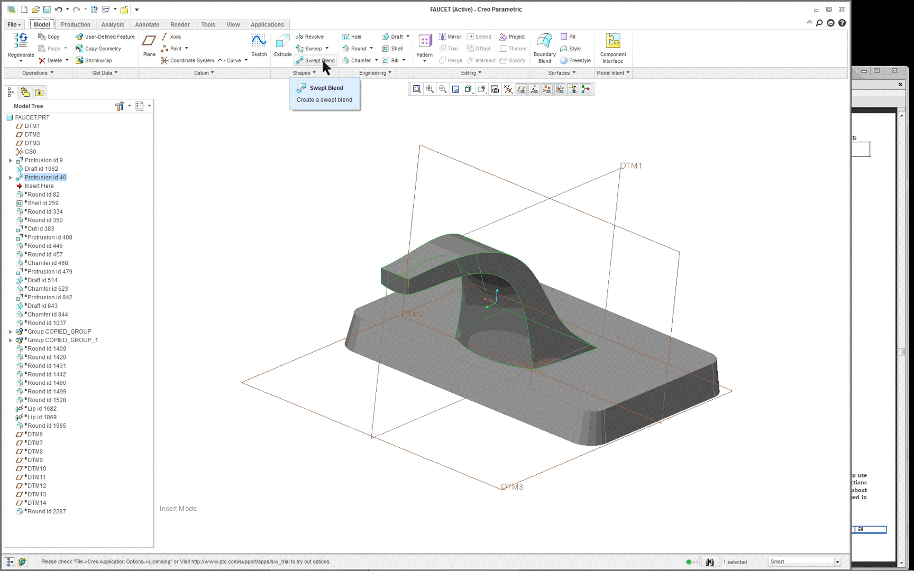
mouse_move(33, 227)
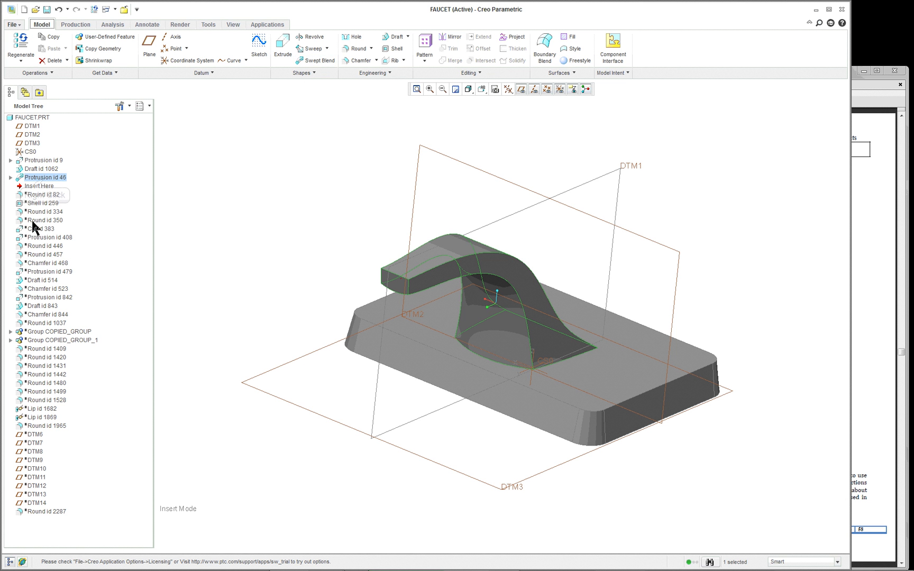
Edit Definition on Protrusion id 46 and define its Origin Traj, accepting the warning.
right_click(40, 178)
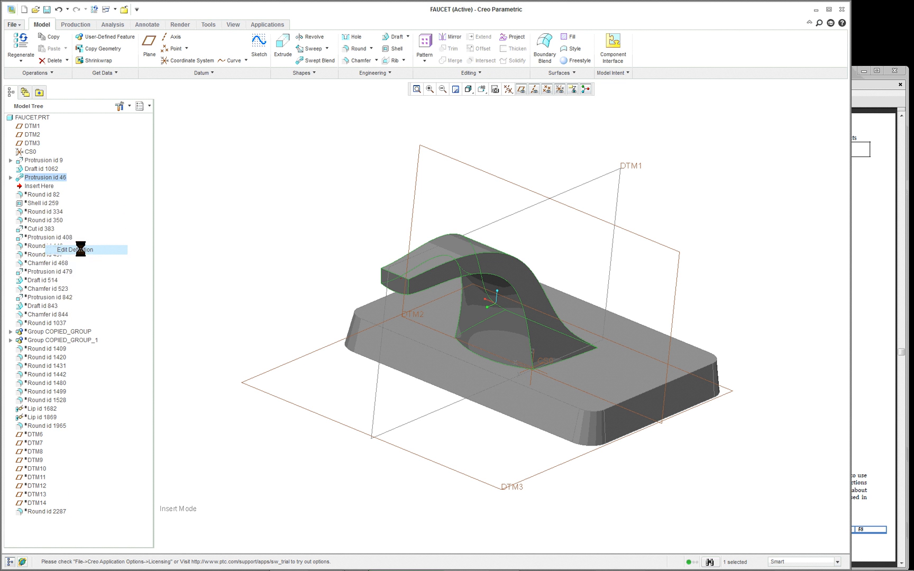
left_click(73, 250)
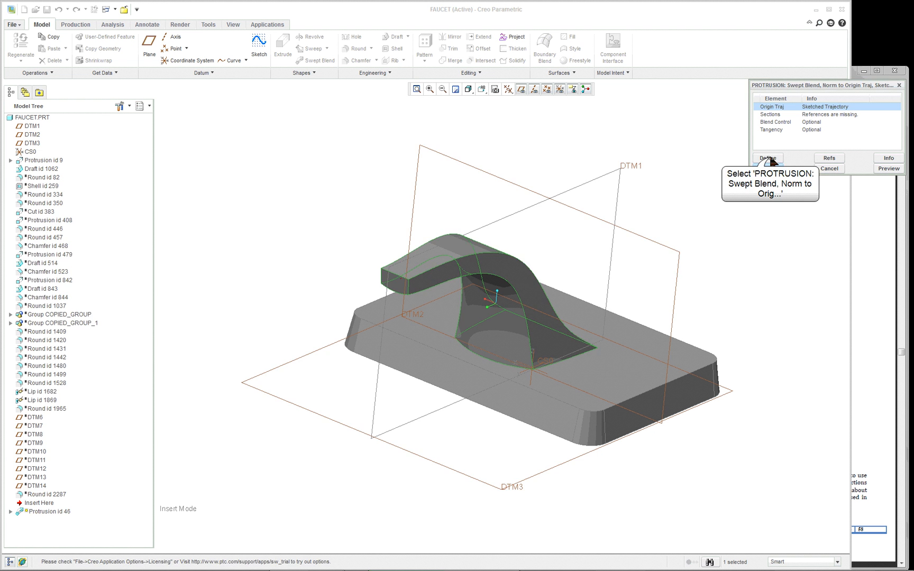
left_click(768, 158)
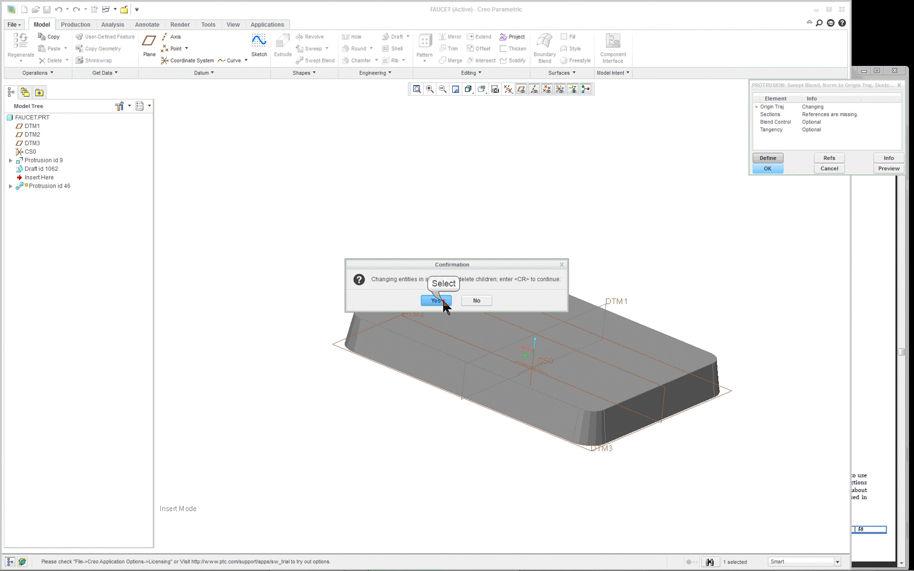
left_click(437, 301)
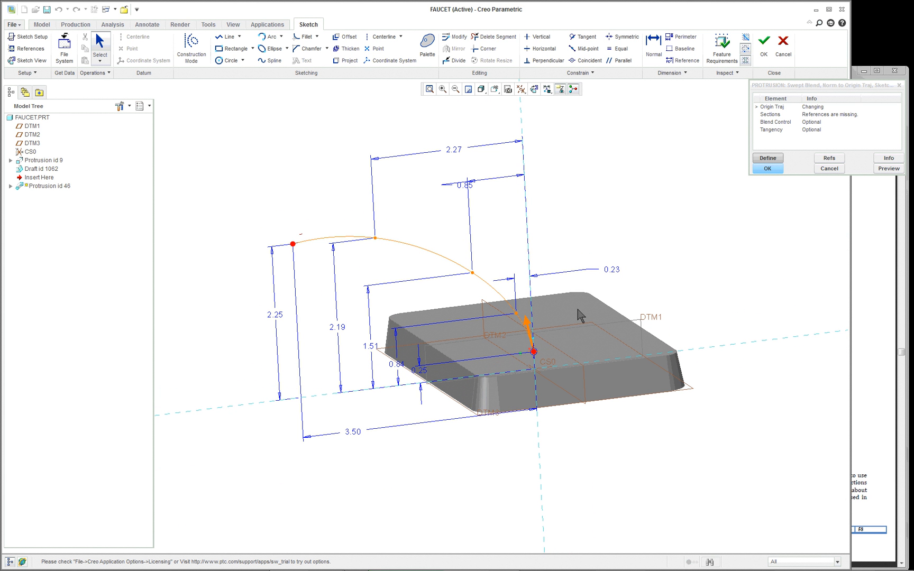
mouse_move(667, 260)
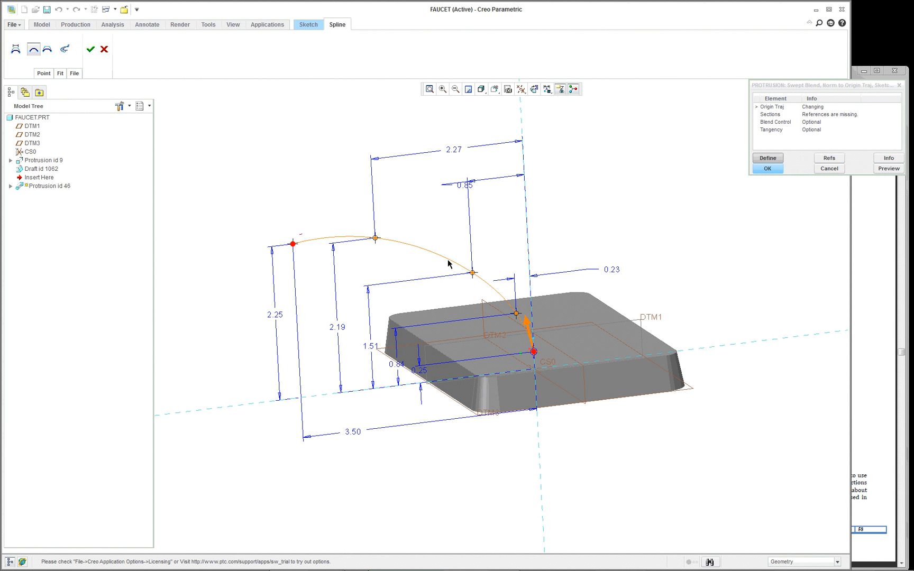
mouse_move(26, 44)
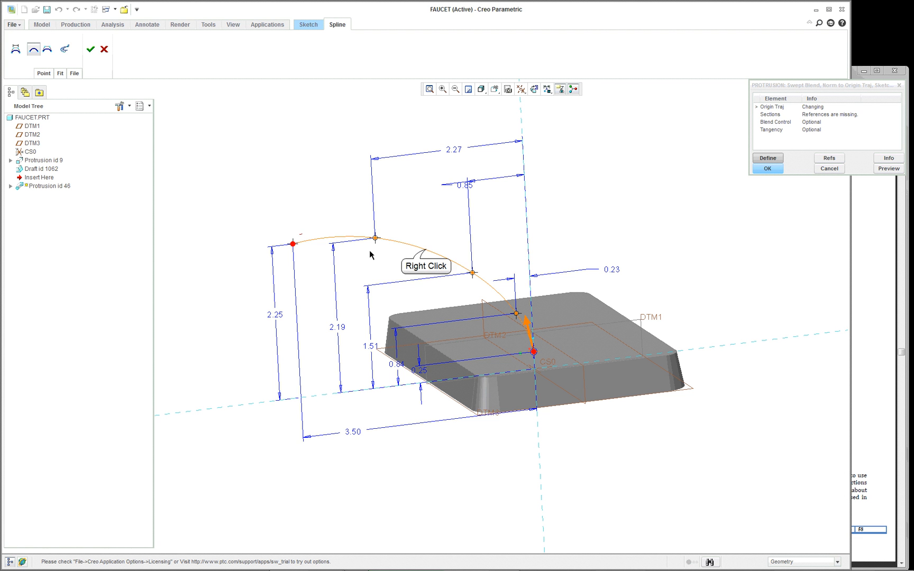
mouse_move(394, 250)
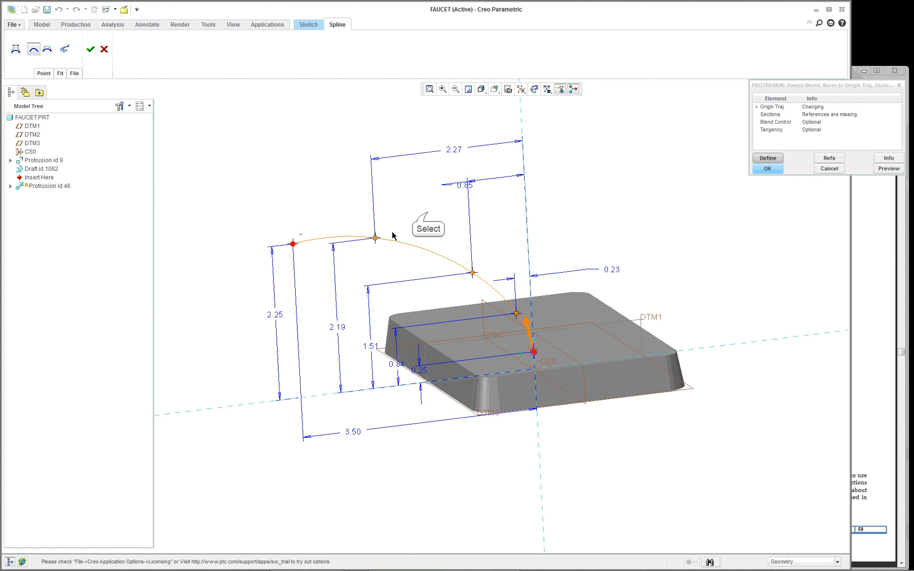
mouse_move(358, 362)
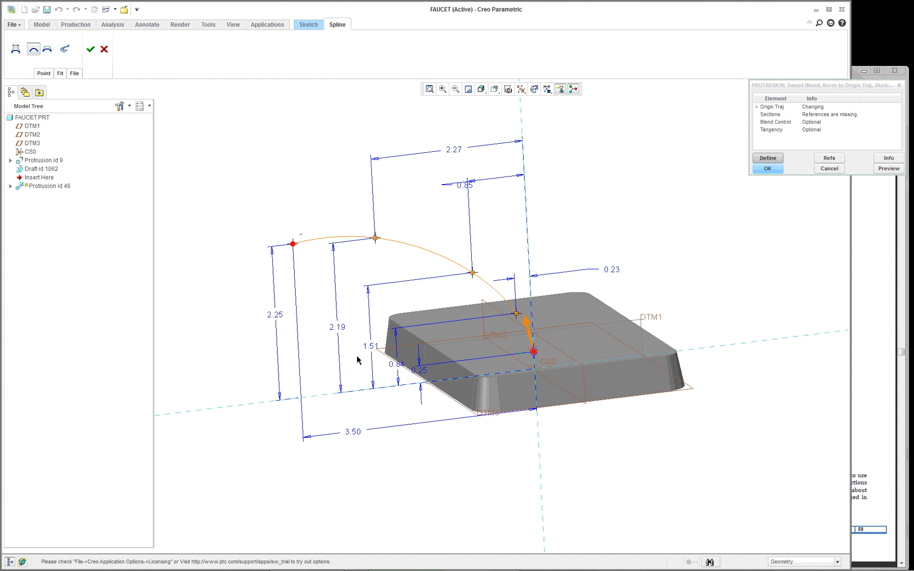
mouse_move(354, 247)
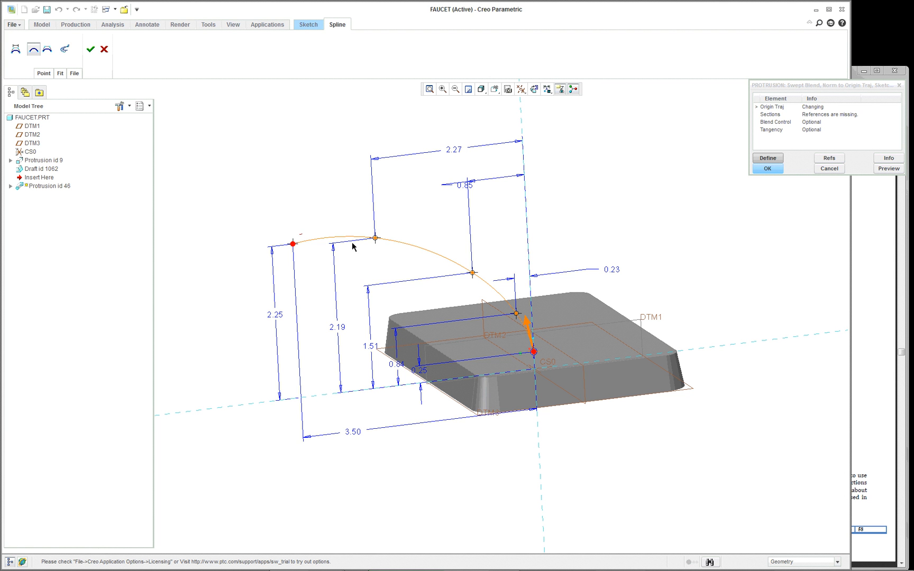
mouse_move(349, 320)
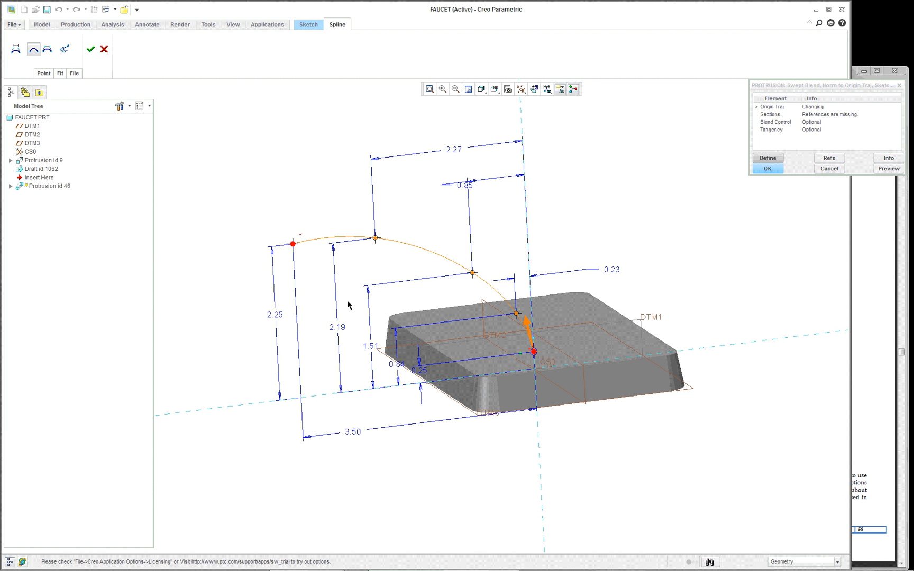
mouse_move(549, 147)
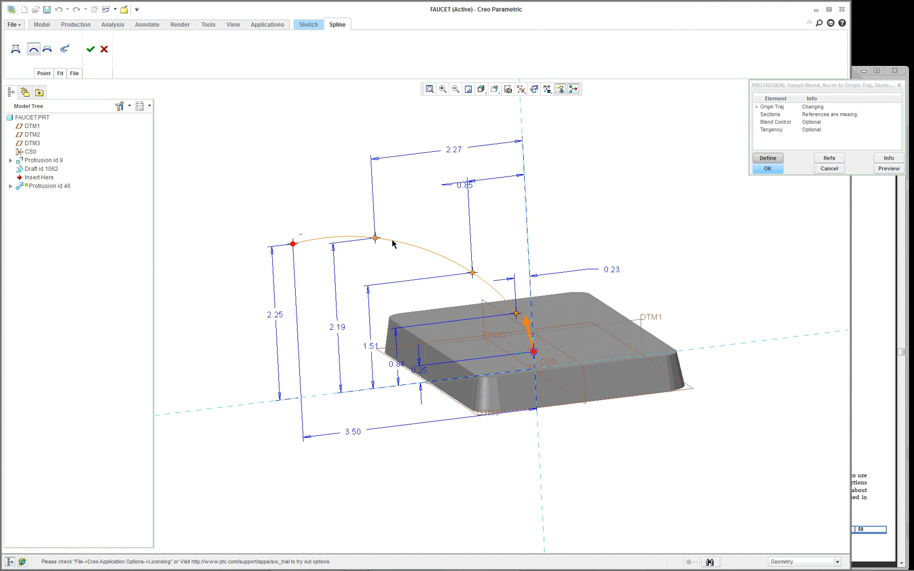
mouse_move(308, 263)
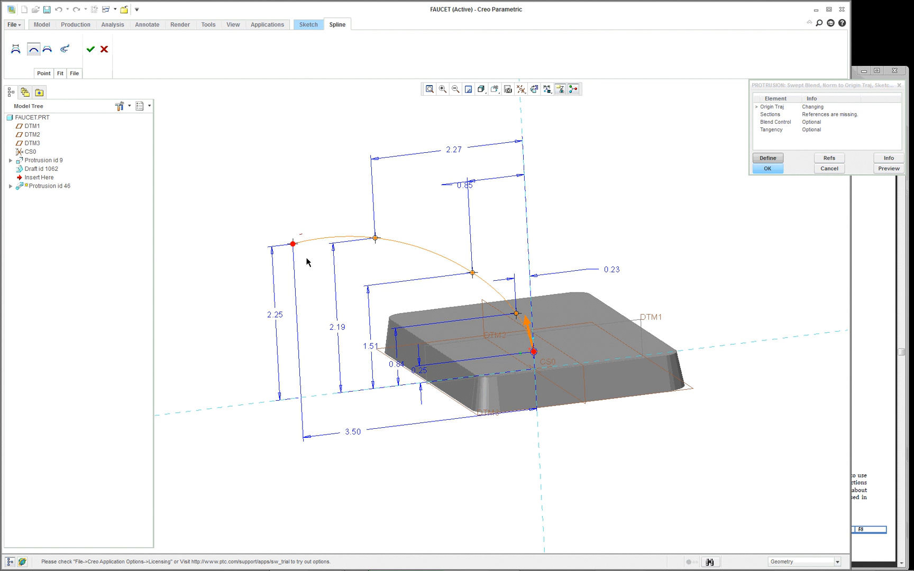
mouse_move(501, 345)
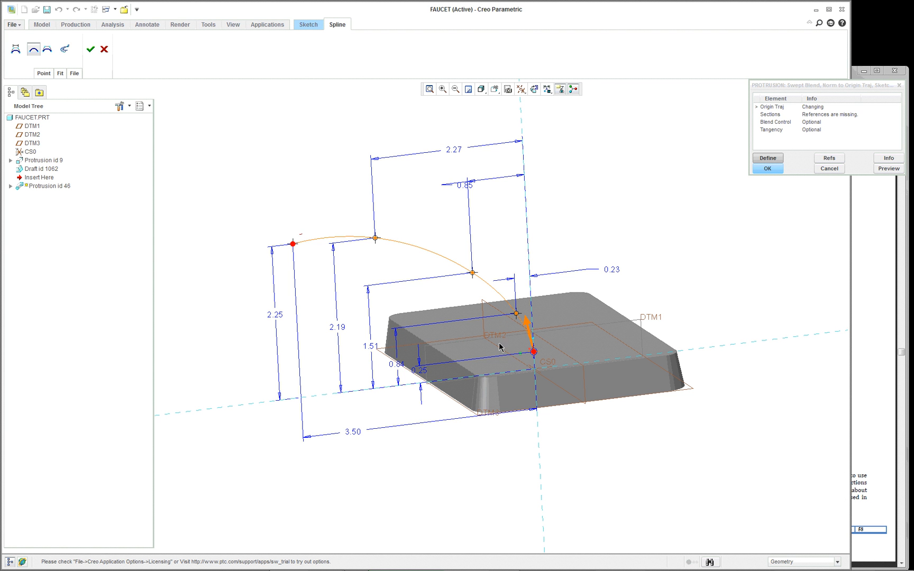
mouse_move(420, 177)
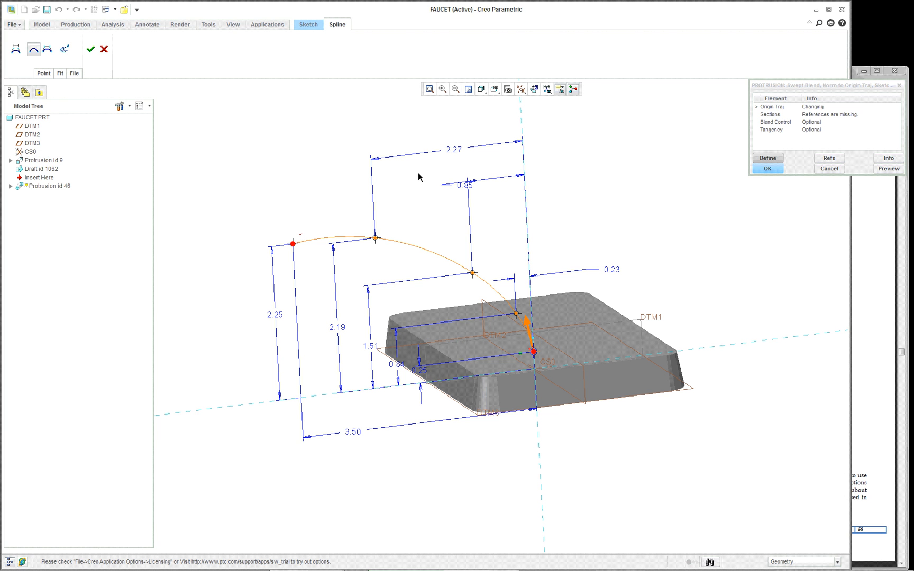
mouse_move(361, 364)
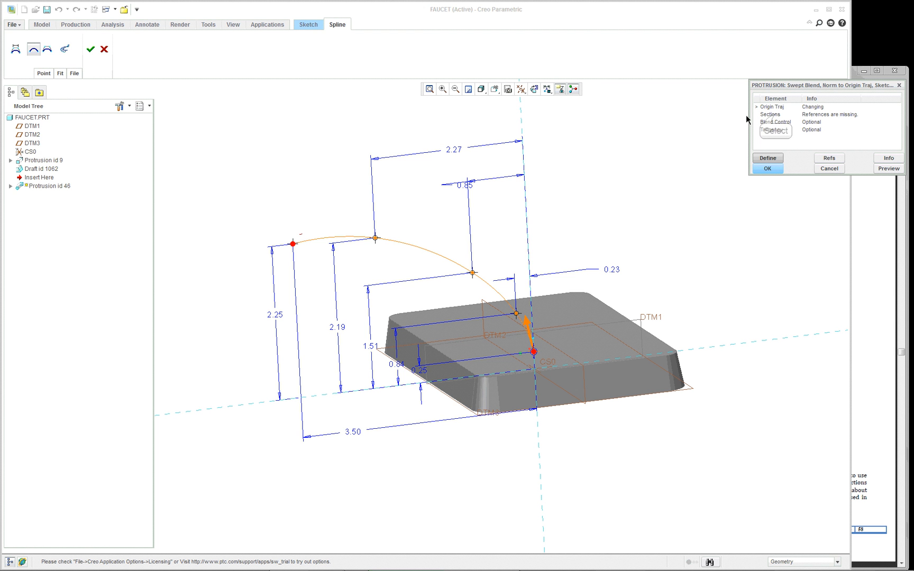
mouse_move(104, 49)
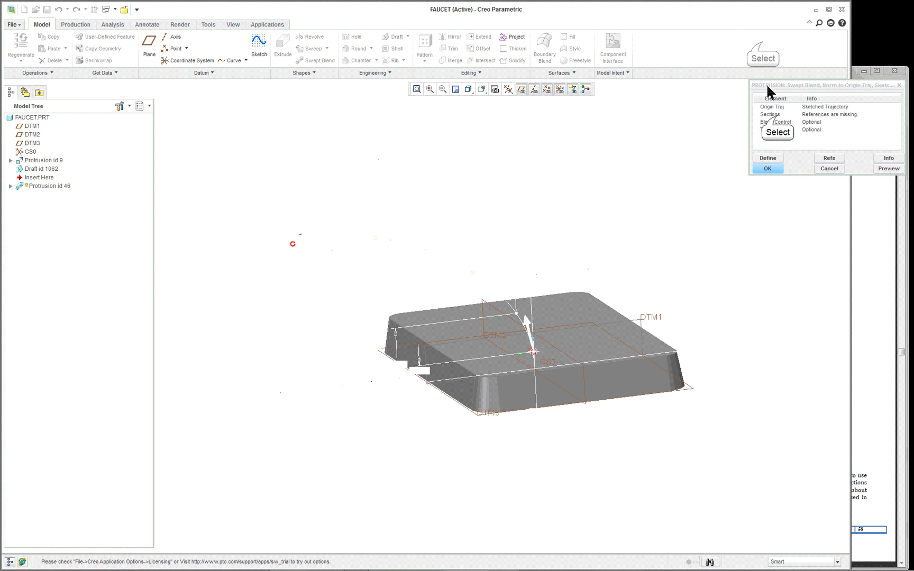
Define the blend's Sections via Modify, then quit the first section sketch unchanged.
left_click(768, 157)
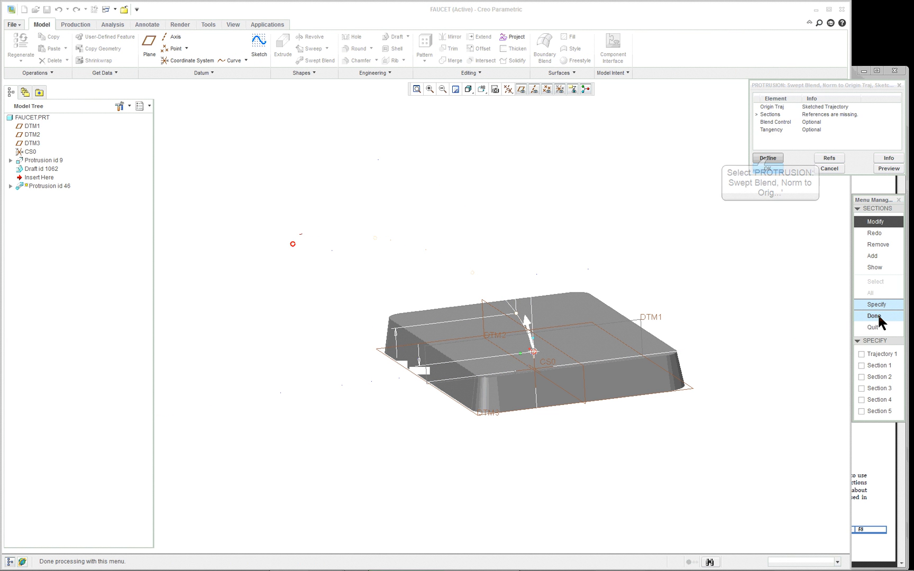
left_click(874, 316)
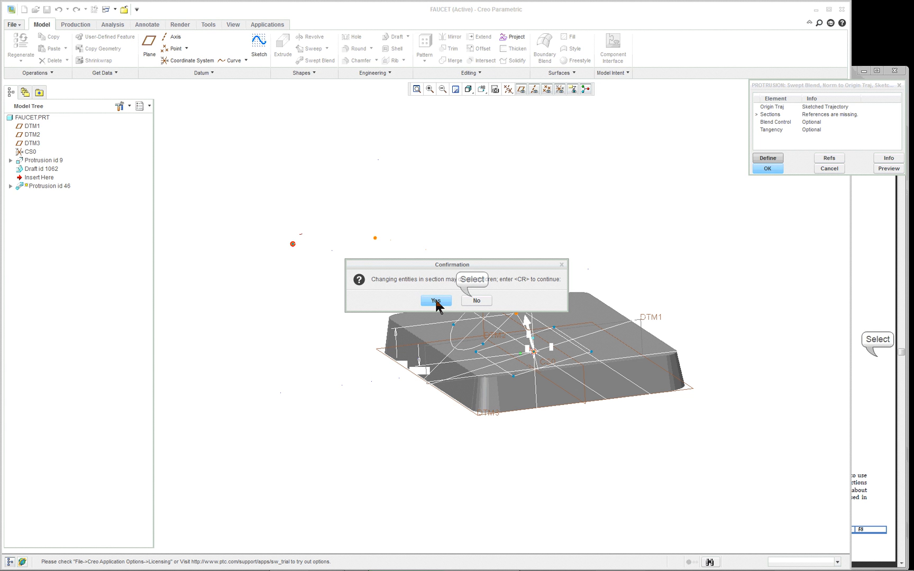
left_click(437, 300)
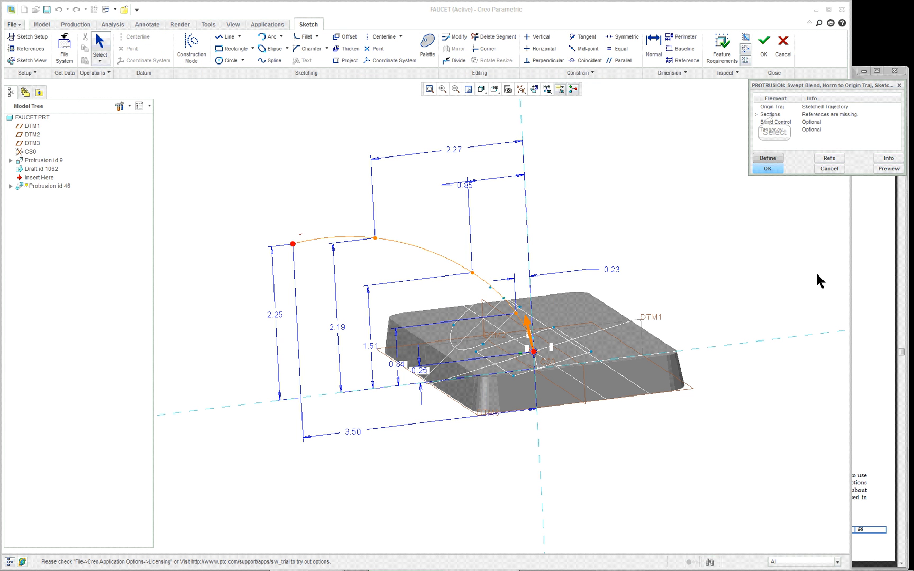
mouse_move(767, 159)
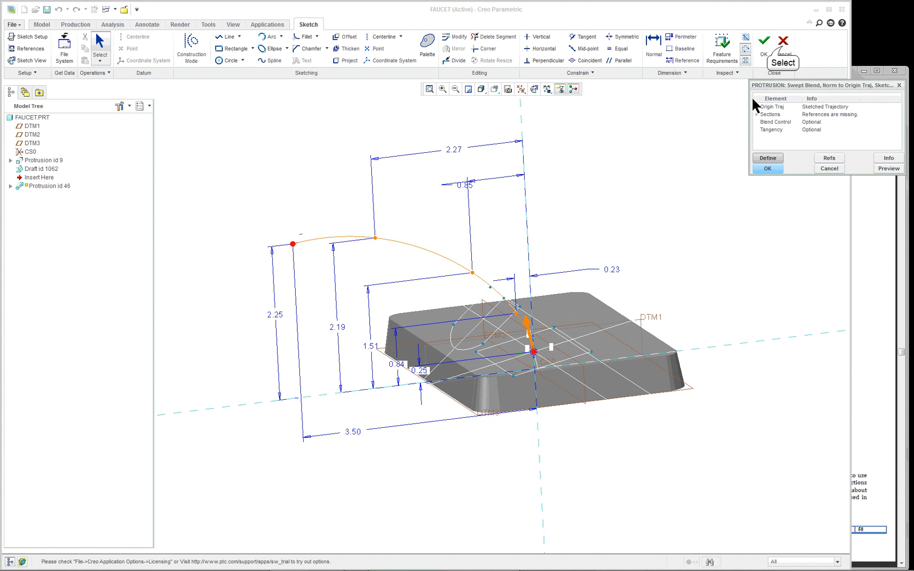
left_click(783, 41)
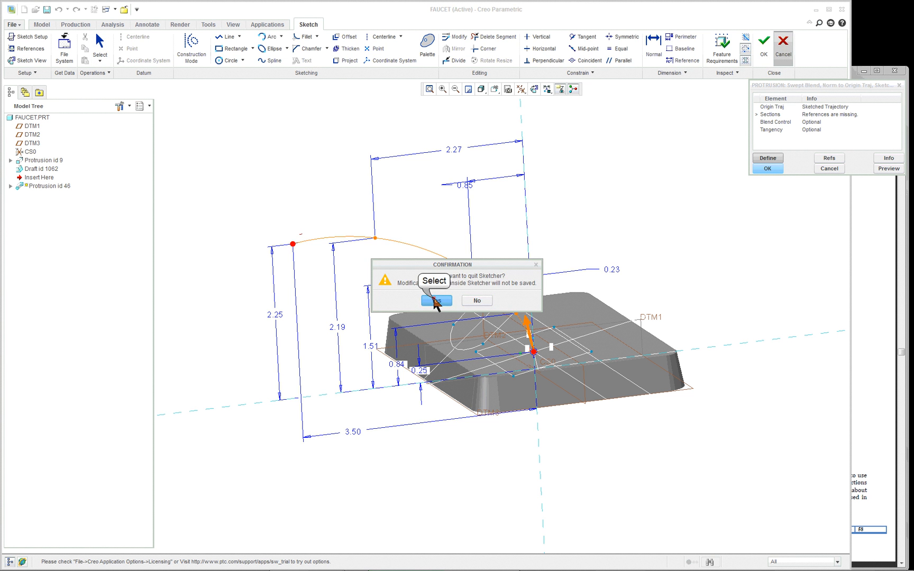
left_click(431, 300)
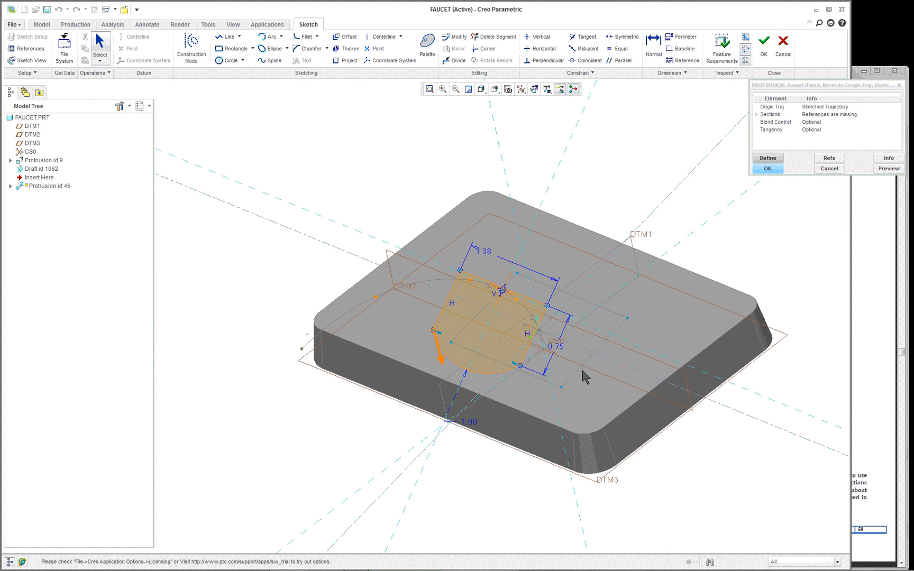
mouse_move(407, 350)
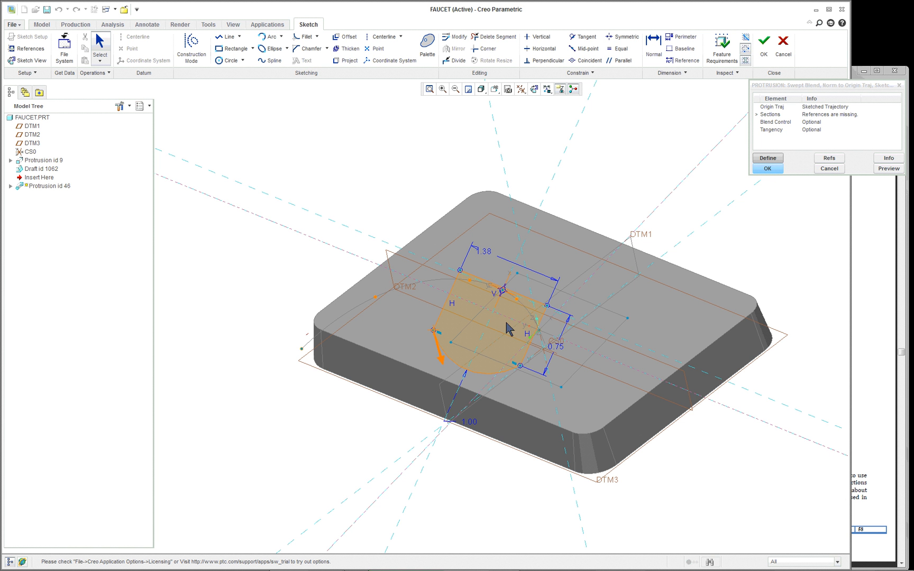
Accept the current section to advance to the smaller 0.625-wide D-shaped profile.
left_click_drag(507, 327, 472, 309)
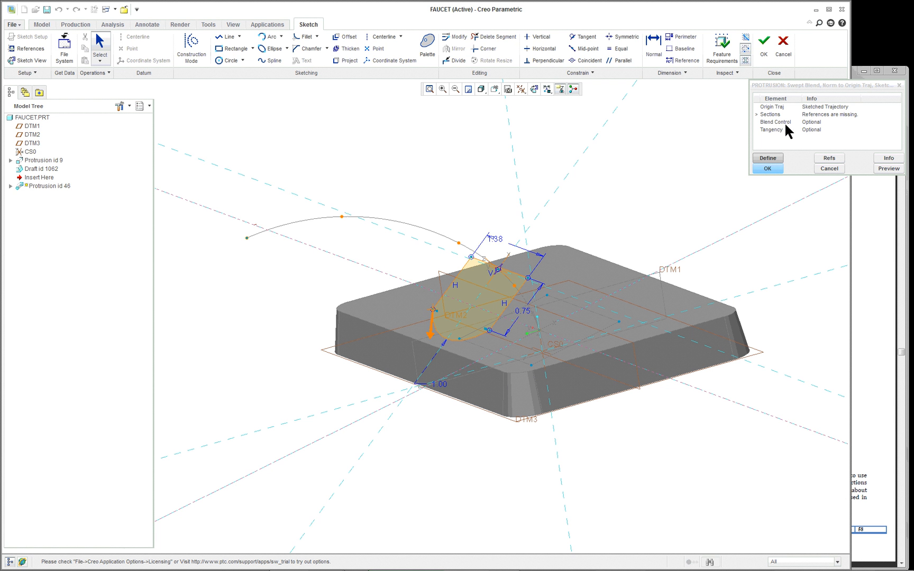
mouse_move(766, 41)
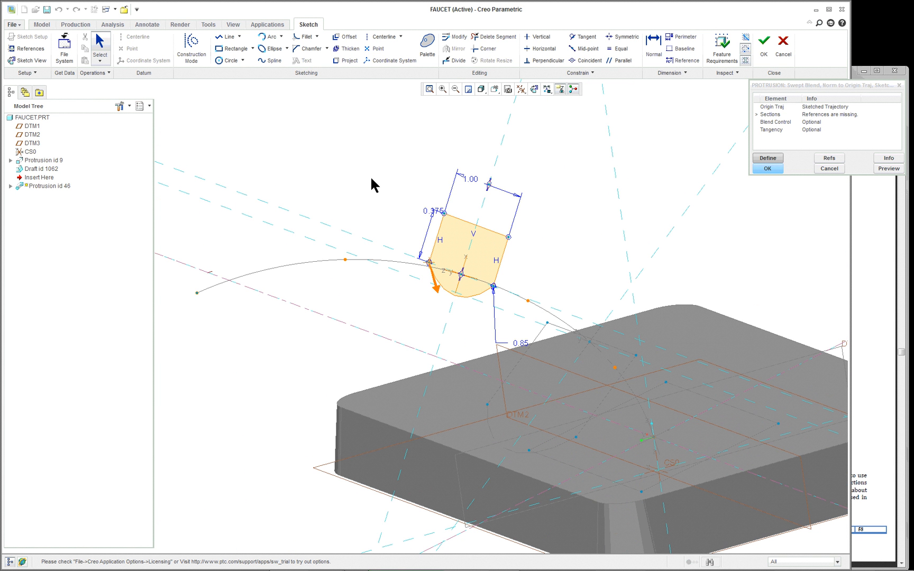
mouse_move(768, 41)
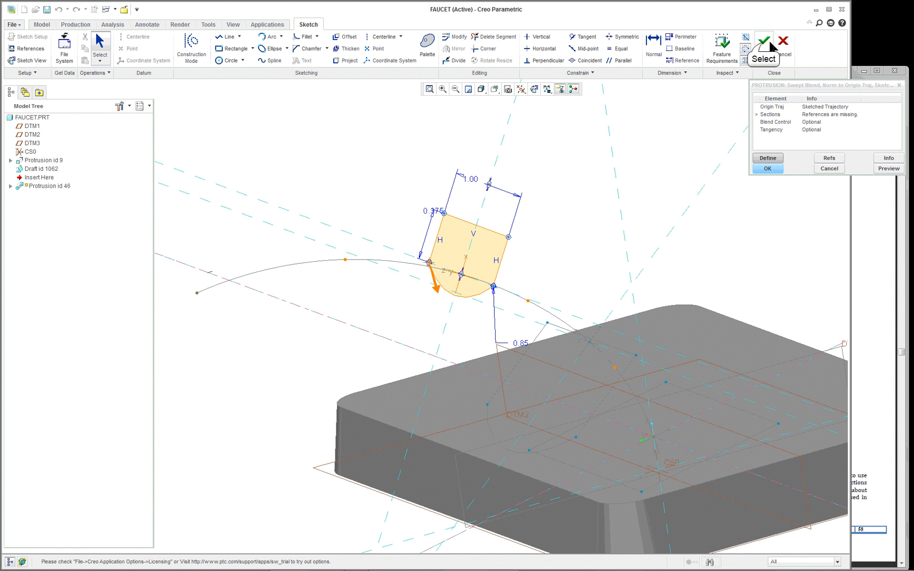
left_click(763, 40)
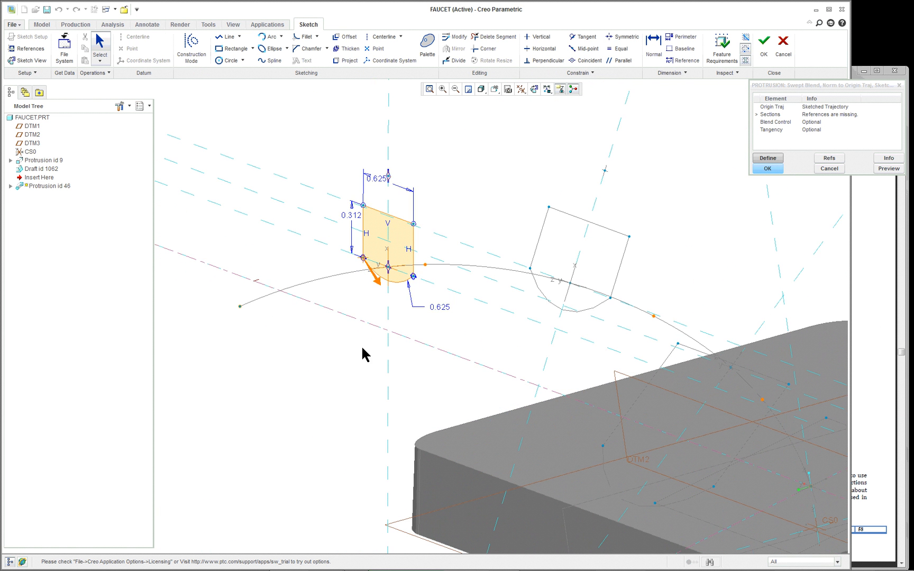
mouse_move(851, 256)
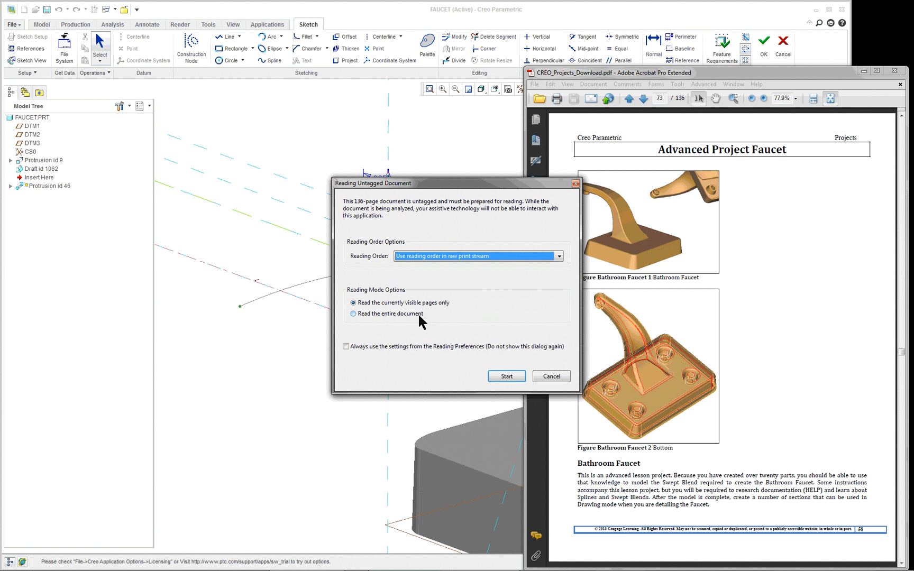
Dismiss the untagged-document prompt and page forward to the faucet section-view figures.
left_click(507, 376)
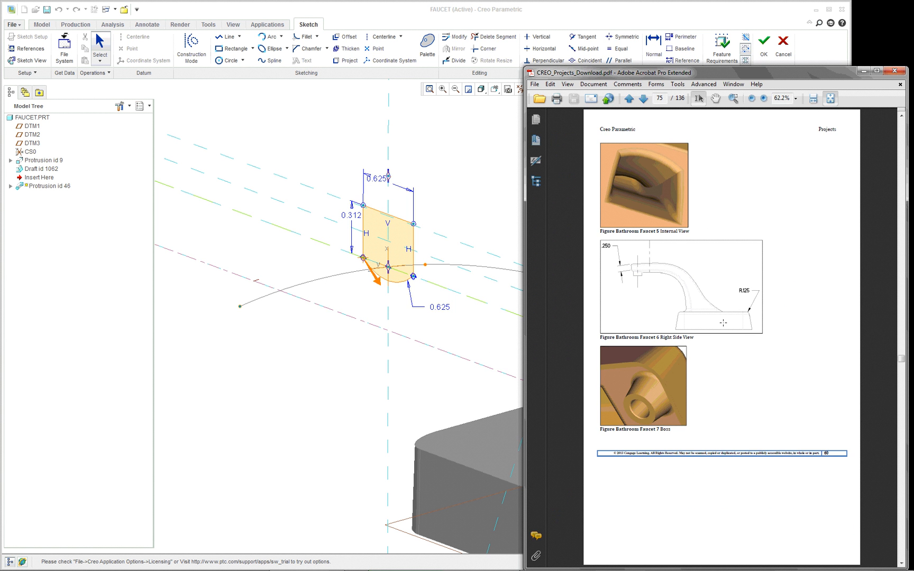
left_click(641, 100)
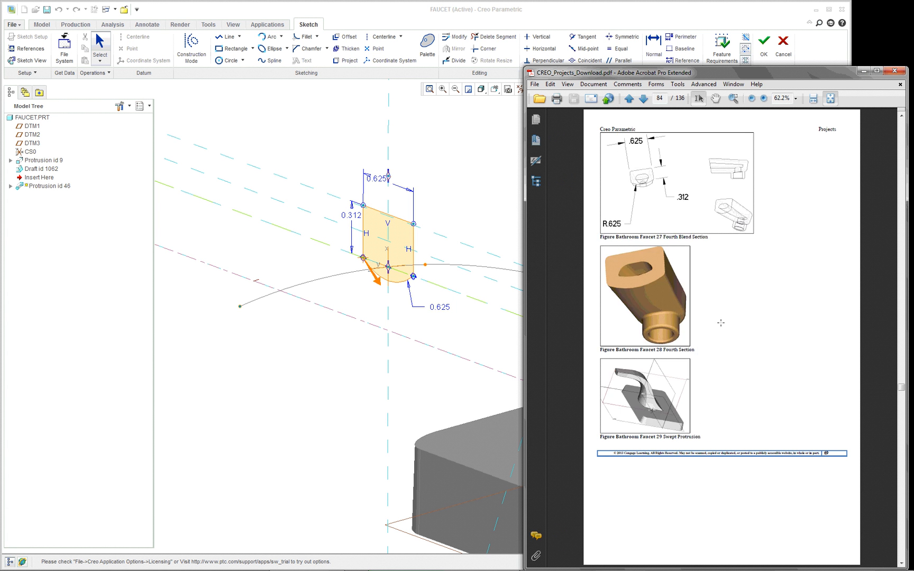
left_click(641, 99)
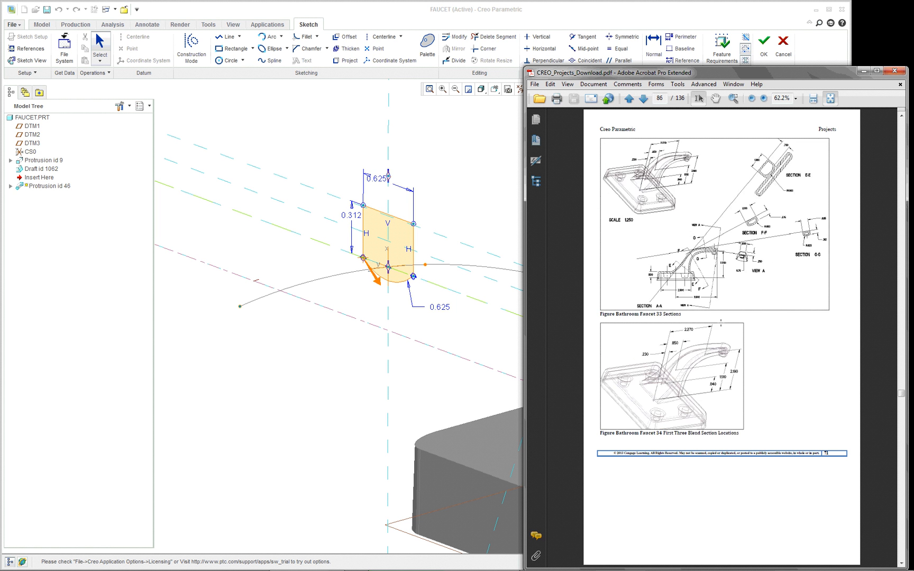
left_click(644, 99)
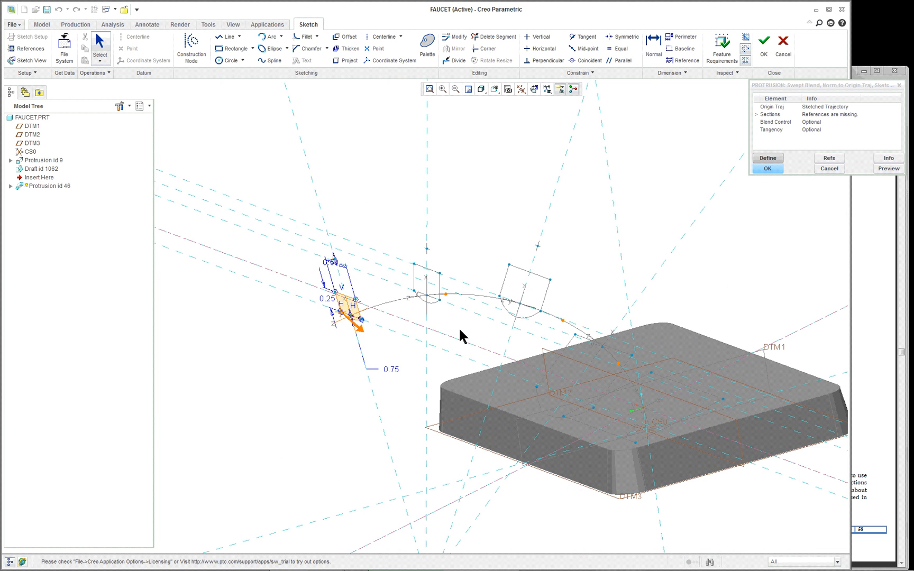
Reorient to a saved view, preview the swept blend and show a blend section.
left_click_drag(460, 335, 568, 435)
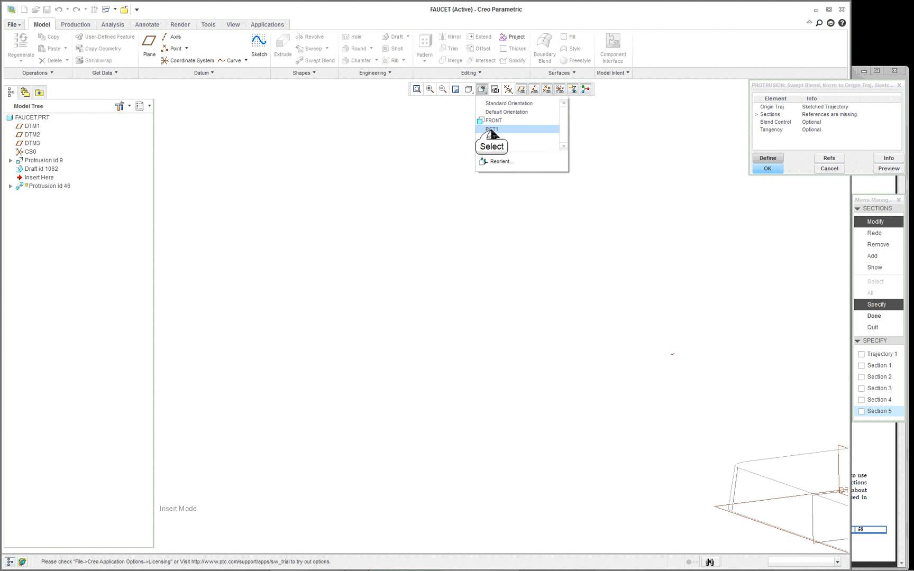
left_click(492, 130)
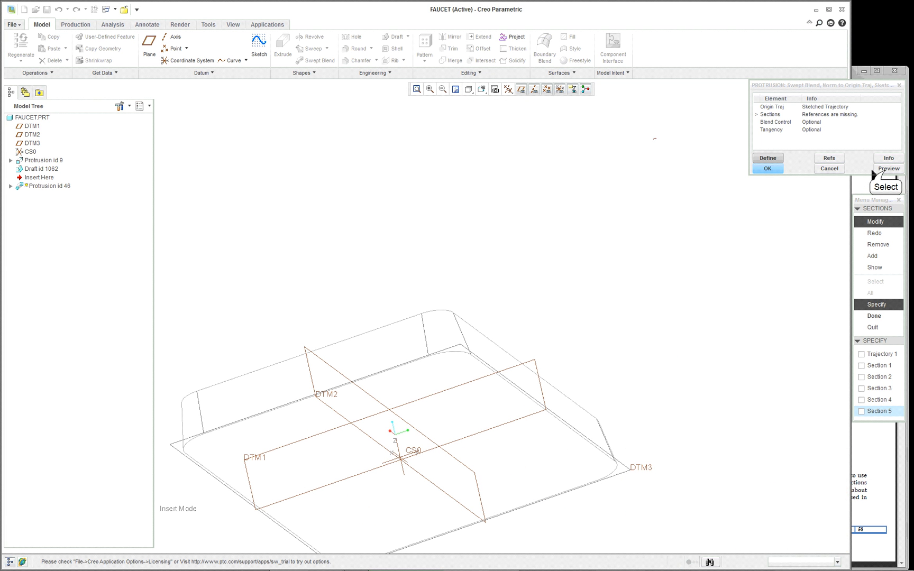
left_click(875, 267)
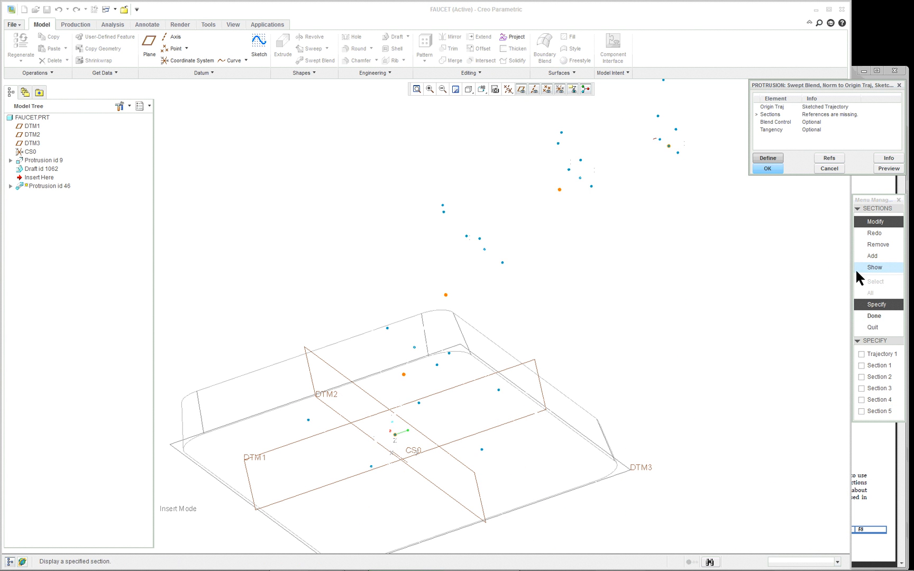
left_click(881, 388)
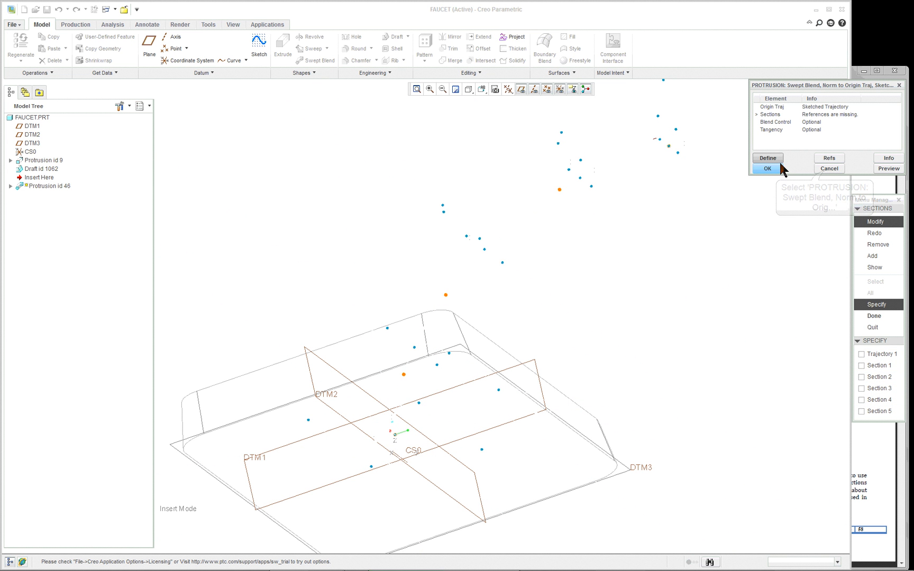
Cancel the Protrusion redefinition and confirm Yes to restore the full FAUCET.
left_click(830, 168)
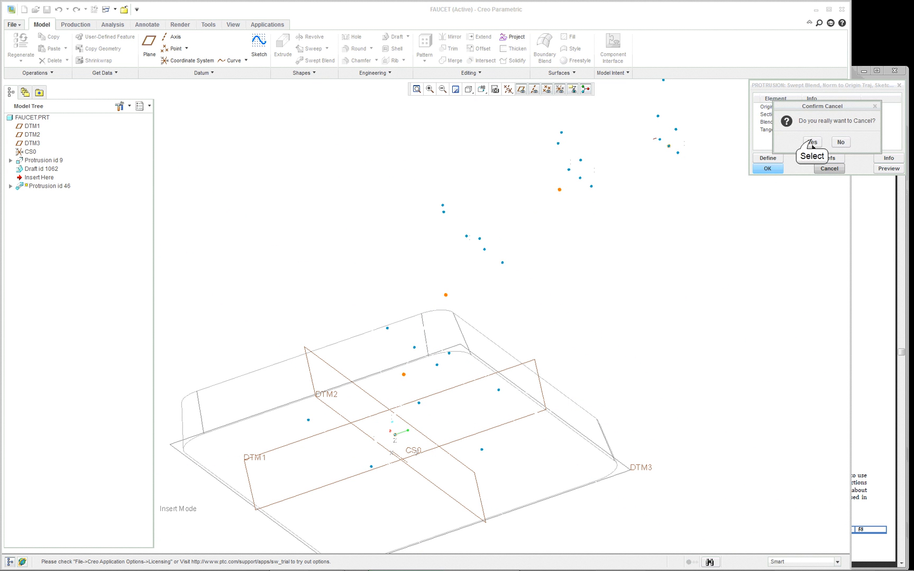
left_click(812, 142)
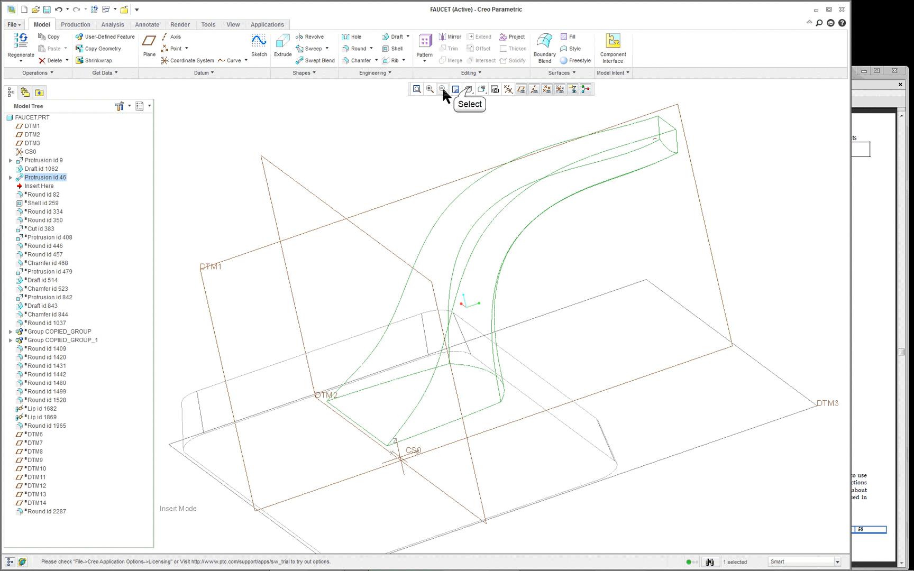
In shaded display, move Insert Here below Shell id 259 and select the shell feature.
left_click(456, 88)
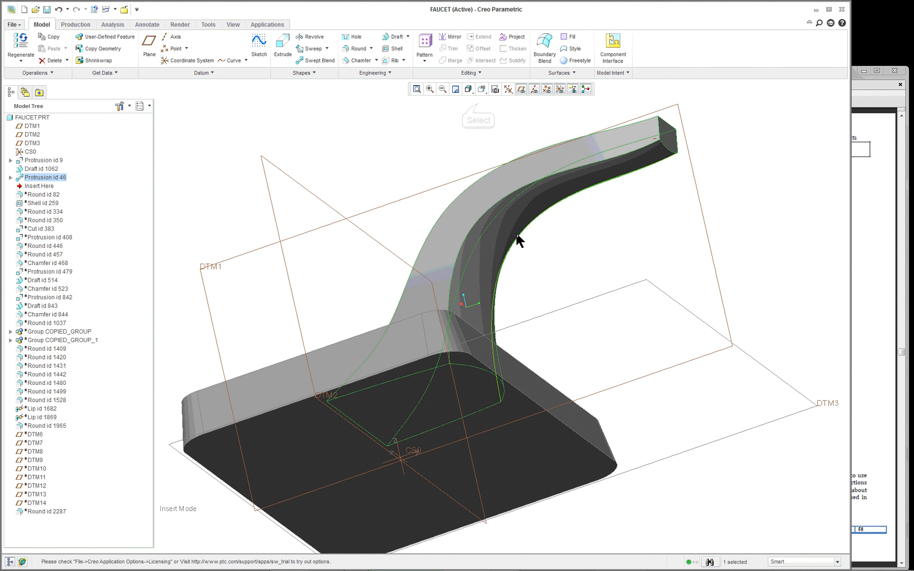
left_click_drag(519, 241, 716, 204)
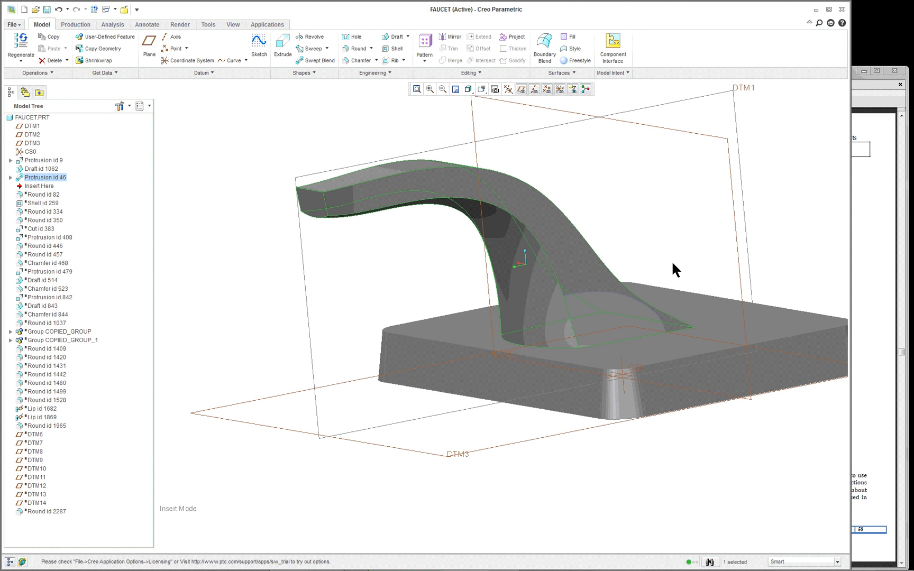
left_click(38, 187)
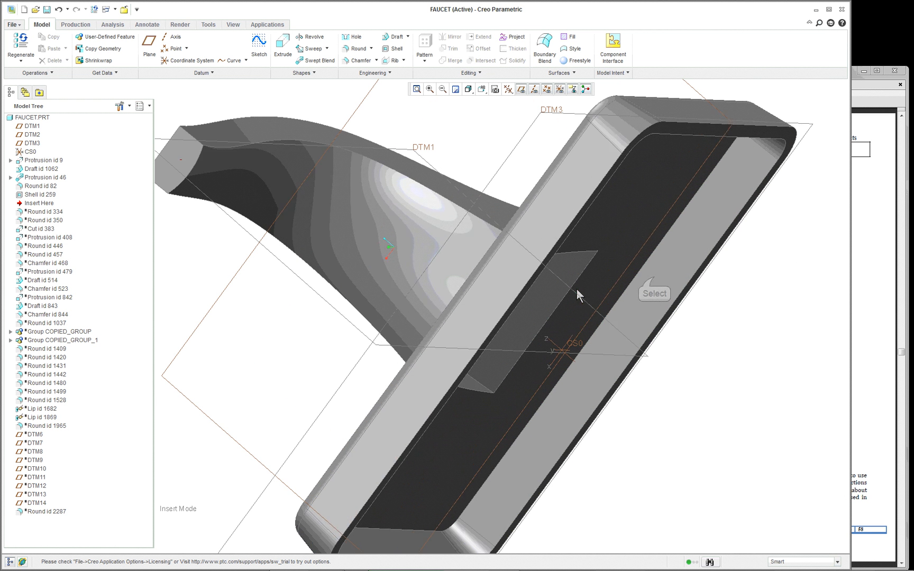
left_click(40, 195)
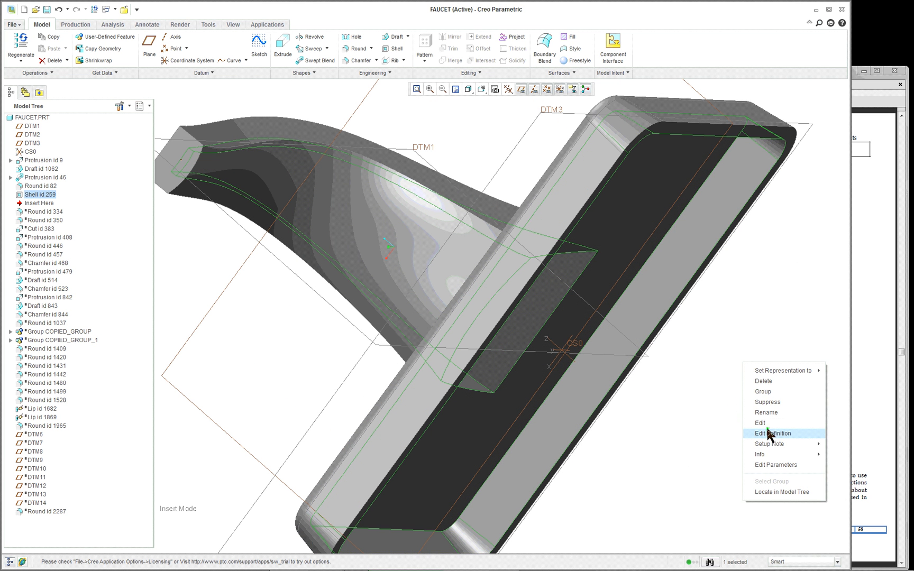
Review the shell definition's 0.1250 thickness on the hollowed base and accept it.
left_click(772, 434)
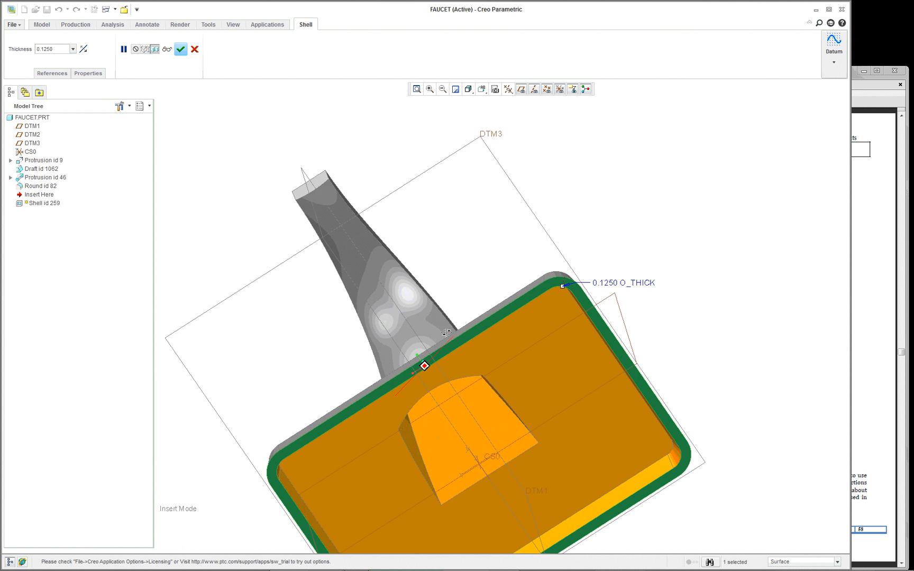
left_click_drag(446, 332, 463, 329)
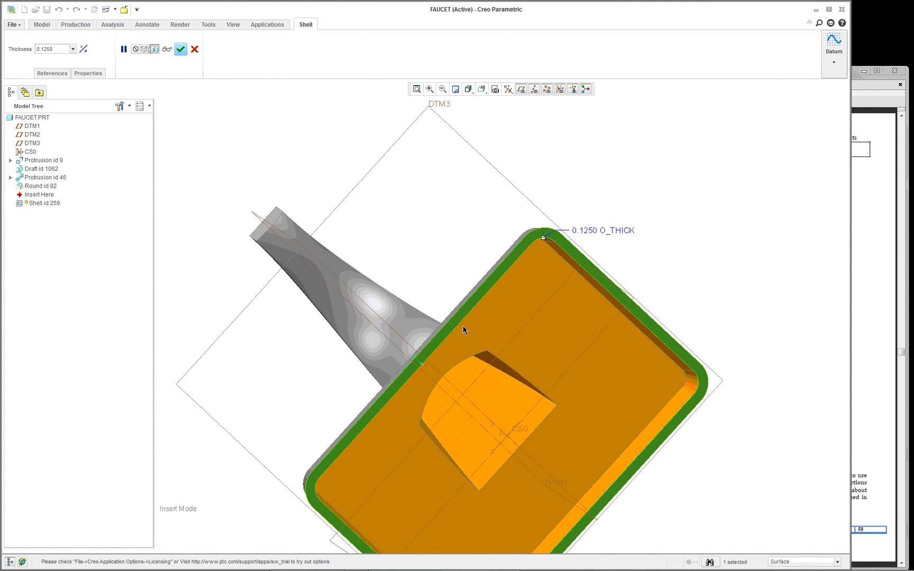
left_click(181, 48)
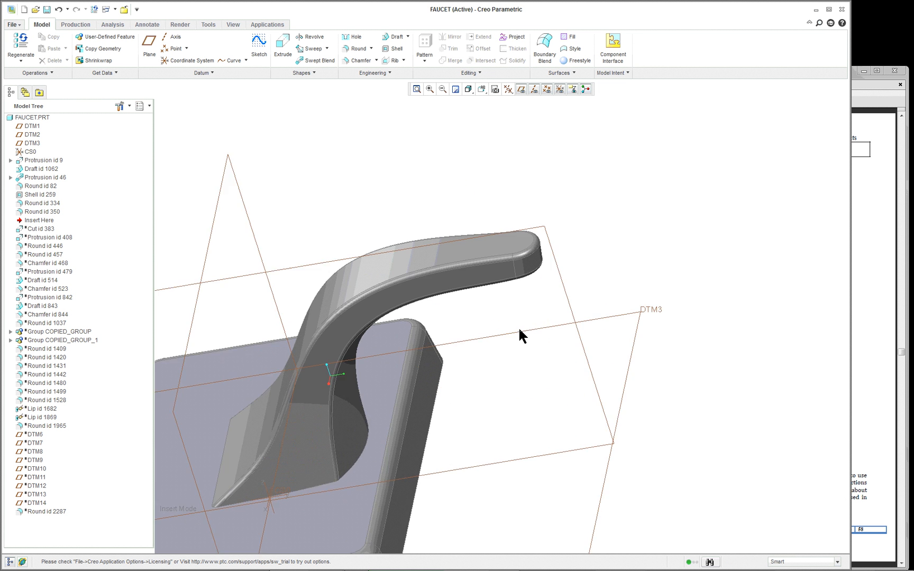
mouse_move(38, 212)
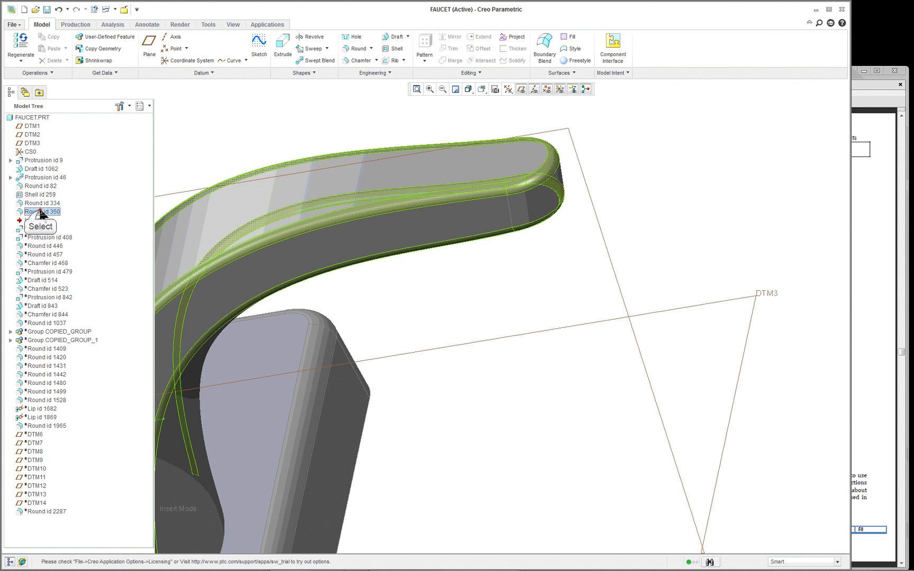
Inspect the two spout rounds, advance past Protrusion id 408 and reopen its extrude definition.
right_click(38, 203)
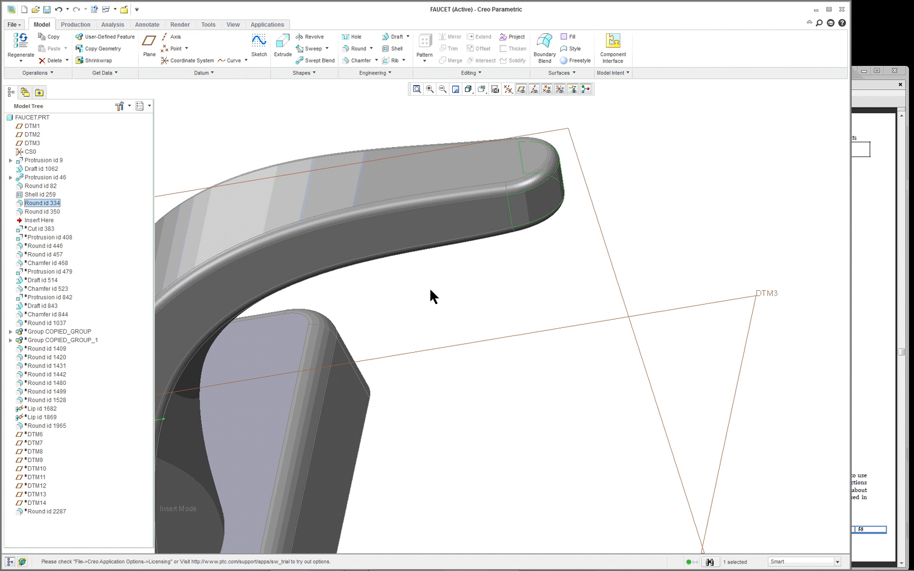
right_click(40, 203)
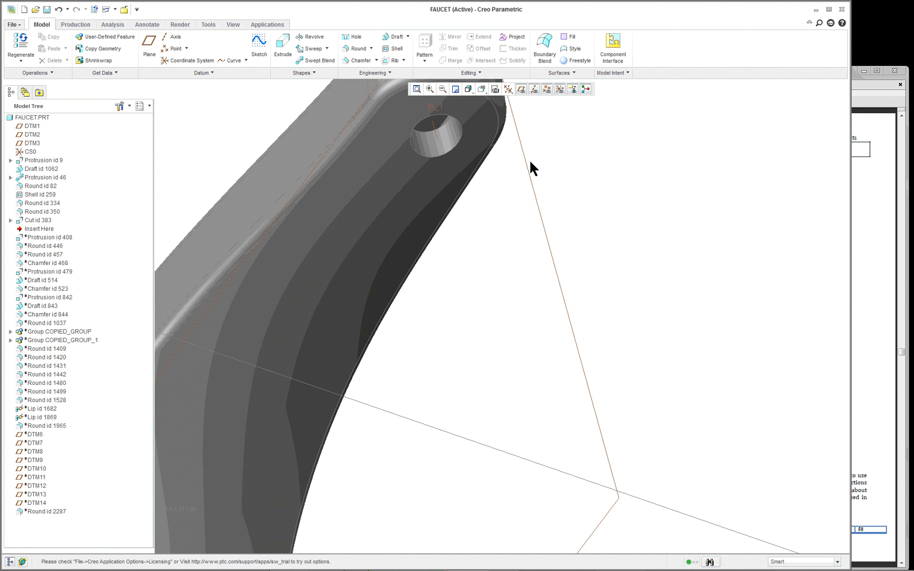
left_click(39, 228)
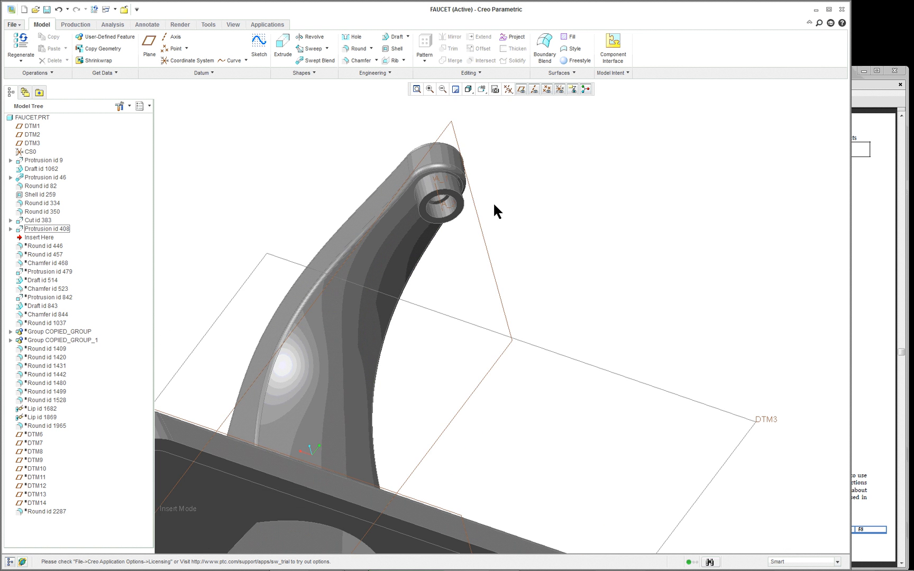
left_click(435, 207)
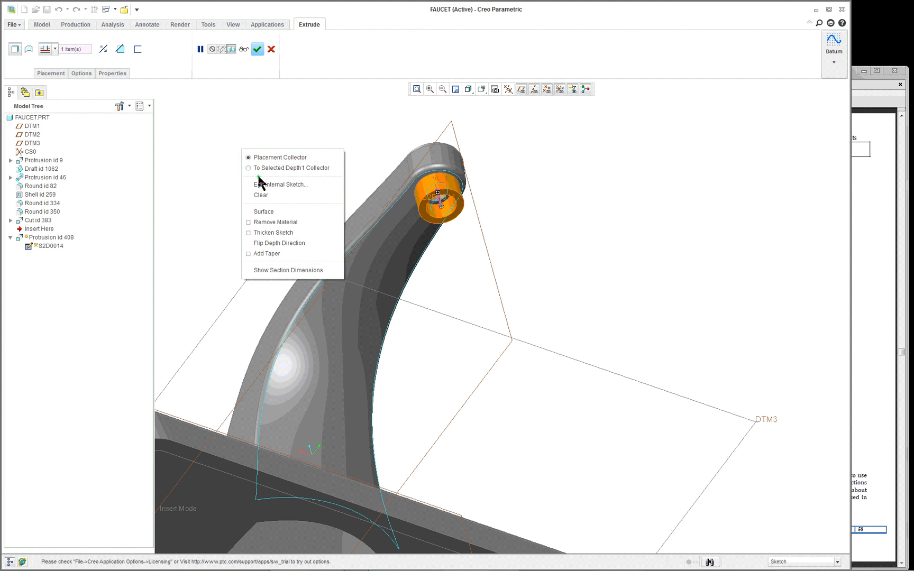
Open the spout-tip ring's internal sketch to inspect its 0.375 and 0.25 ellipse dimensions.
left_click(282, 184)
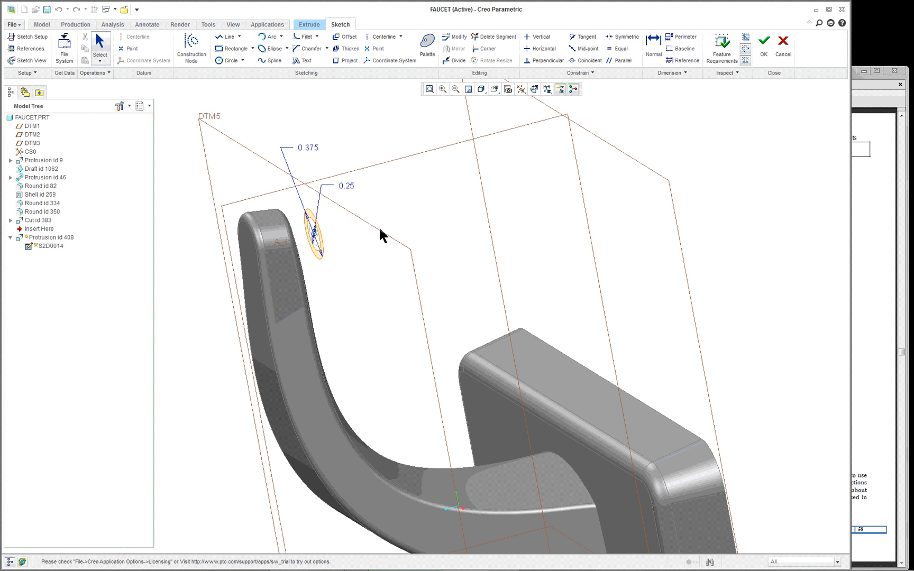
mouse_move(582, 178)
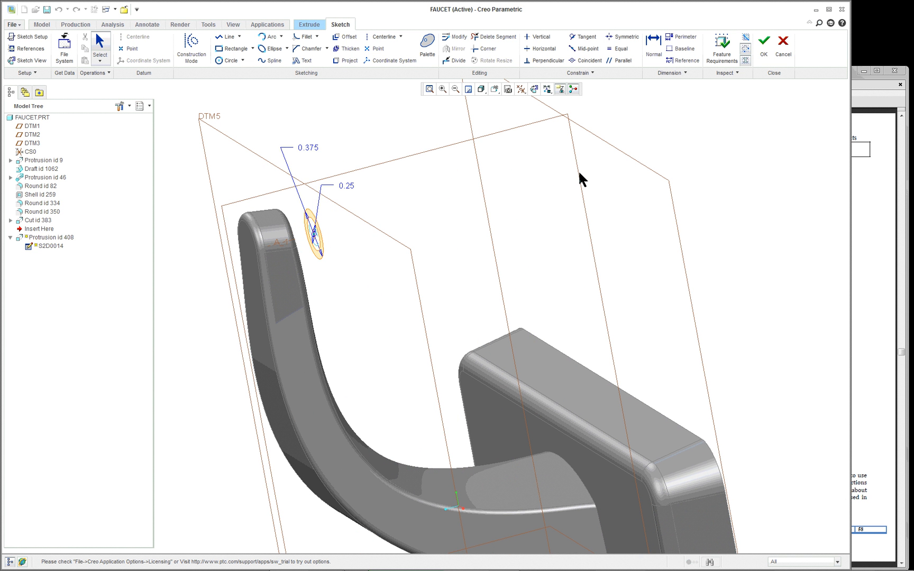
mouse_move(346, 237)
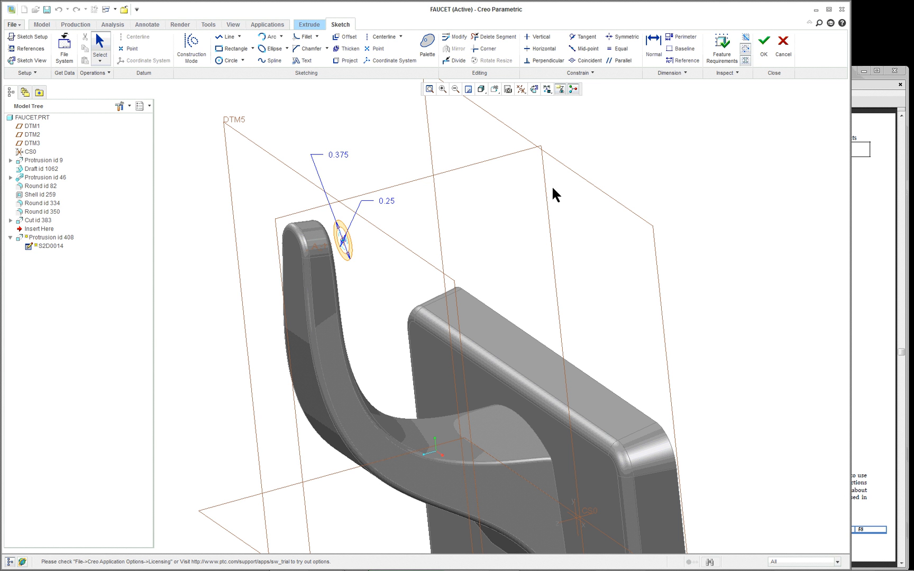
mouse_move(246, 144)
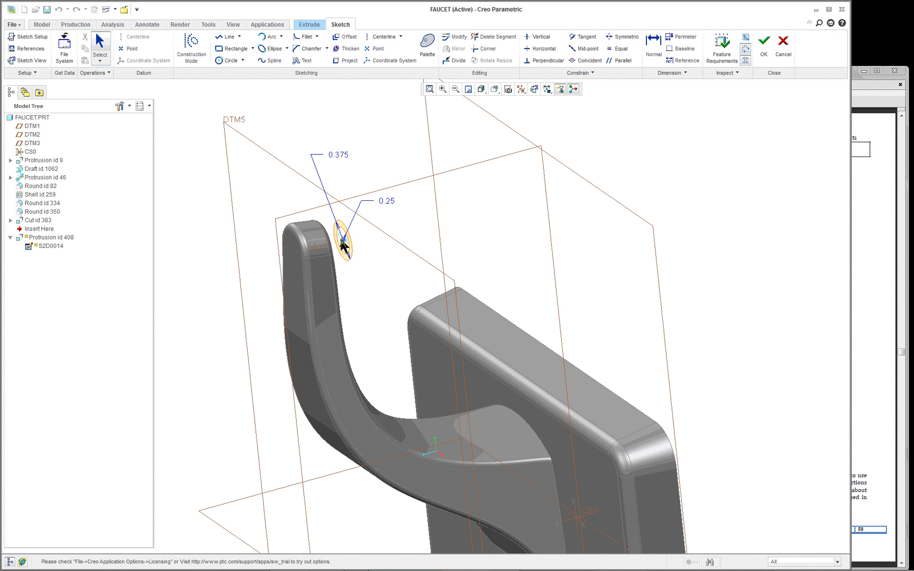
mouse_move(745, 62)
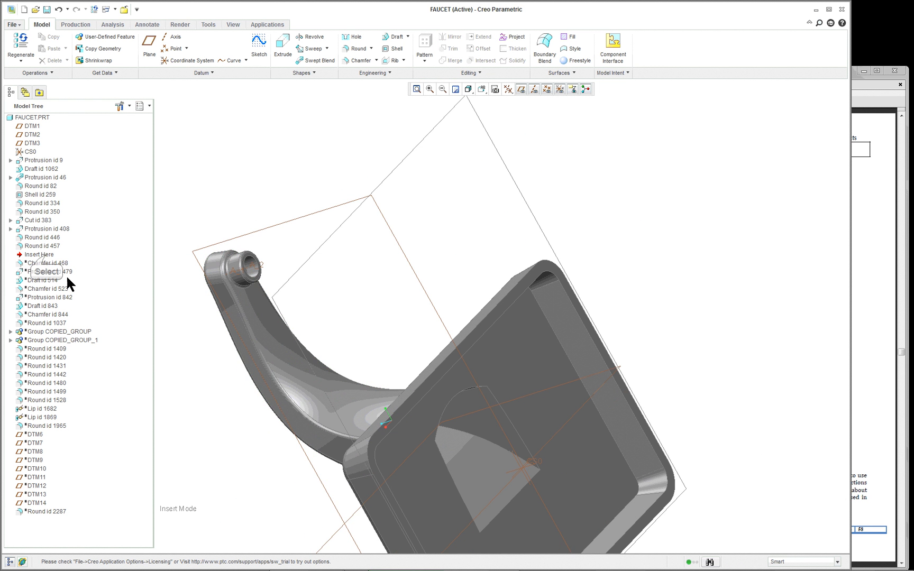
Move Insert Here below Protrusion id 479 so the model includes the boss inside the base.
left_click(38, 254)
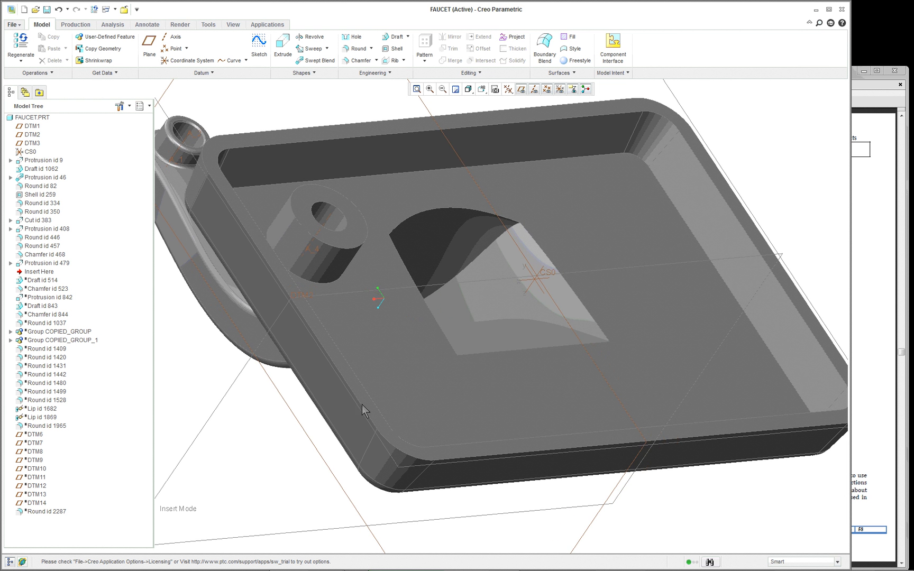
mouse_move(332, 268)
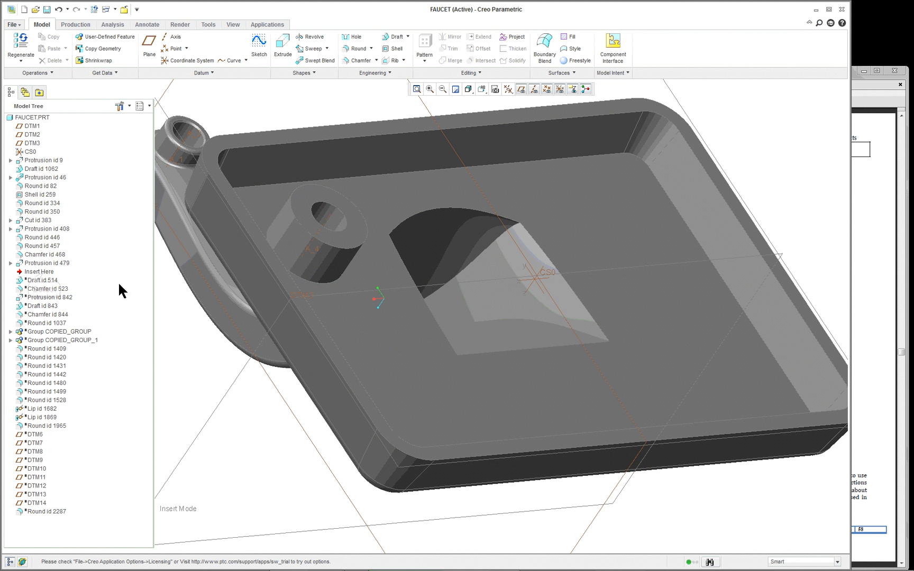
left_click(36, 271)
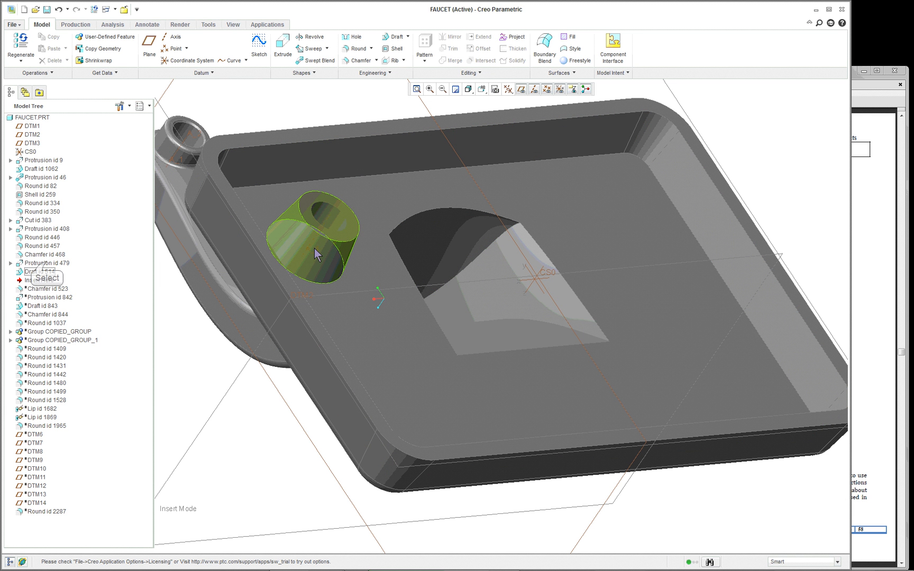
Reopen the boss's definition, confirm its depth extends to a selected surface, and close without changes.
right_click(41, 263)
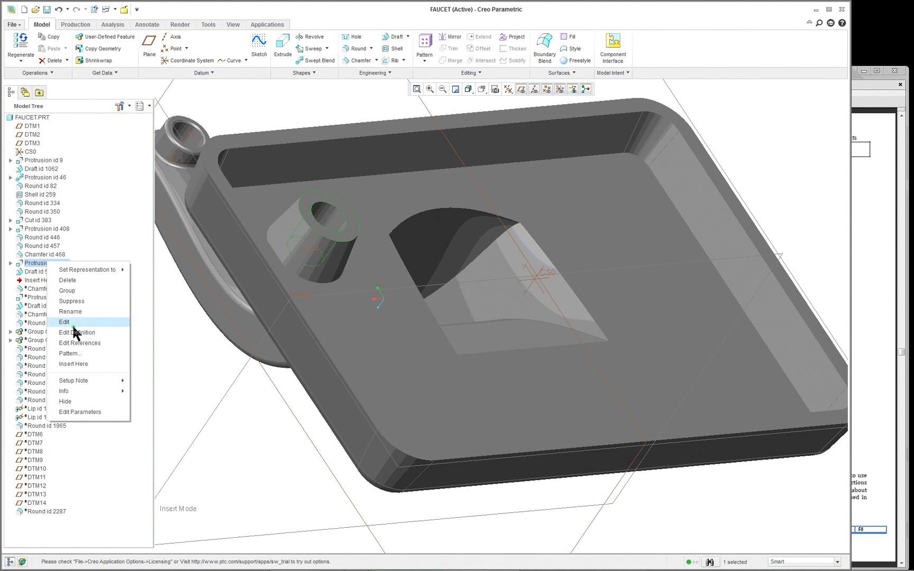
left_click(75, 333)
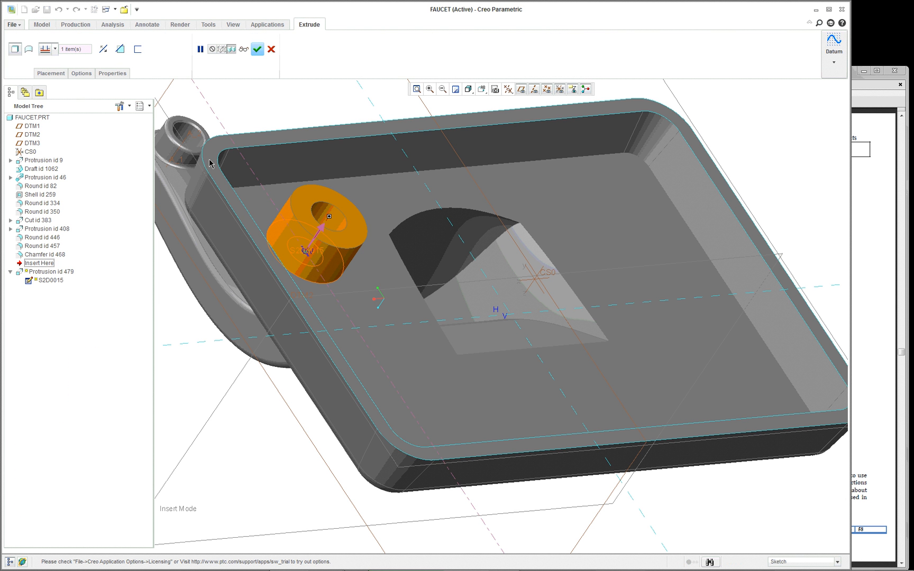
left_click(81, 73)
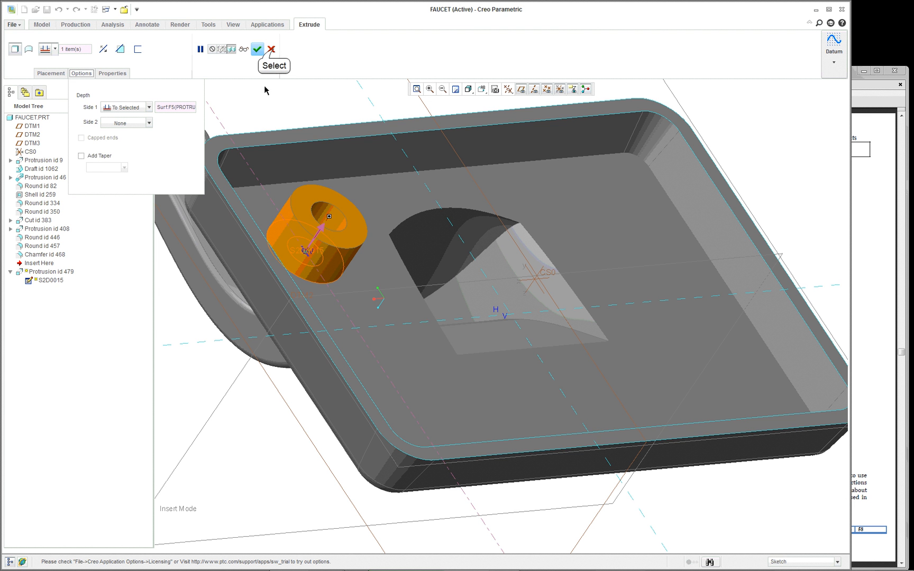
left_click(260, 50)
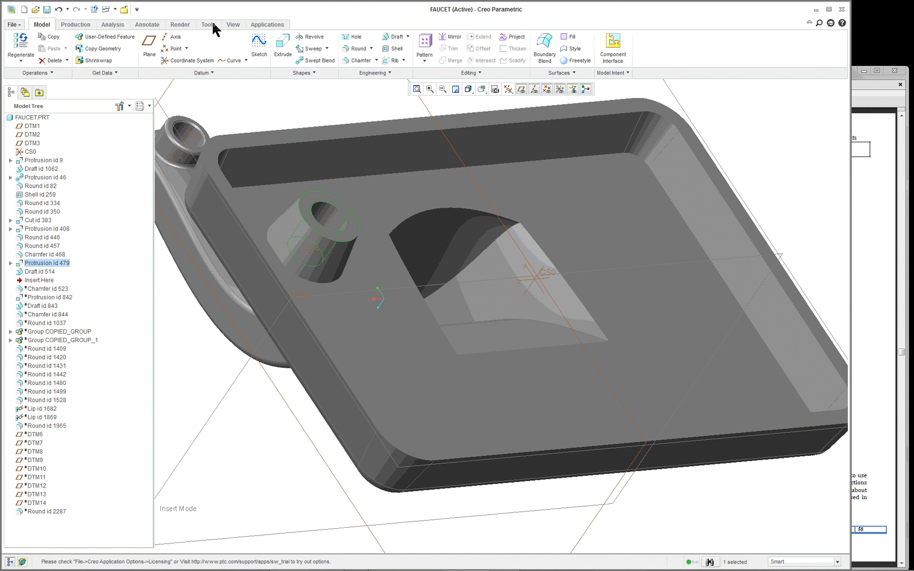
mouse_move(209, 24)
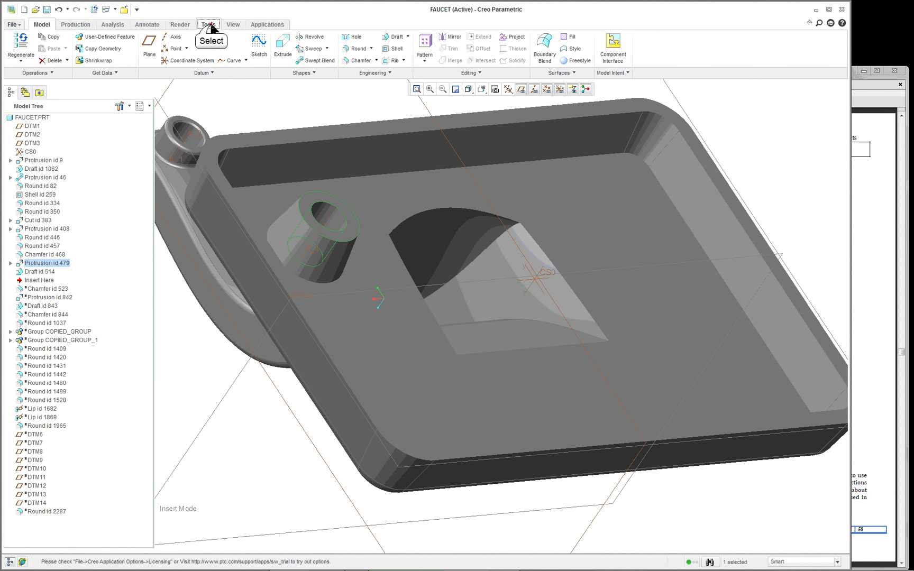
Bring up the FAUCET part's modification history from the investigation tools.
left_click(208, 25)
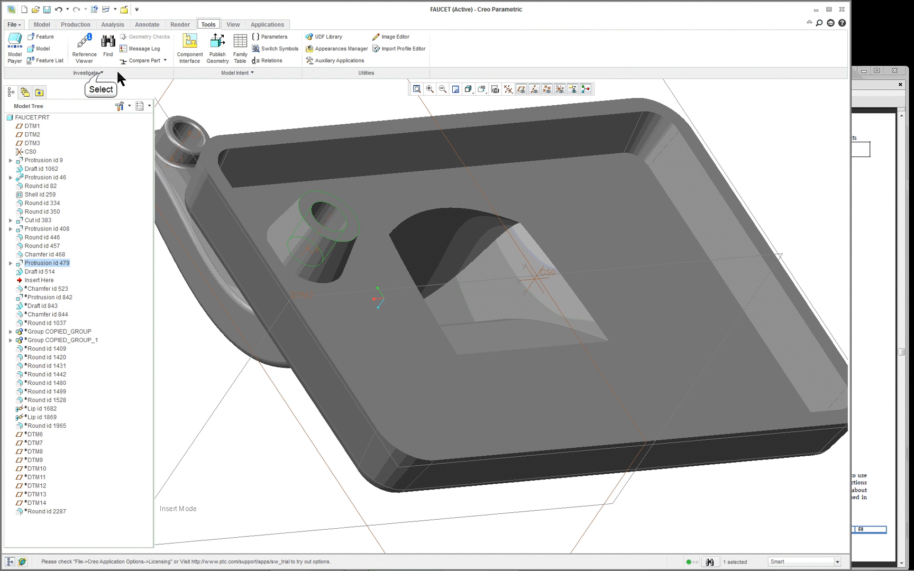
left_click(86, 73)
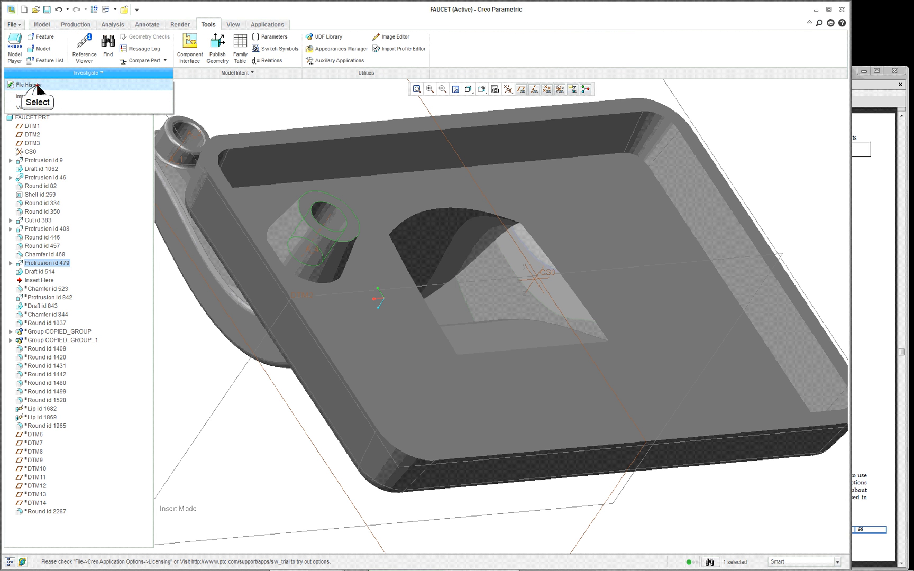
left_click(35, 83)
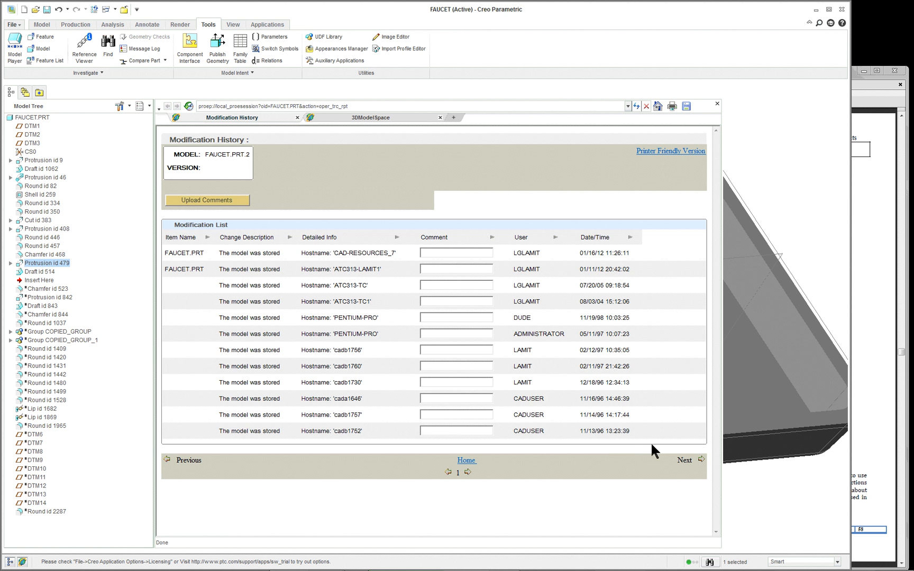
mouse_move(662, 284)
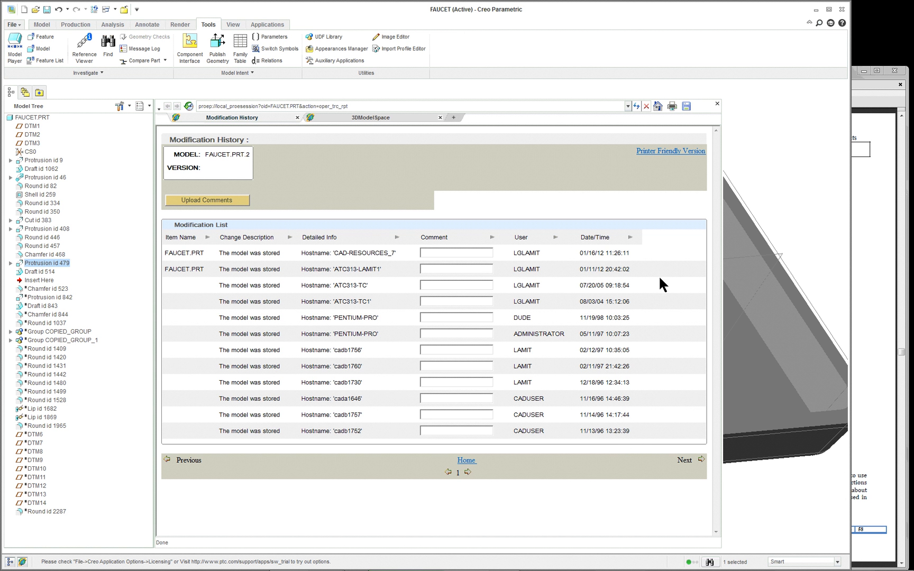
mouse_move(697, 188)
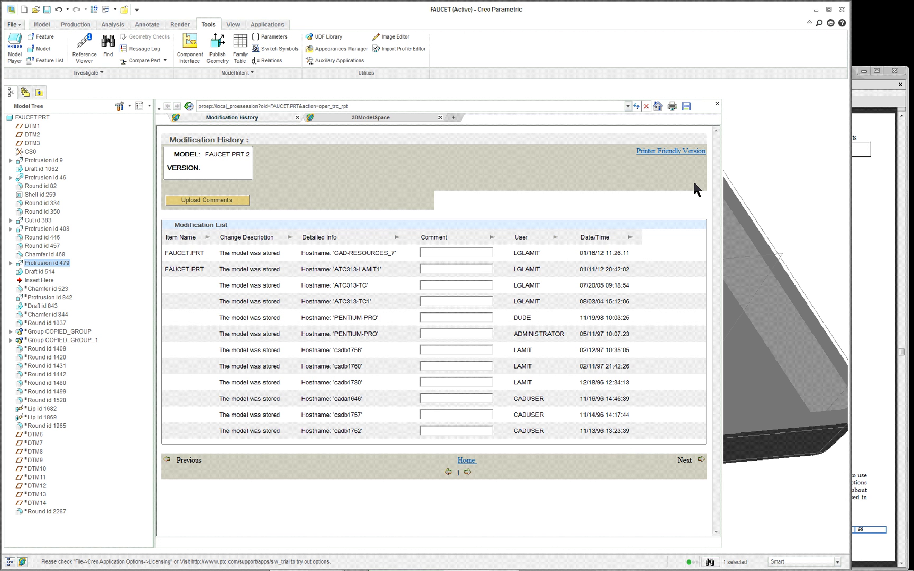
mouse_move(563, 484)
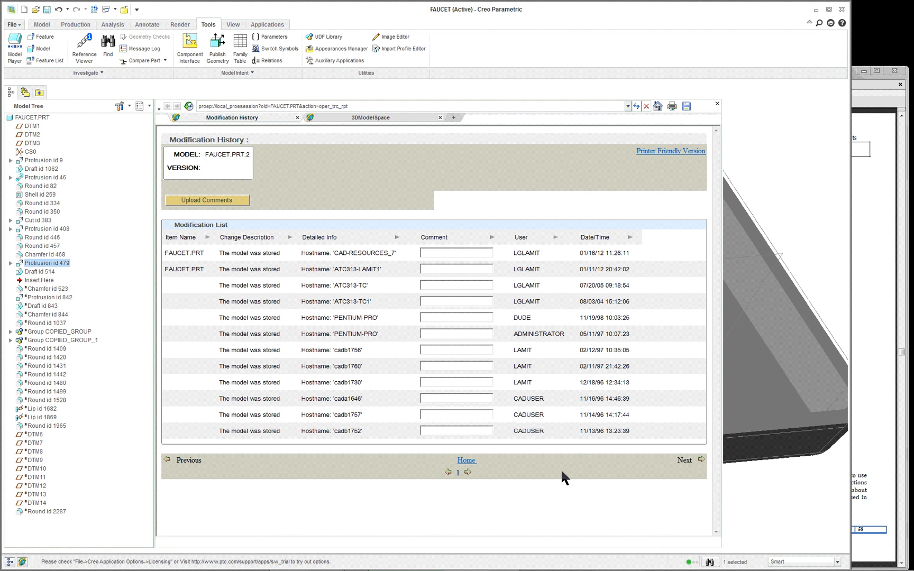
mouse_move(571, 487)
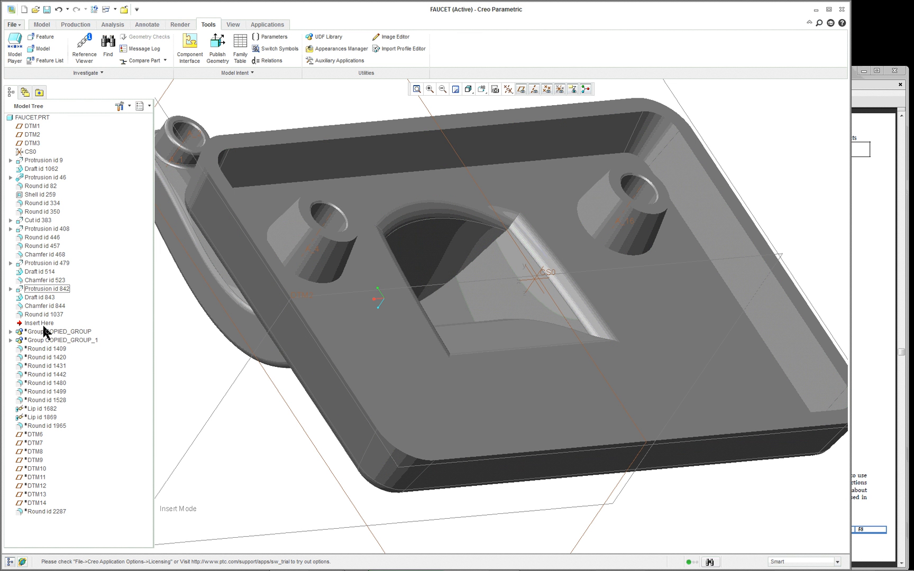
Expand COPIED_GROUP and roll the model forward past Round id 1528 to include Lip id 1682.
left_click(12, 331)
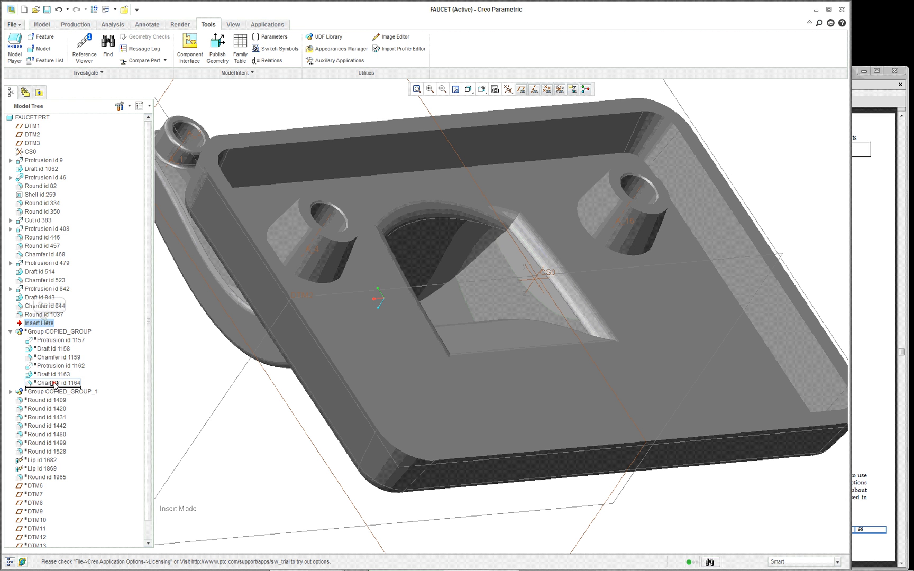
left_click(11, 331)
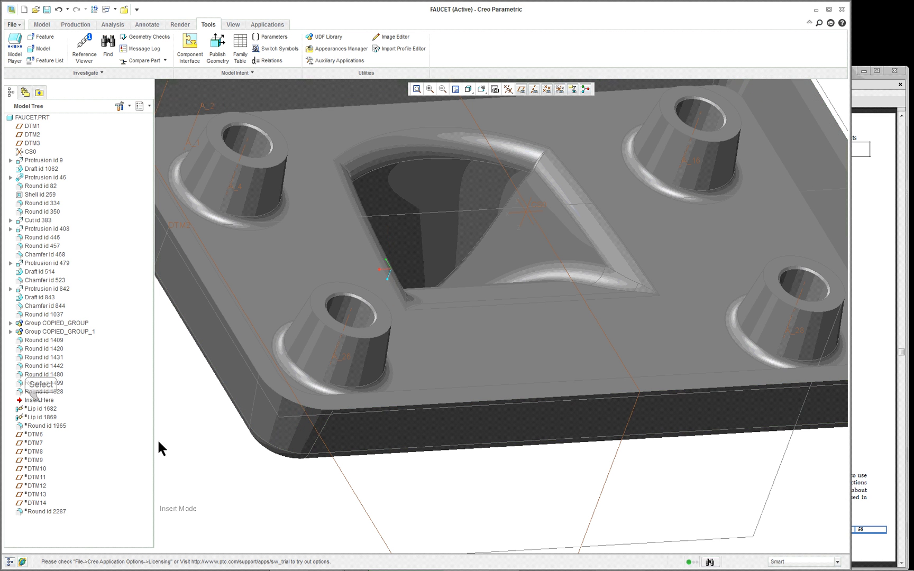
left_click(35, 400)
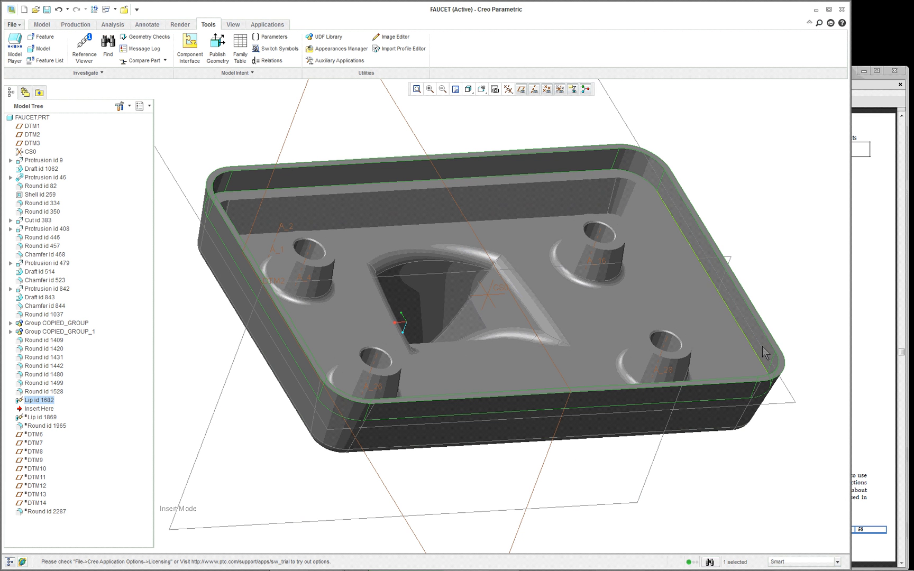
mouse_move(384, 157)
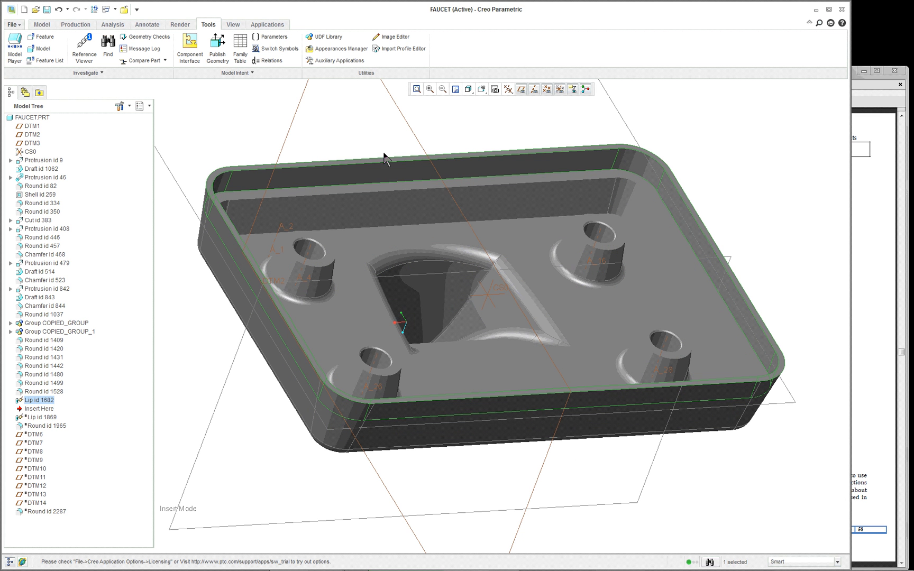
mouse_move(170, 373)
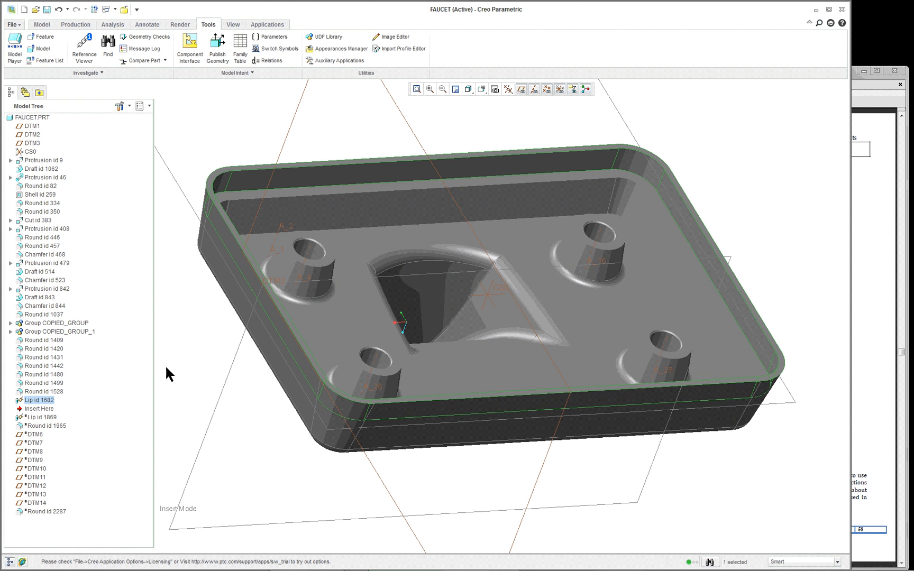
right_click(38, 400)
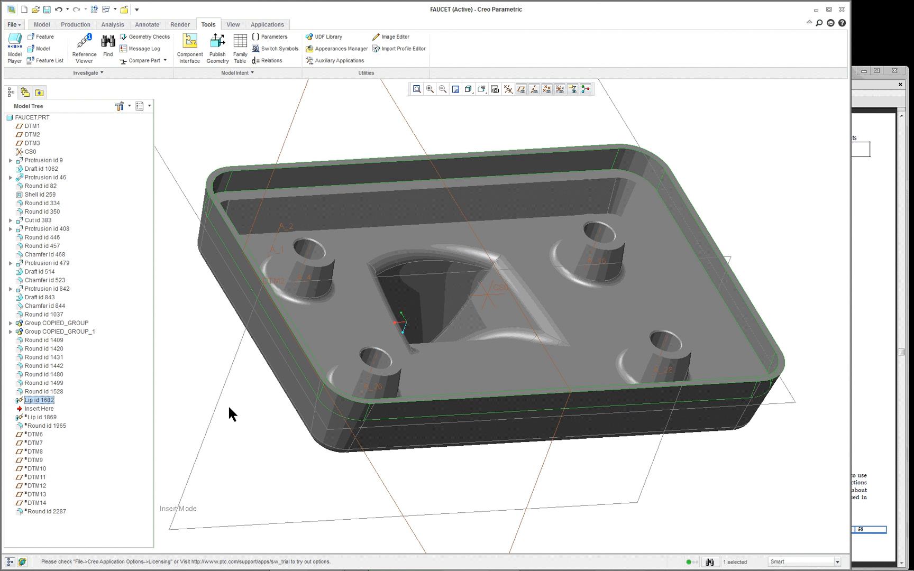
mouse_move(48, 404)
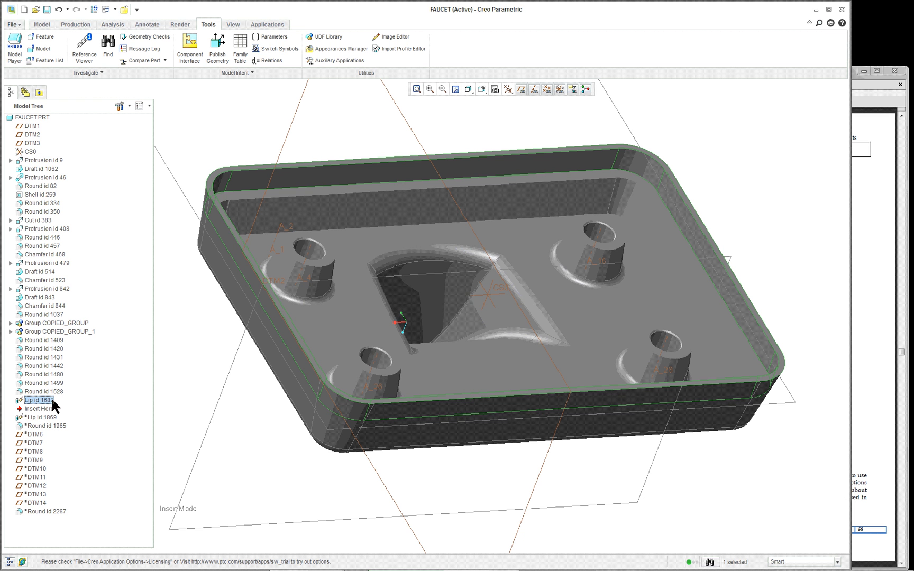
mouse_move(224, 377)
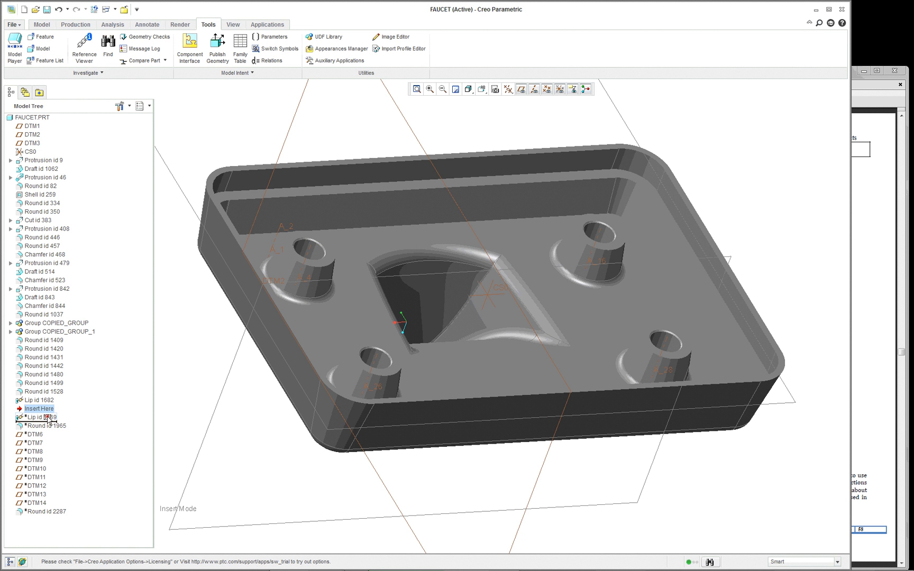
Roll the model to its last feature and edit the placement definition of datum plane DTM10.
left_click(38, 418)
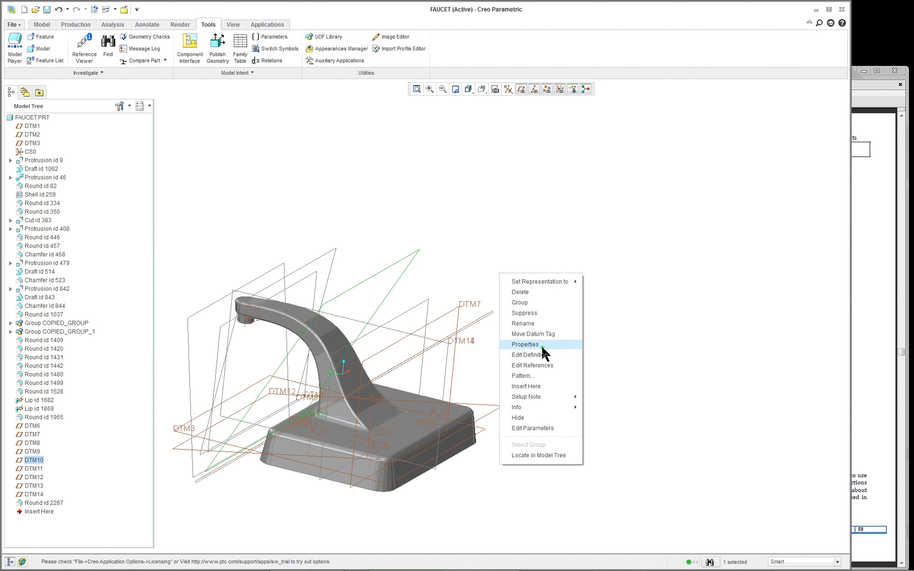
left_click(534, 354)
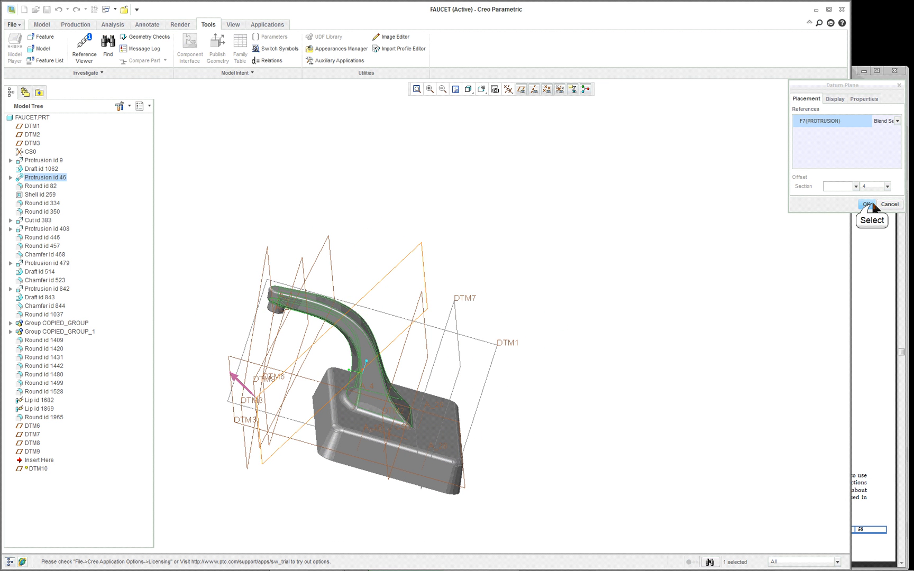
Accept DTM10 unchanged and edit the spout to display its trajectory and five blend sections.
left_click(868, 205)
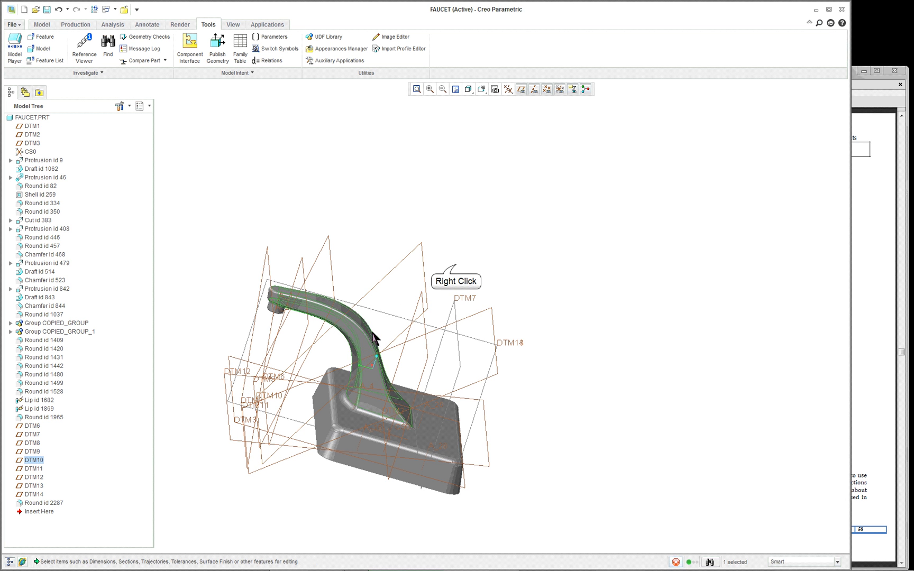
right_click(376, 336)
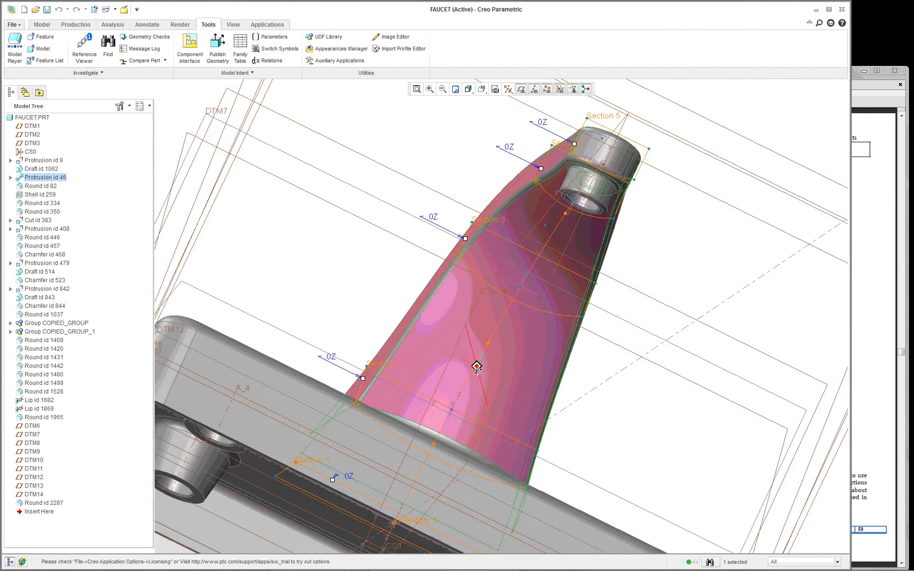
left_click_drag(476, 367, 501, 378)
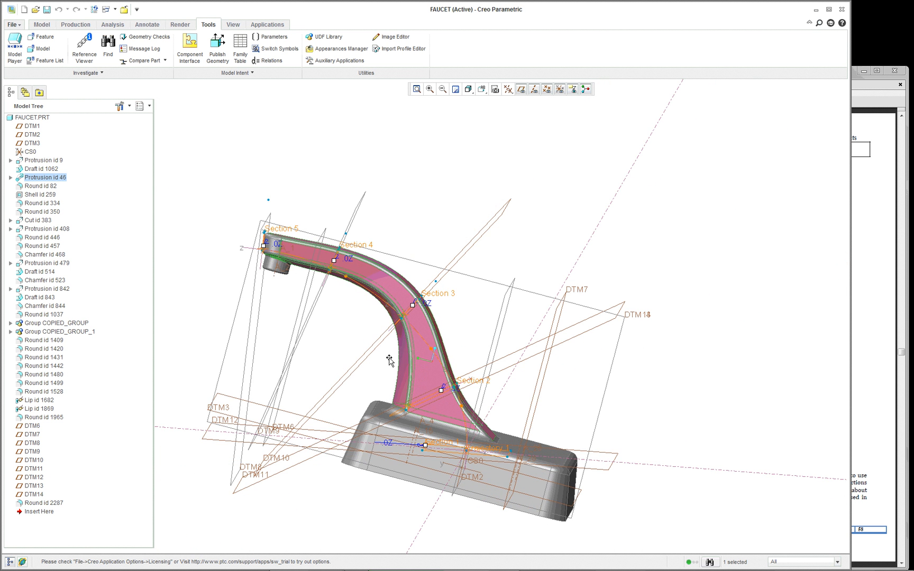
mouse_move(496, 89)
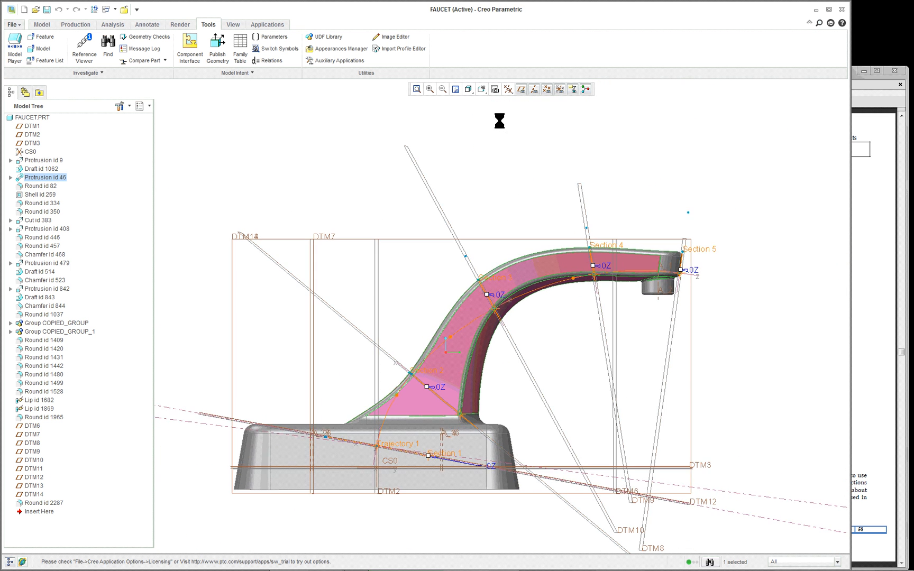
left_click(481, 88)
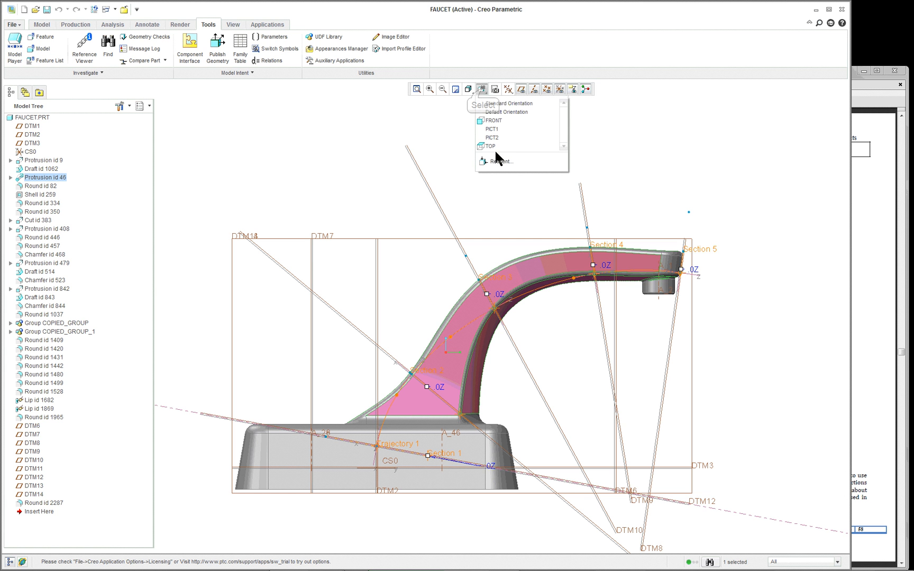
mouse_move(504, 141)
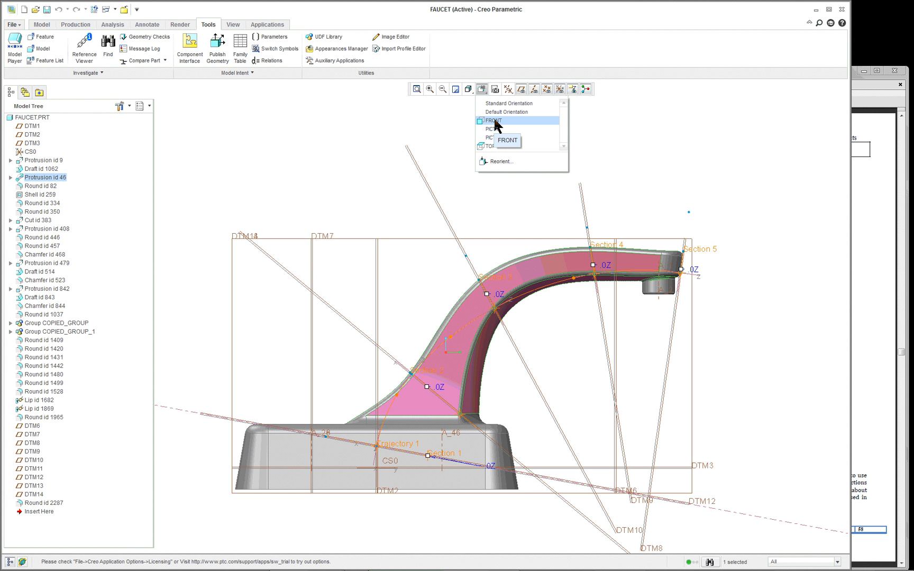
mouse_move(290, 139)
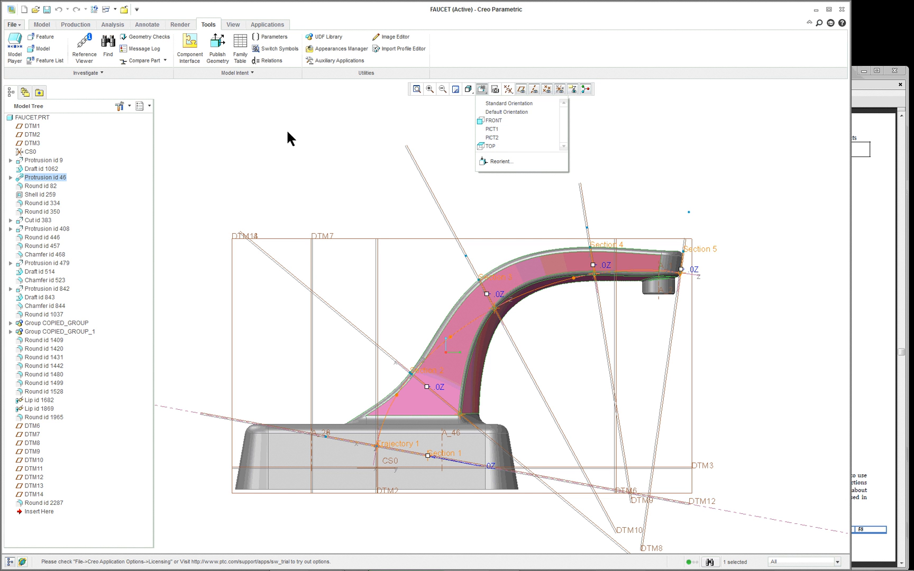
mouse_move(262, 142)
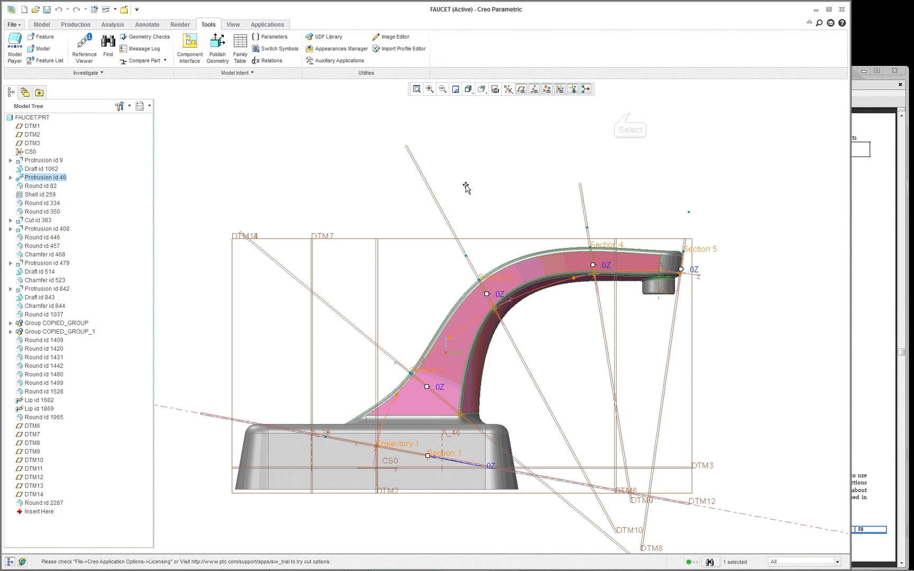
Zoom out to see the whole spout, return to the default orientation and finish the section review.
left_click_drag(466, 189, 568, 349)
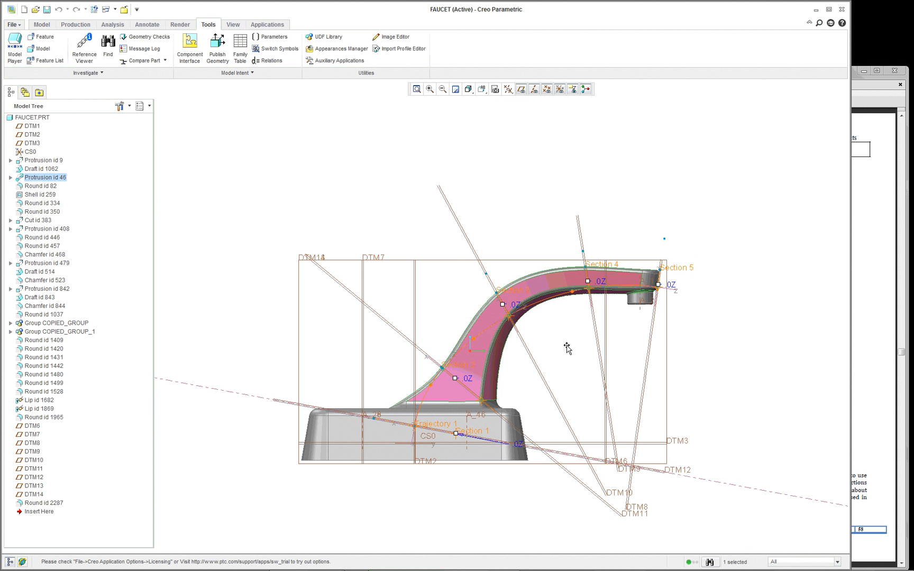
left_click(482, 89)
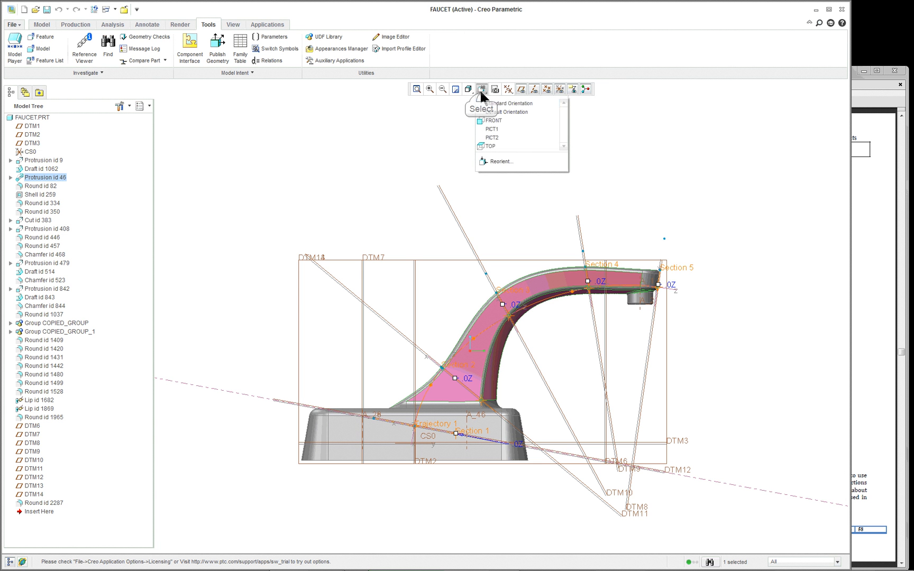
mouse_move(633, 170)
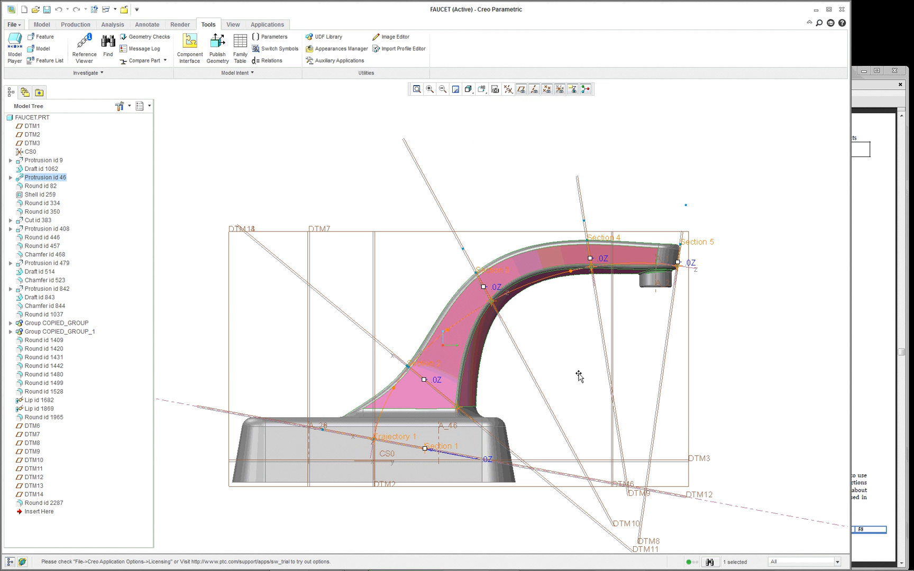
mouse_move(286, 143)
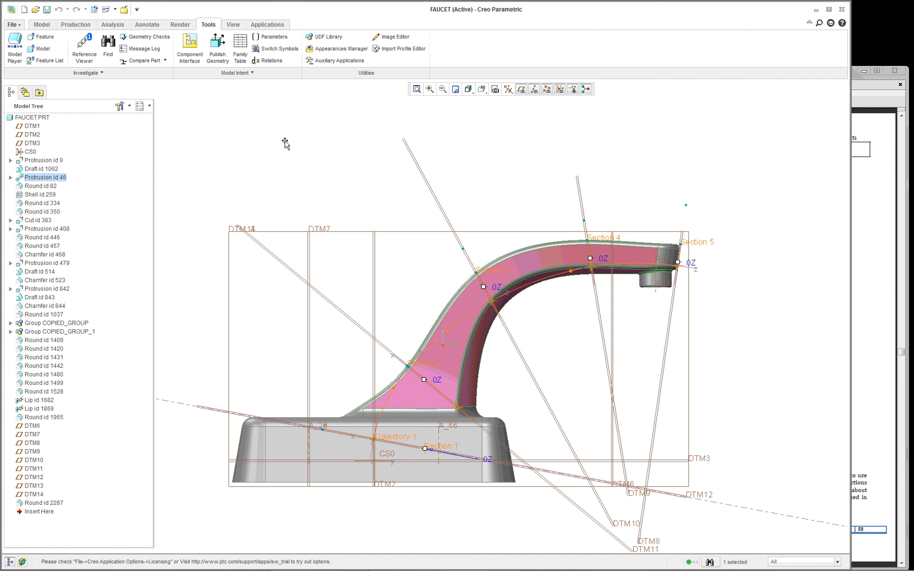
mouse_move(482, 88)
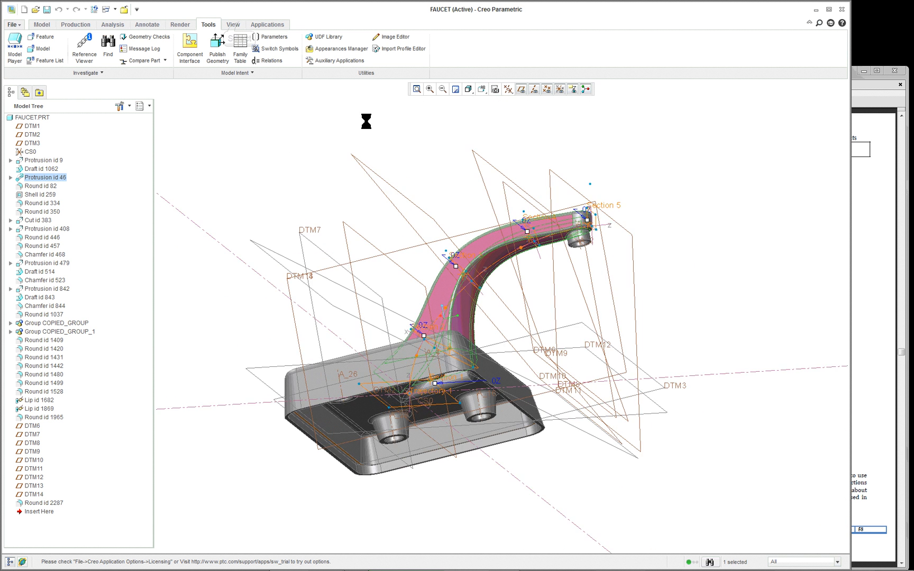
left_click(233, 24)
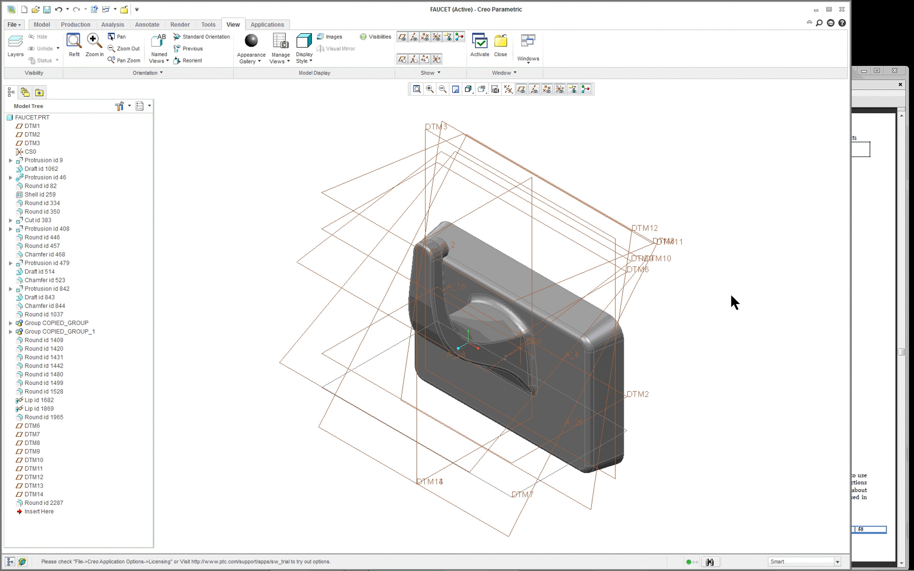
mouse_move(581, 250)
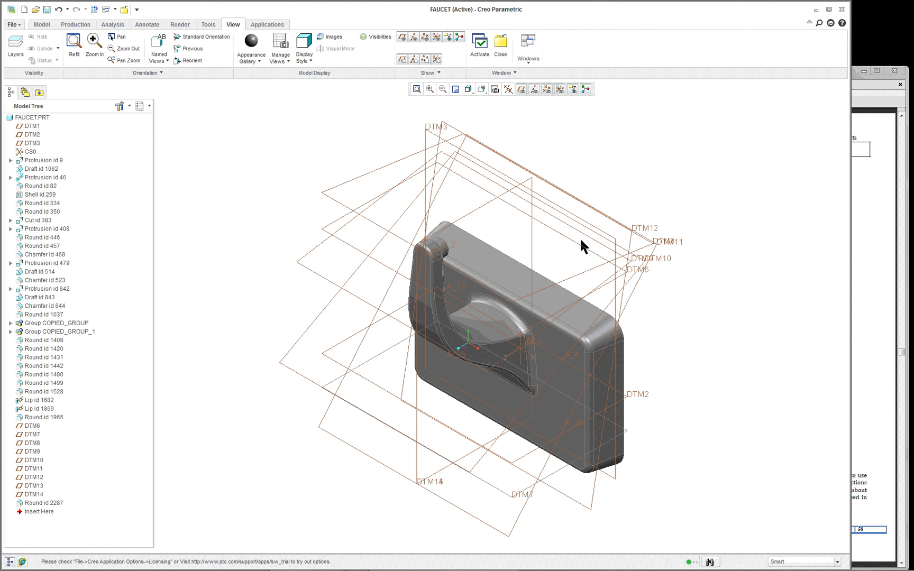